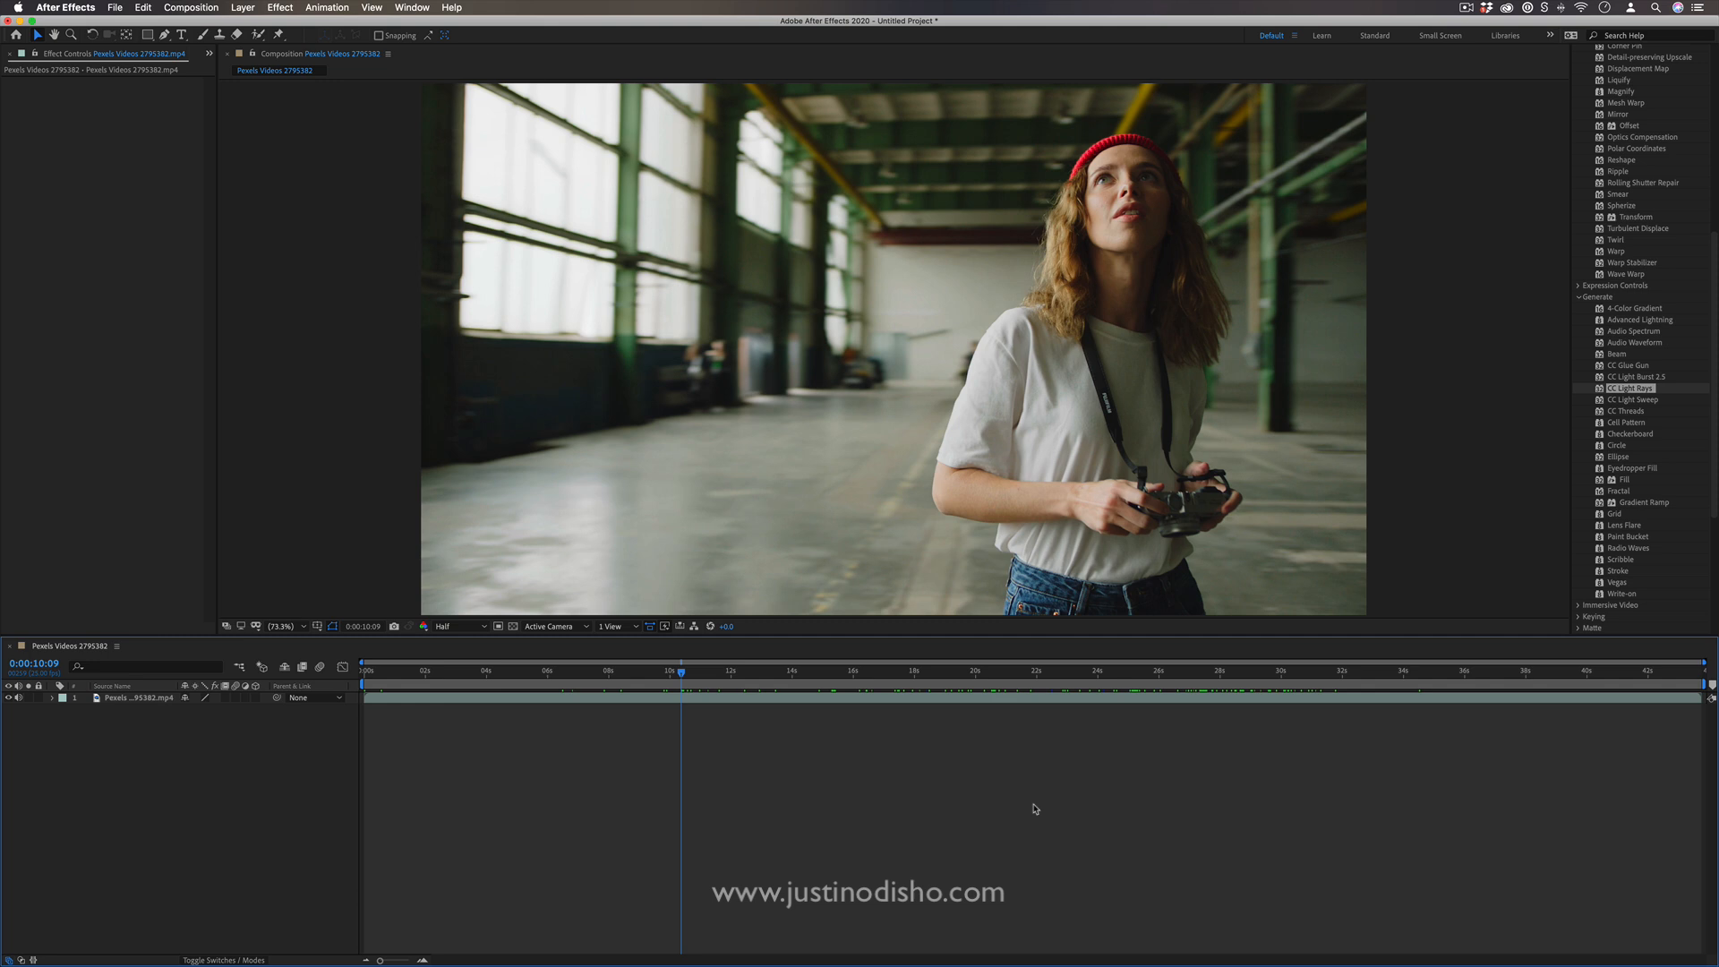
pyautogui.moveTo(1655, 371)
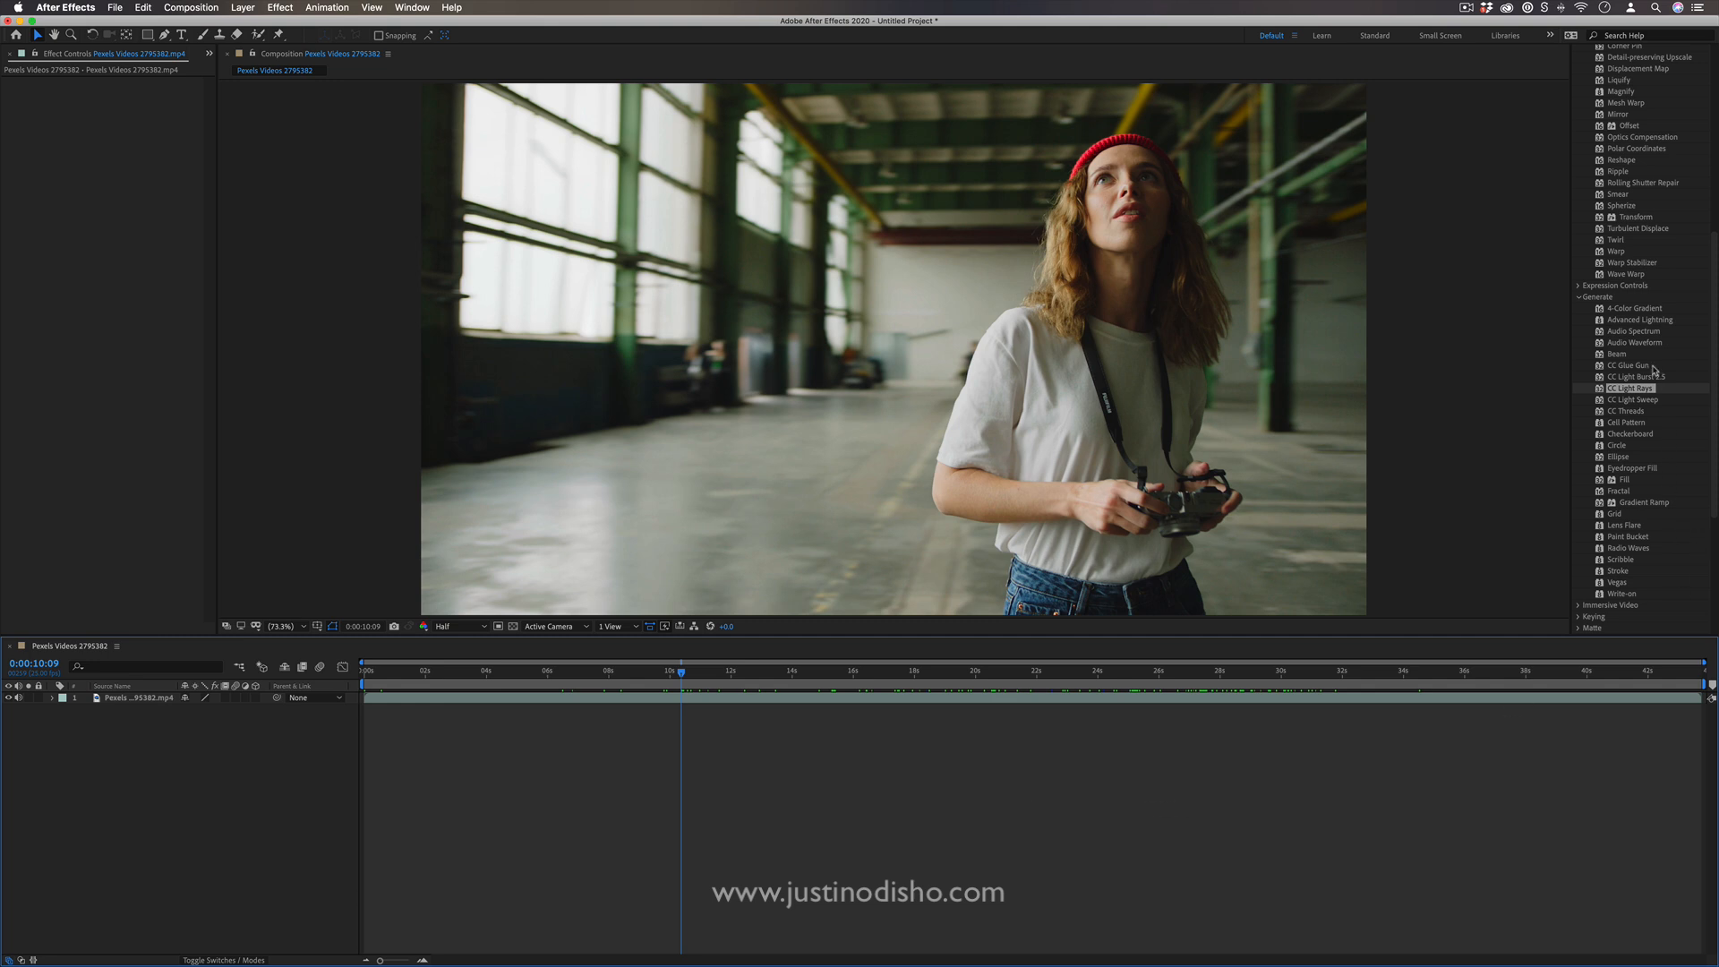
# Apply CC Wide Time from the Time effects to the warehouse clip
pyautogui.scroll(-3)
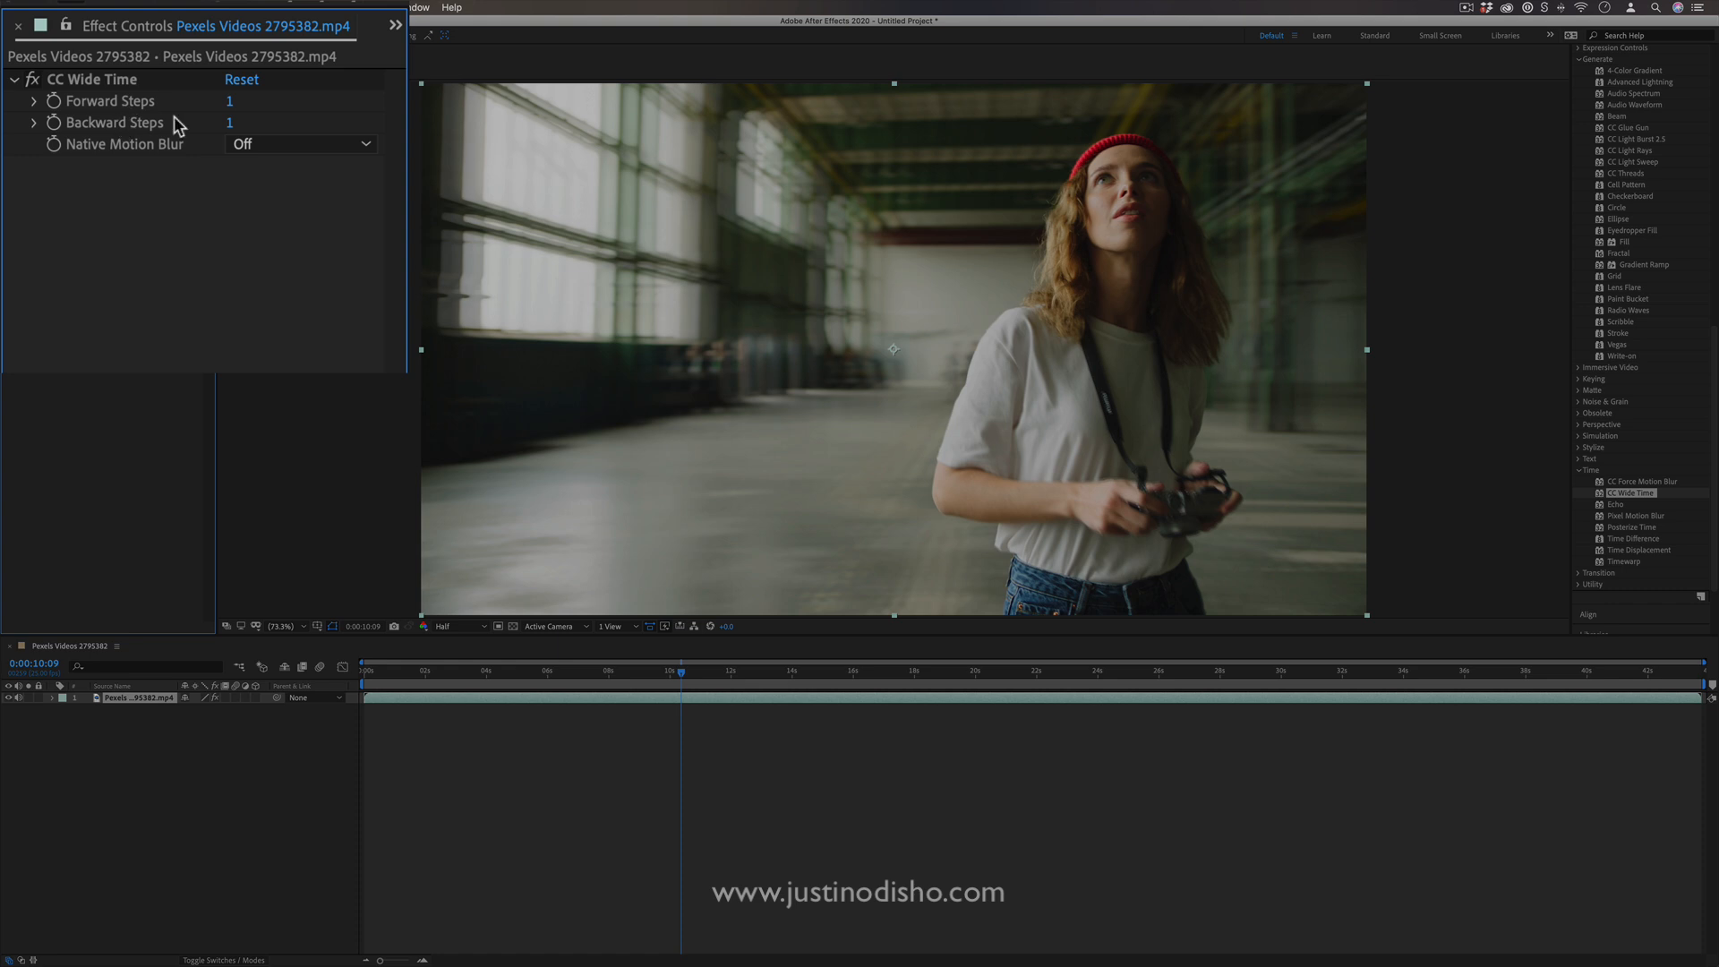
# Toggle Native Motion Blur on then off, set Forward Steps to 10, keep preview resolution at Half
pyautogui.click(300, 144)
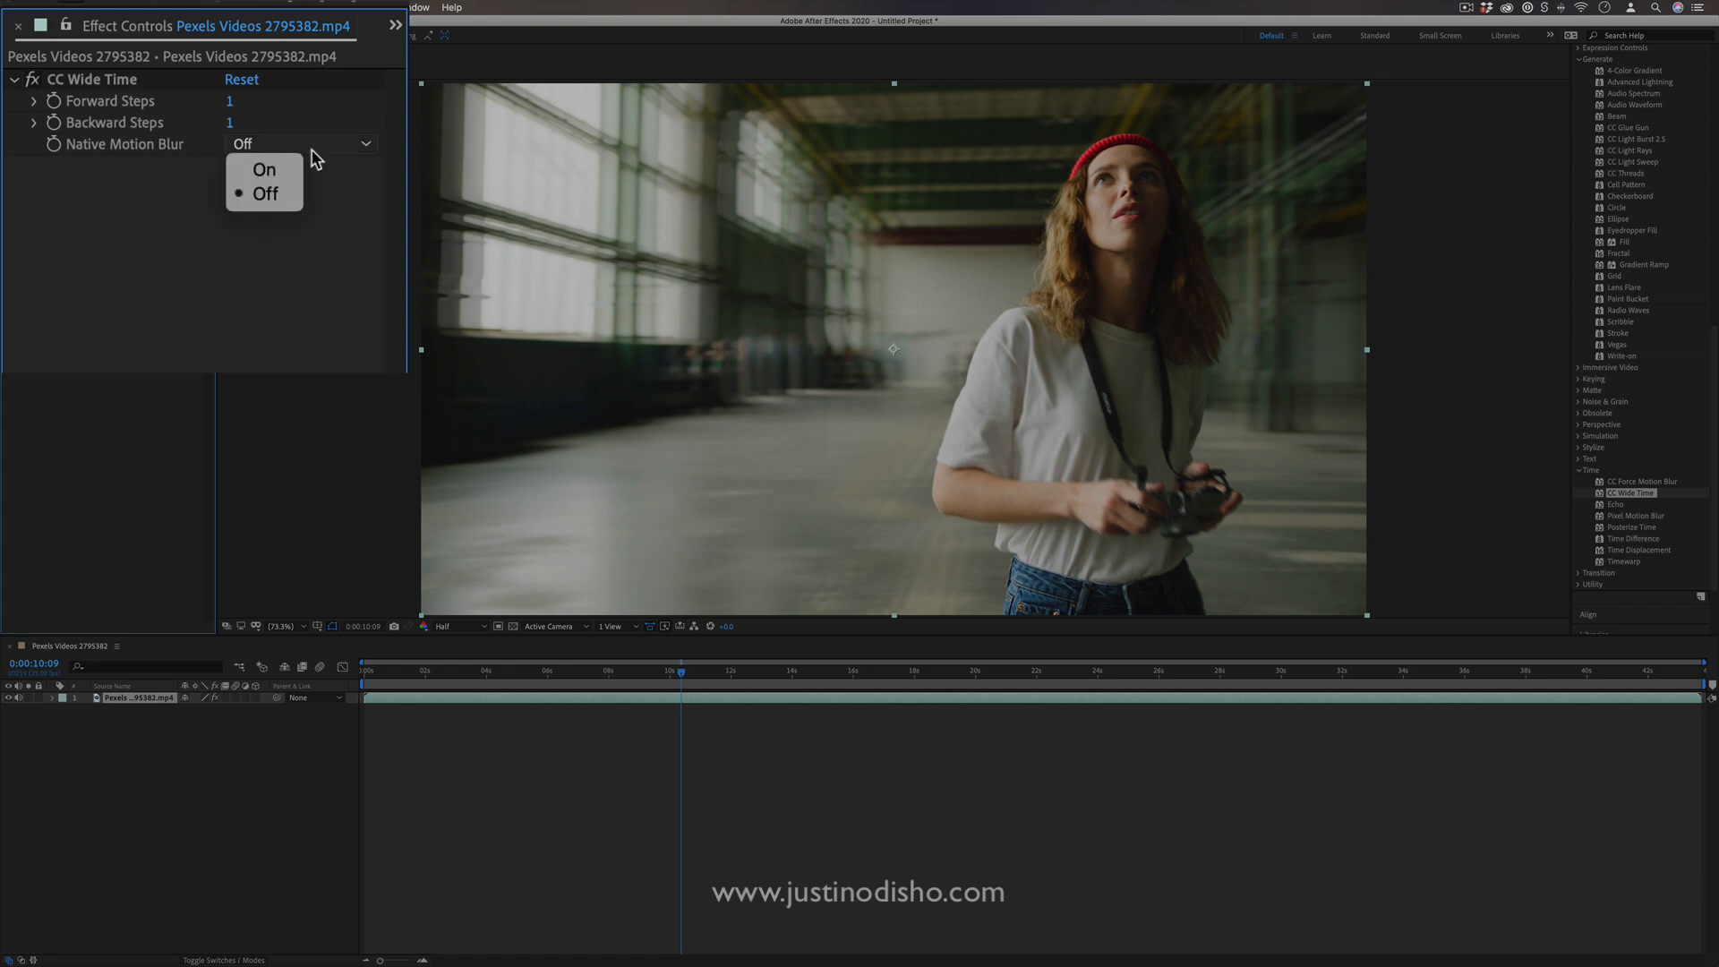
pyautogui.click(263, 168)
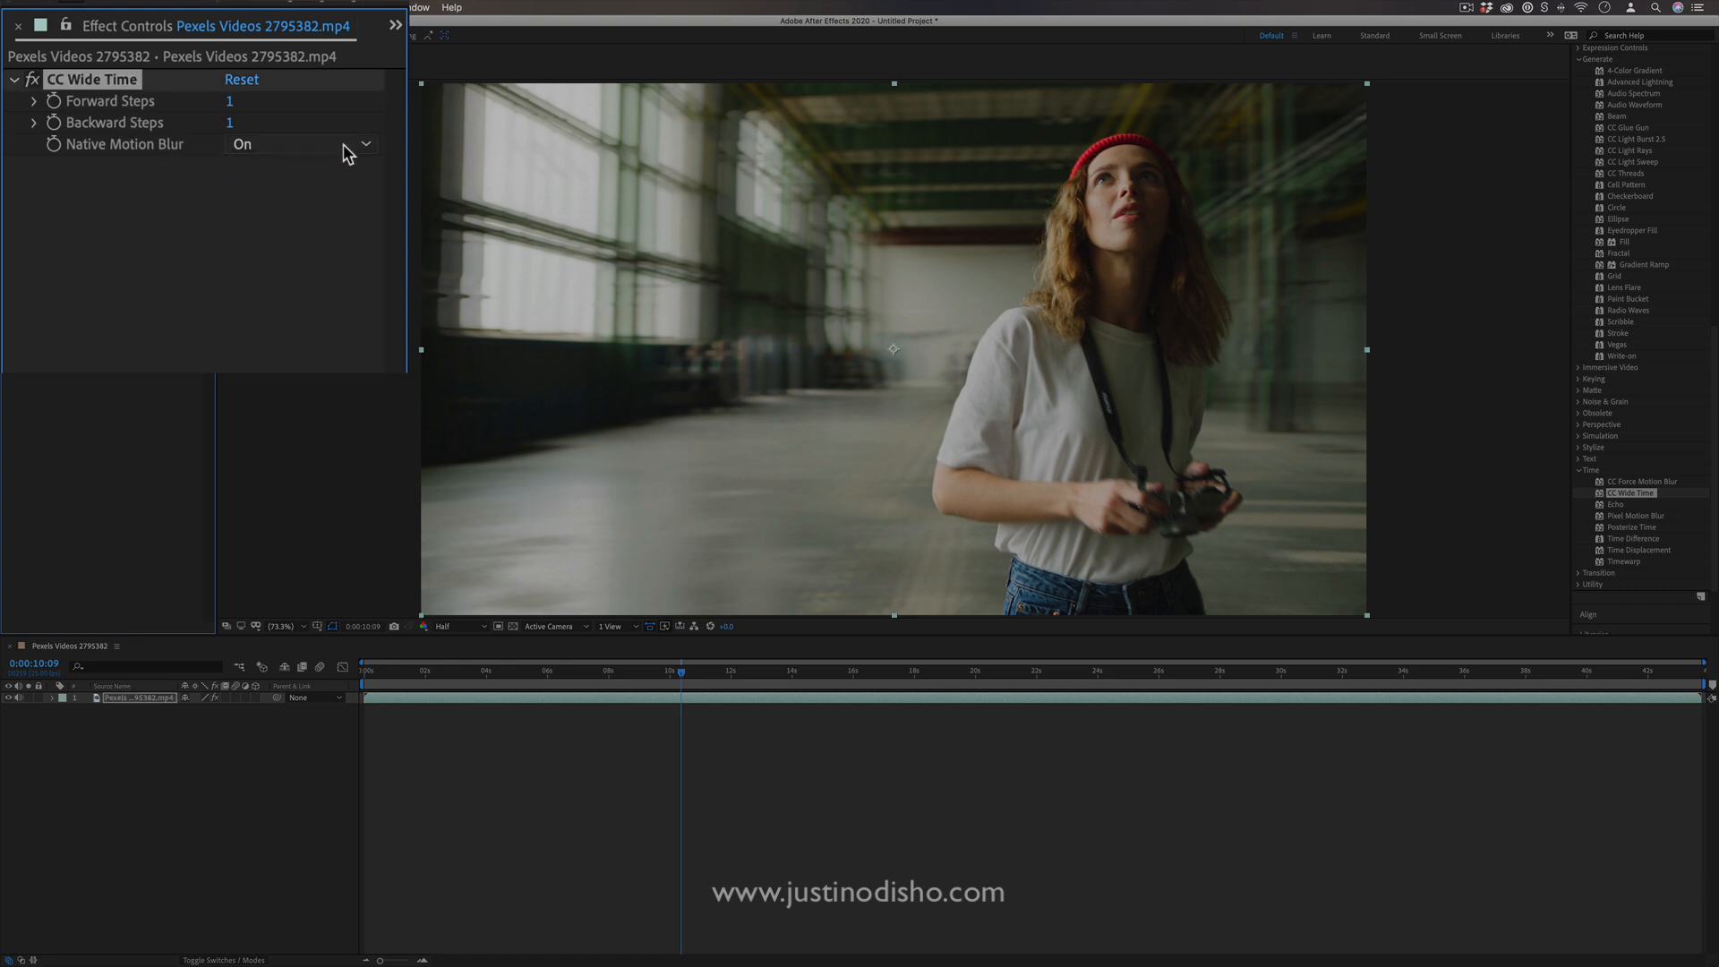
pyautogui.click(299, 143)
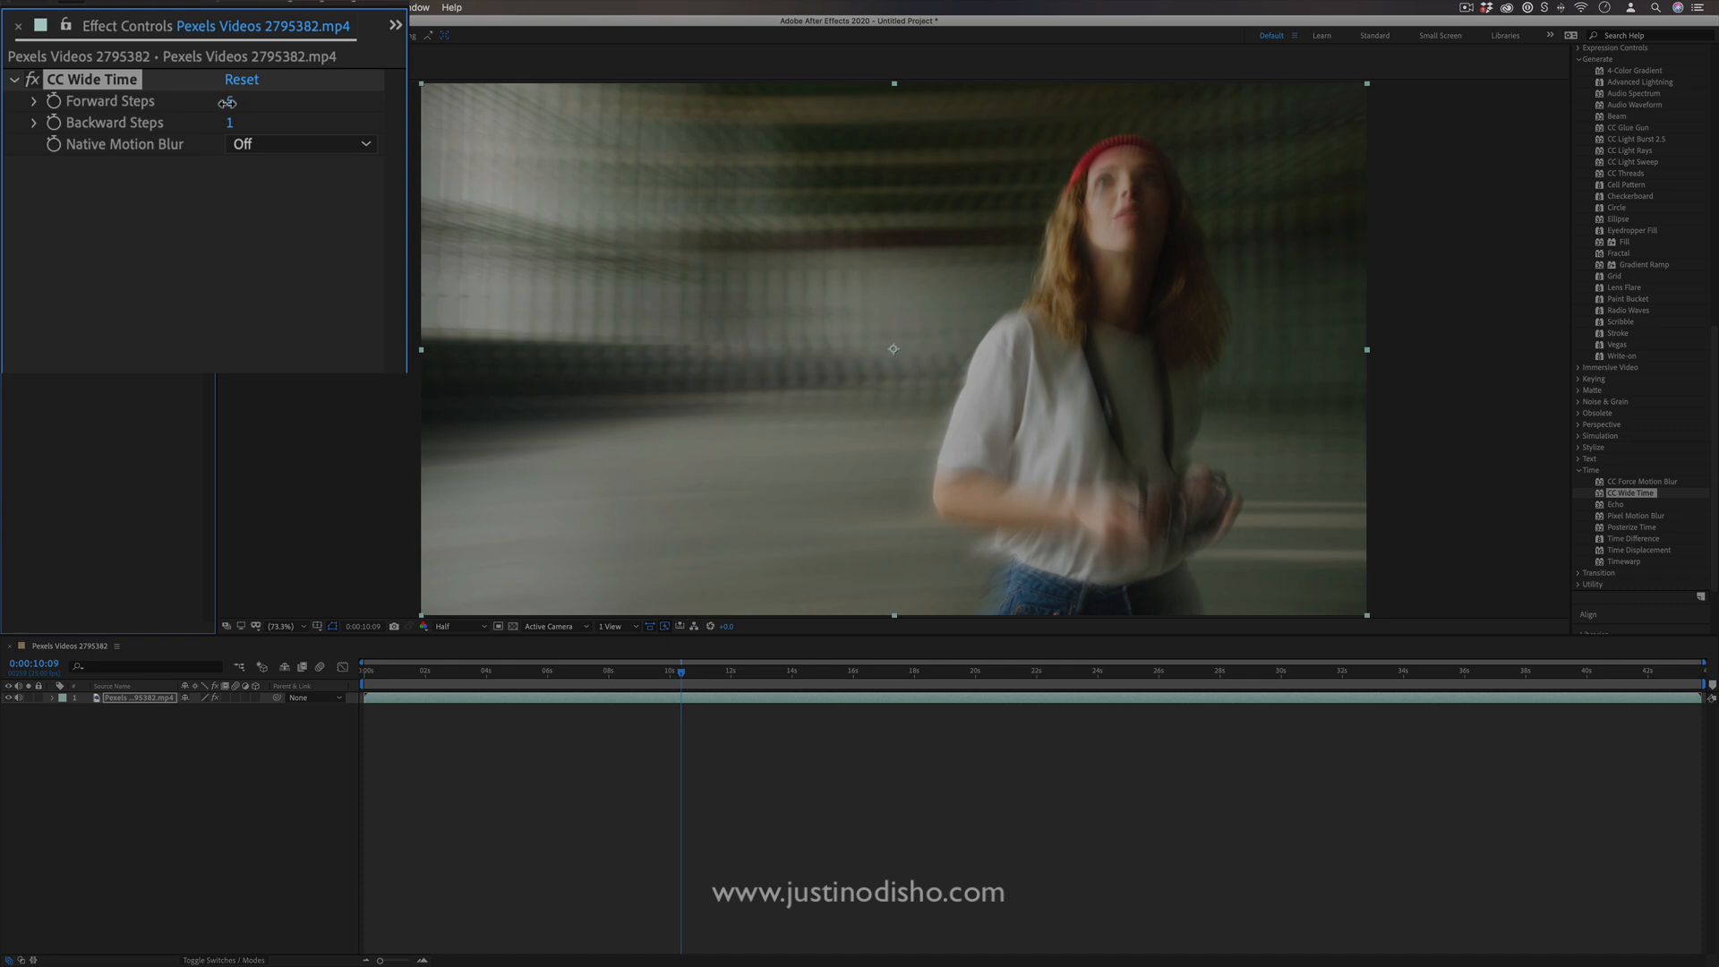
pyautogui.write('10')
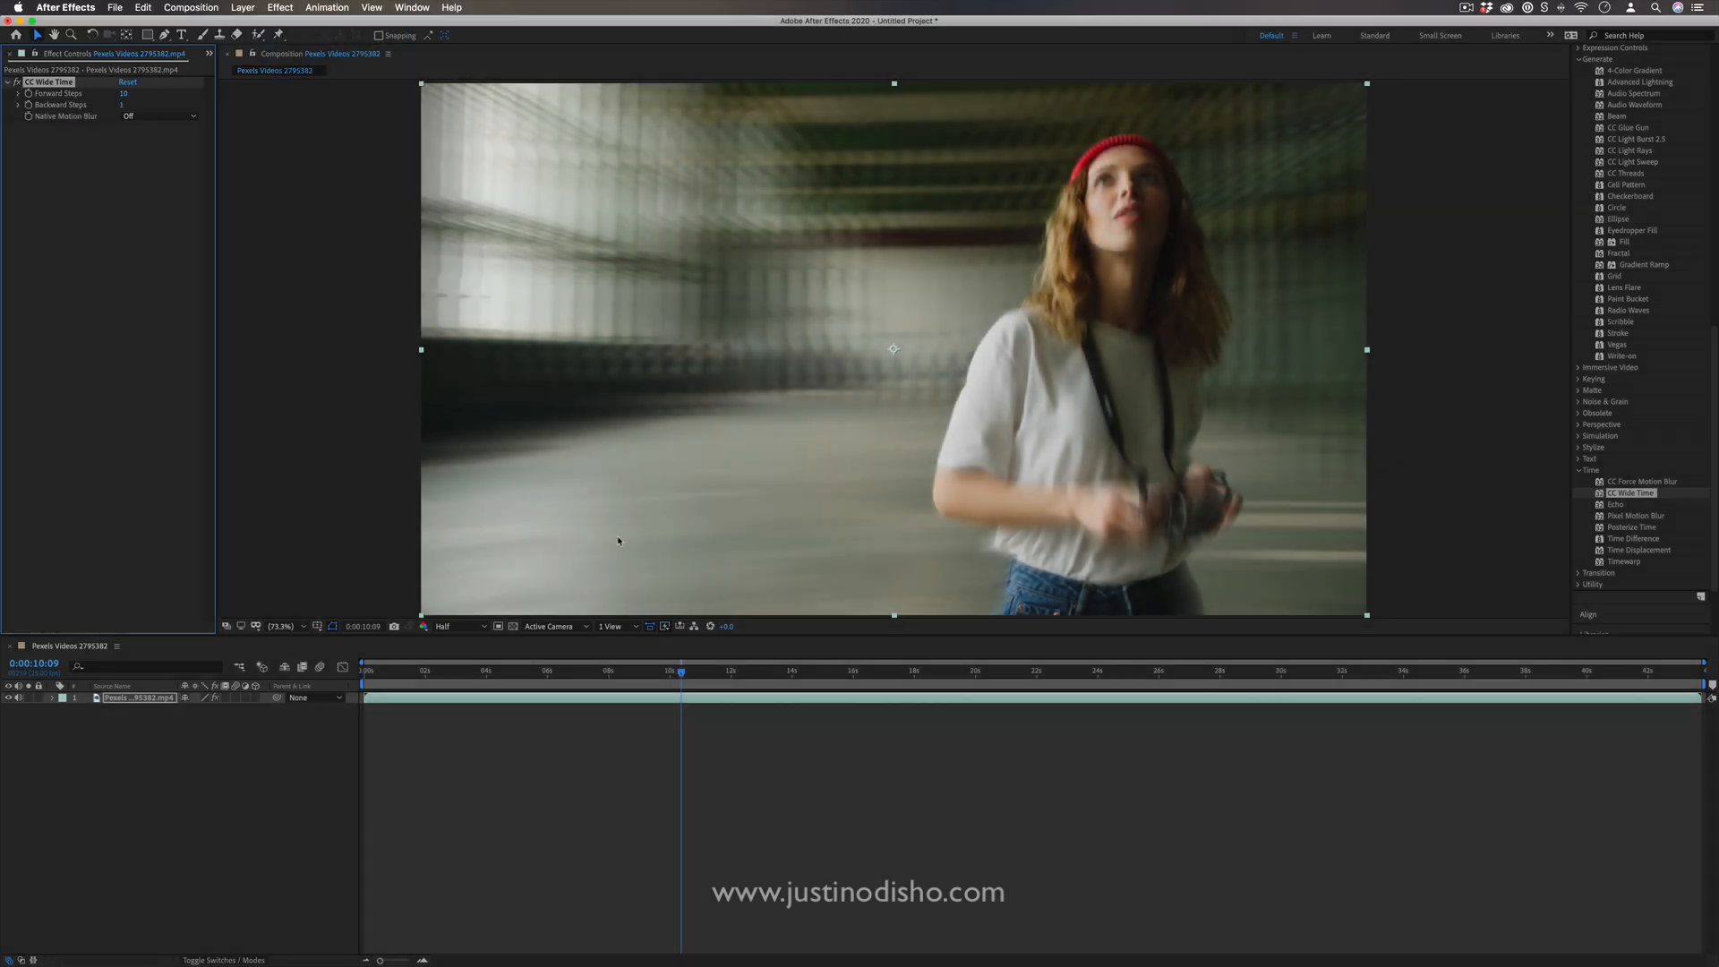
pyautogui.click(449, 626)
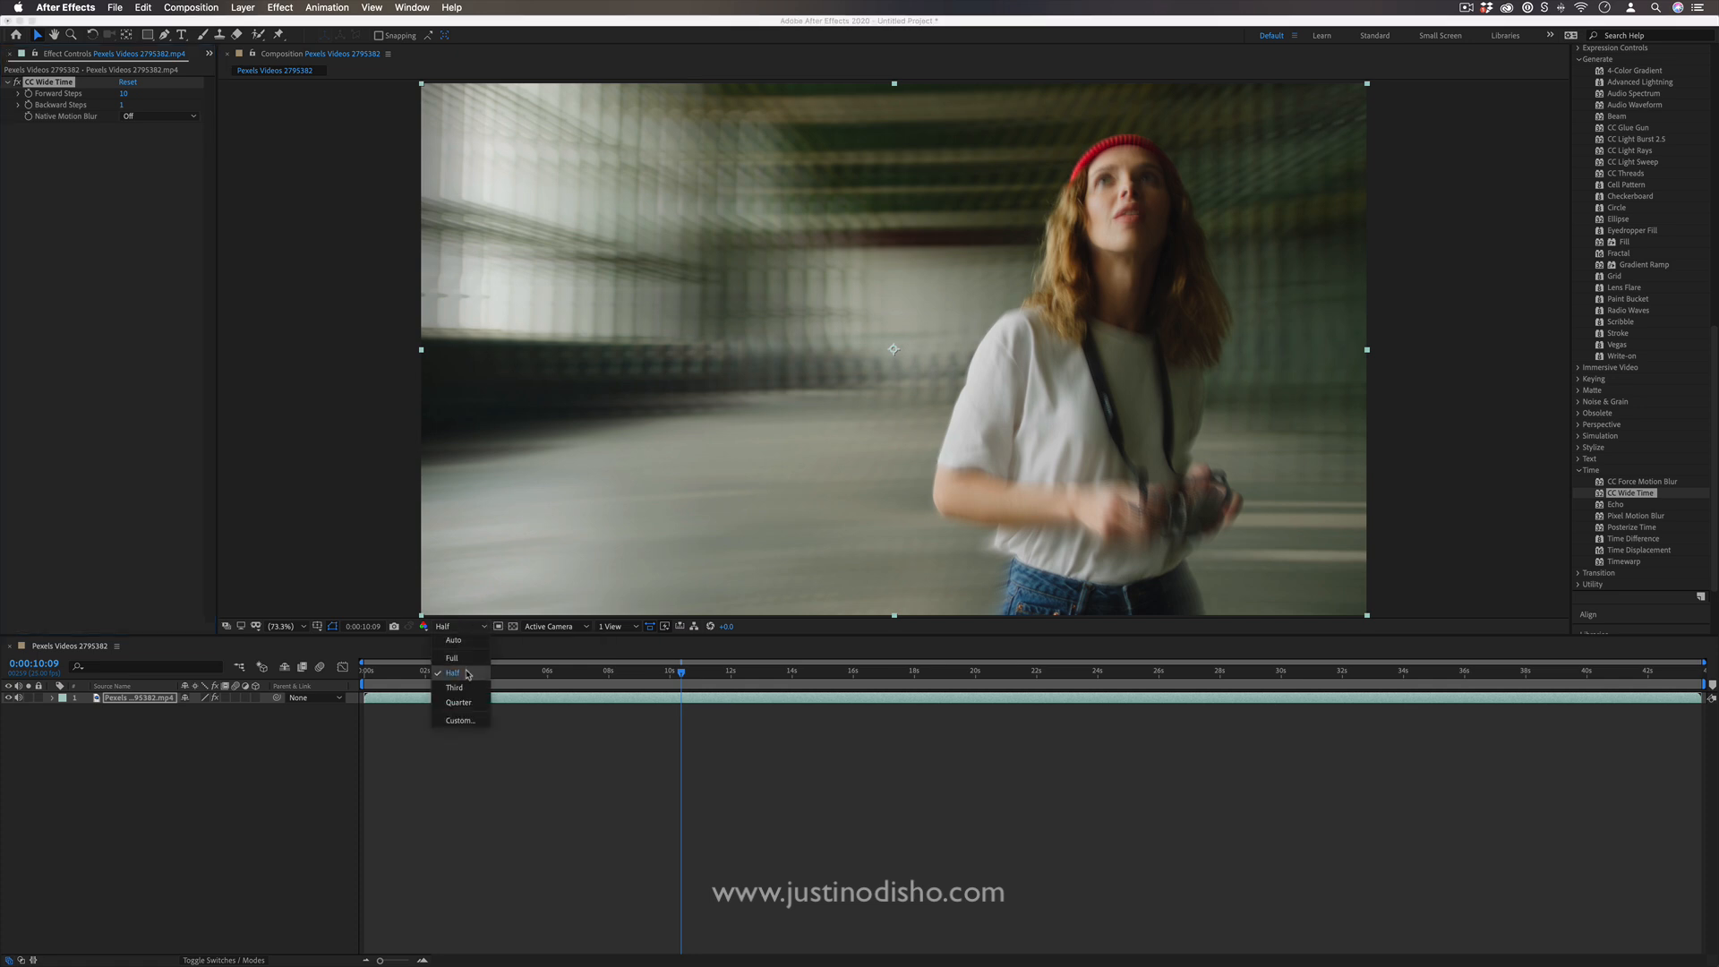
pyautogui.click(449, 672)
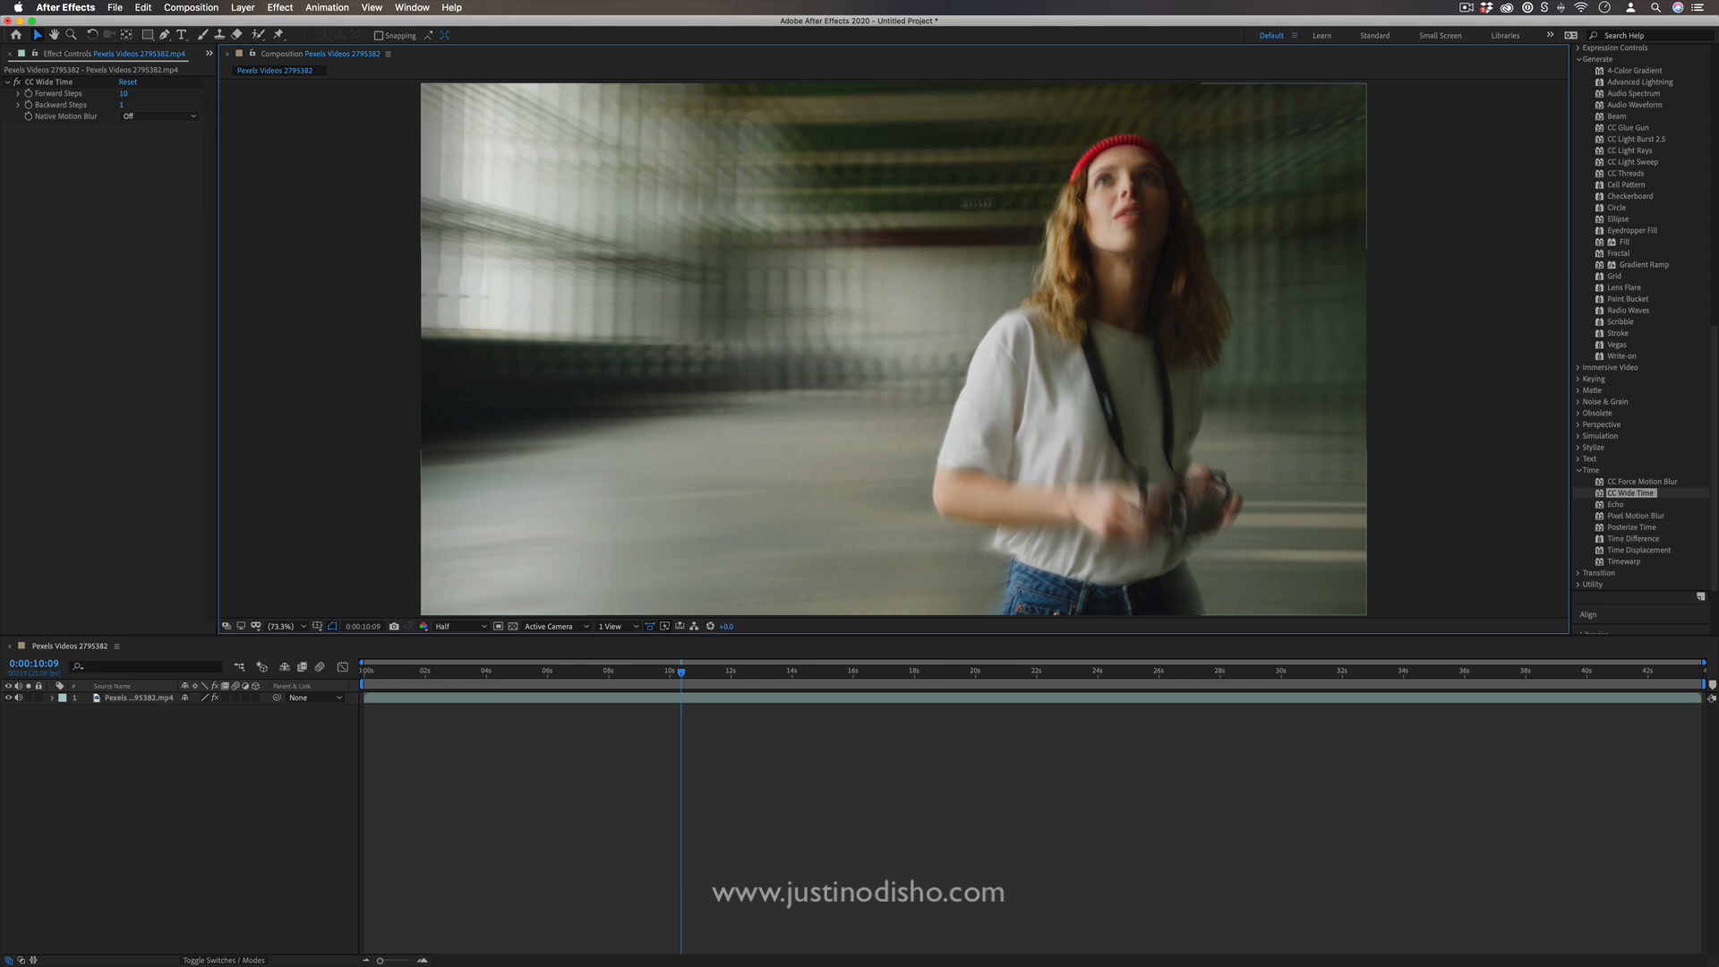
pyautogui.moveTo(1042, 197)
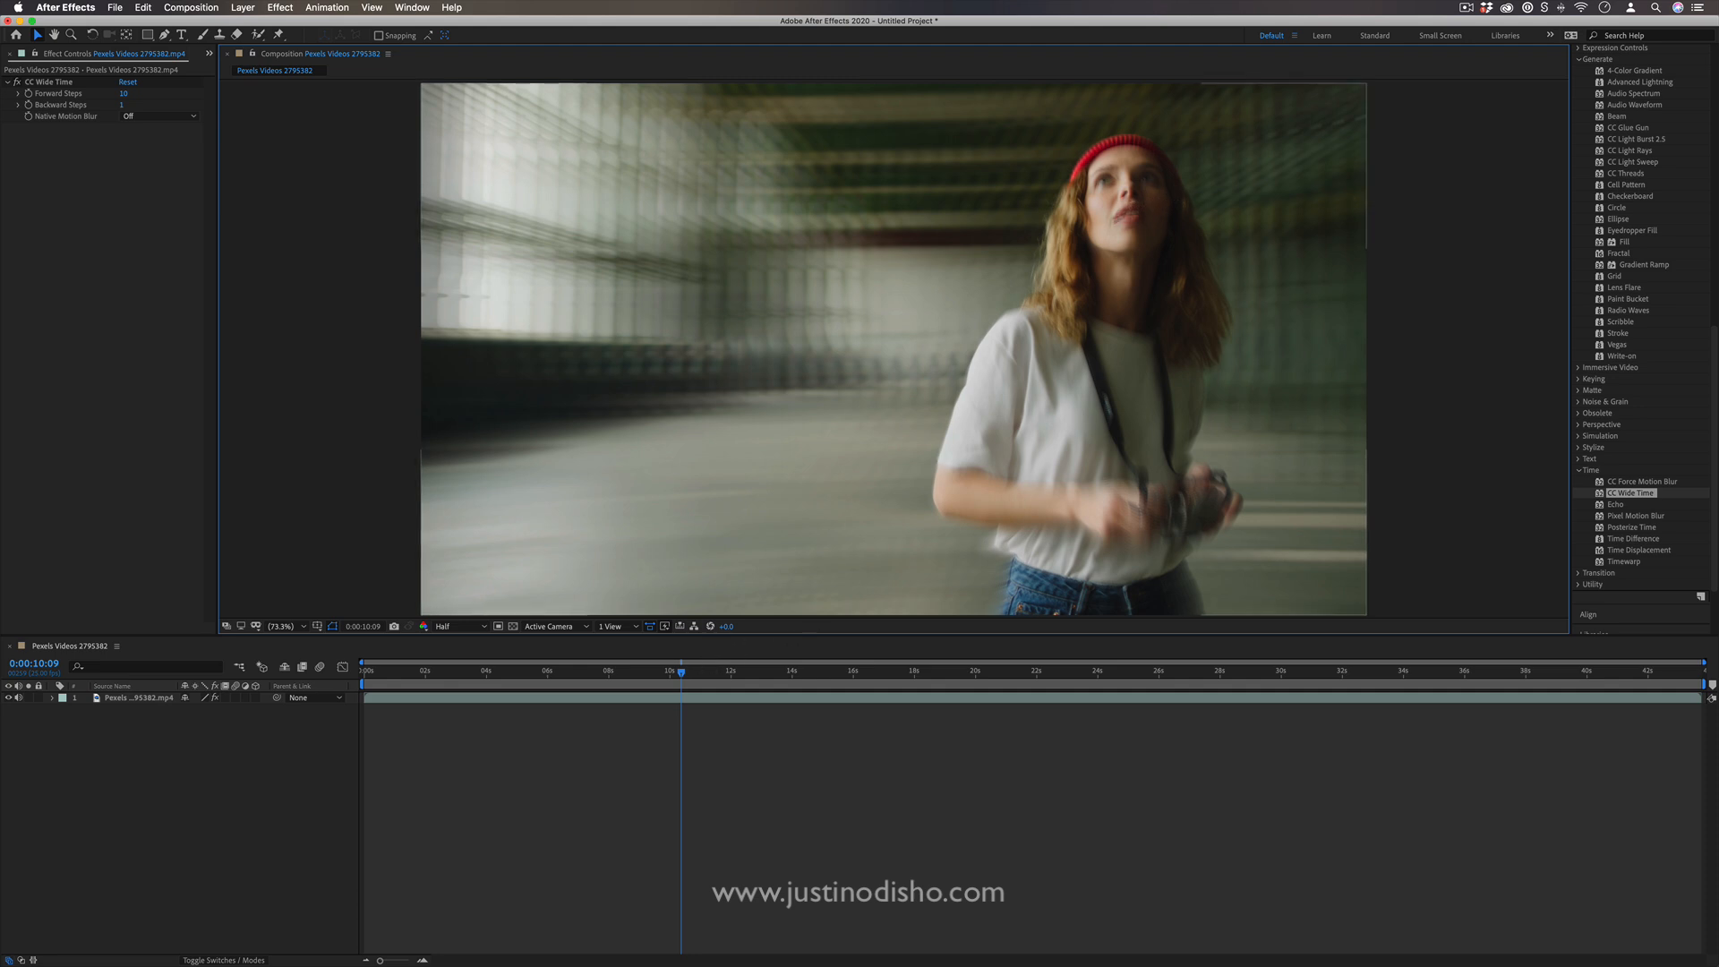
pyautogui.moveTo(1001, 143)
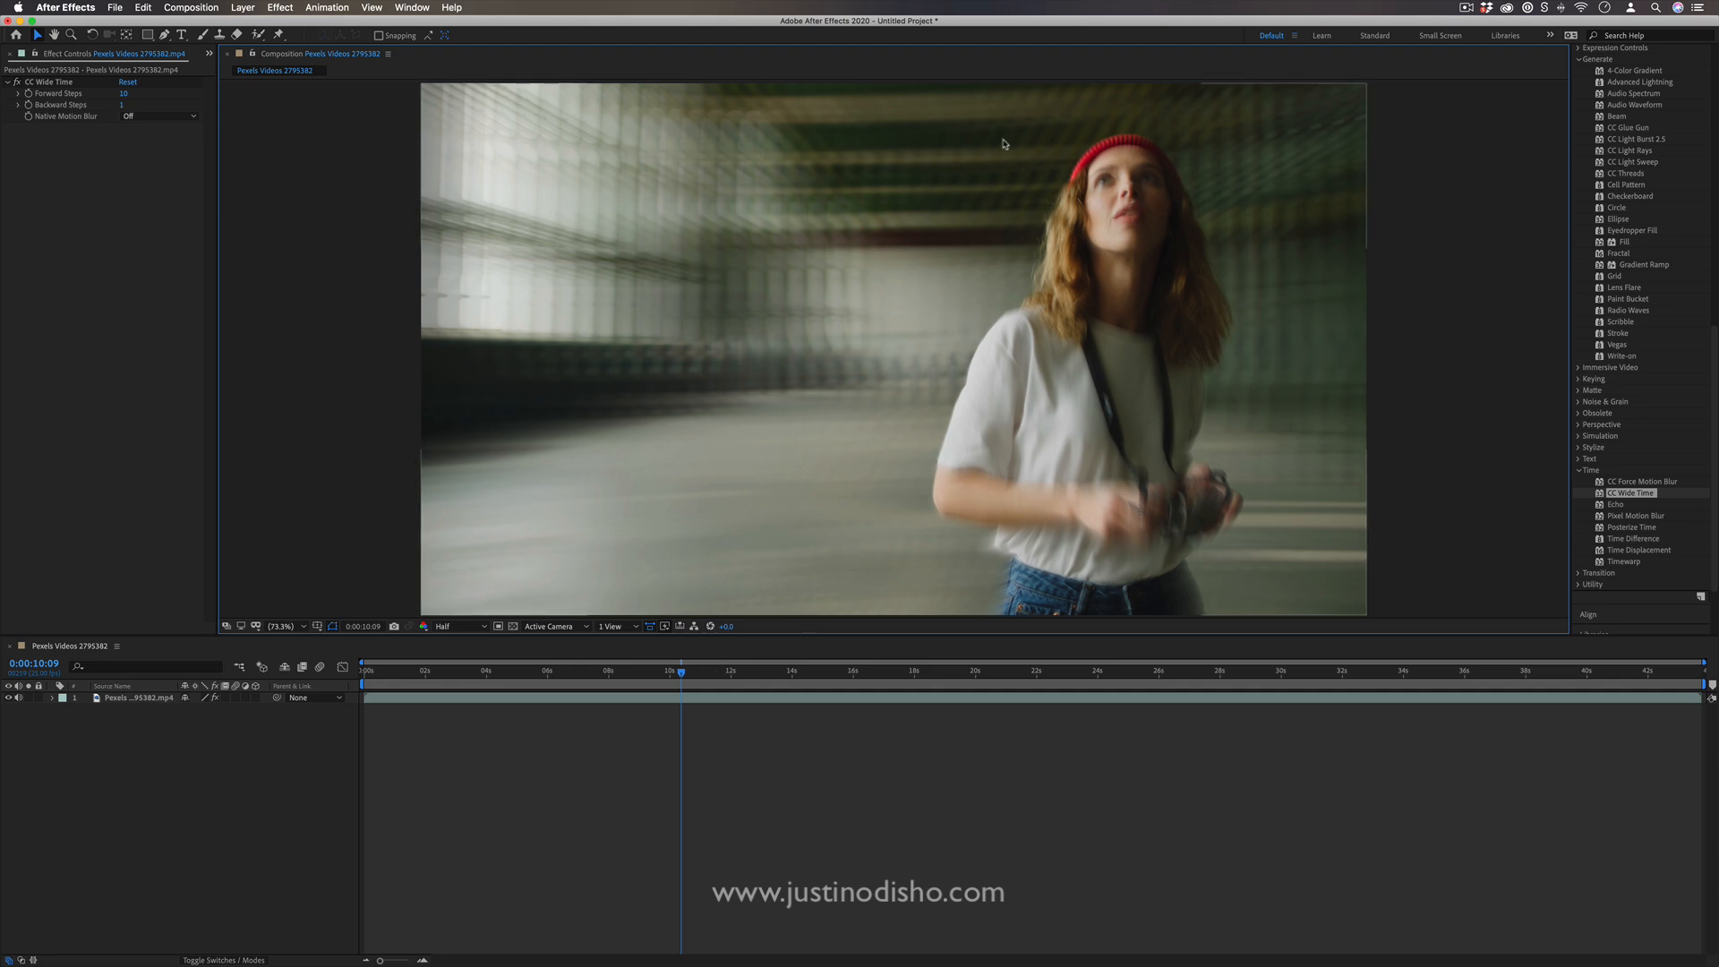
pyautogui.moveTo(742, 593)
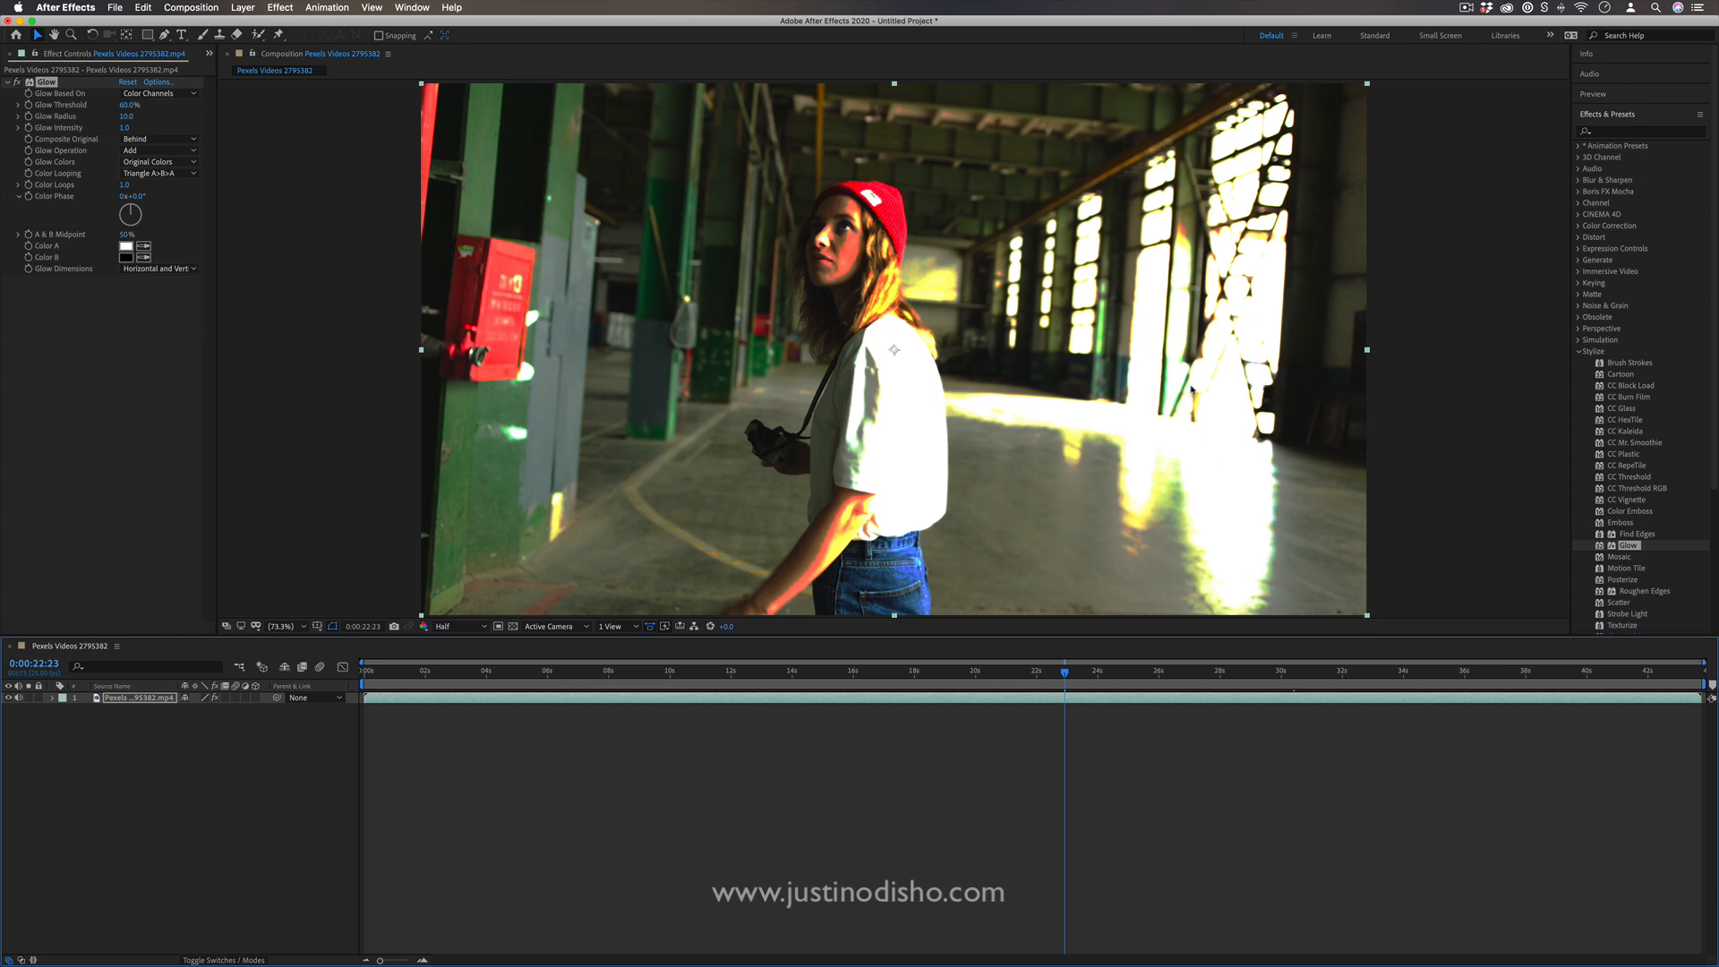
pyautogui.moveTo(1193, 388)
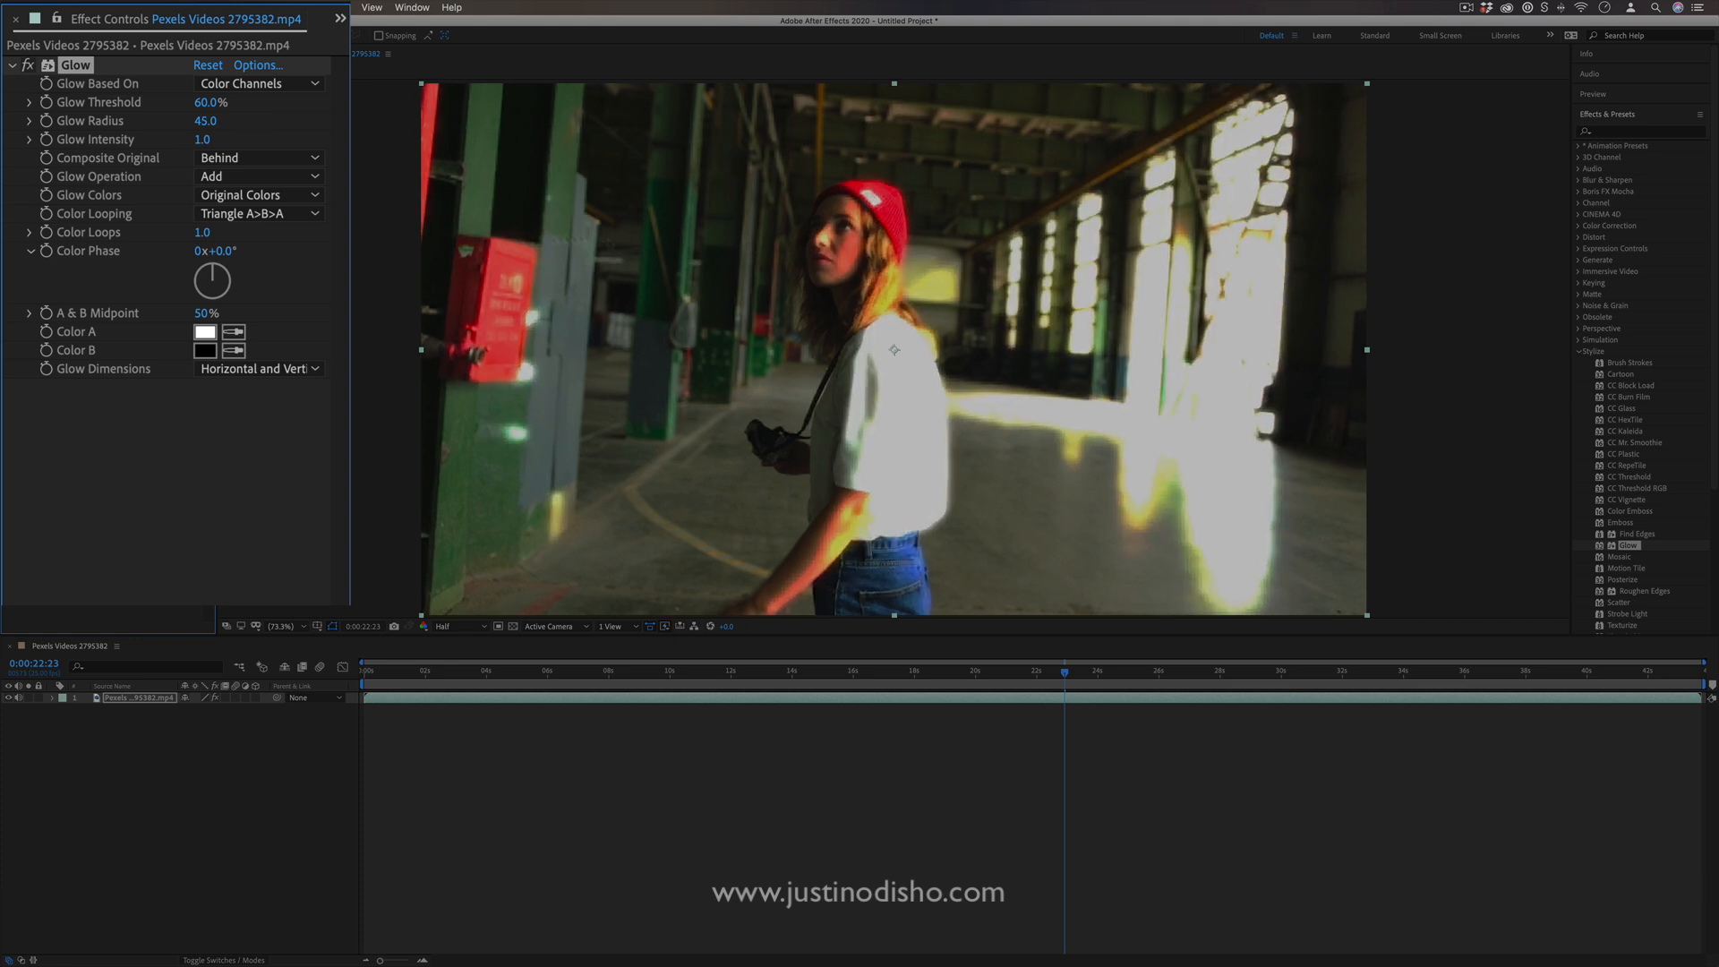
# Scrub Glow Threshold down to about 47.8% so the bloom spreads wider
pyautogui.moveTo(210, 102); pyautogui.dragTo(176, 103)
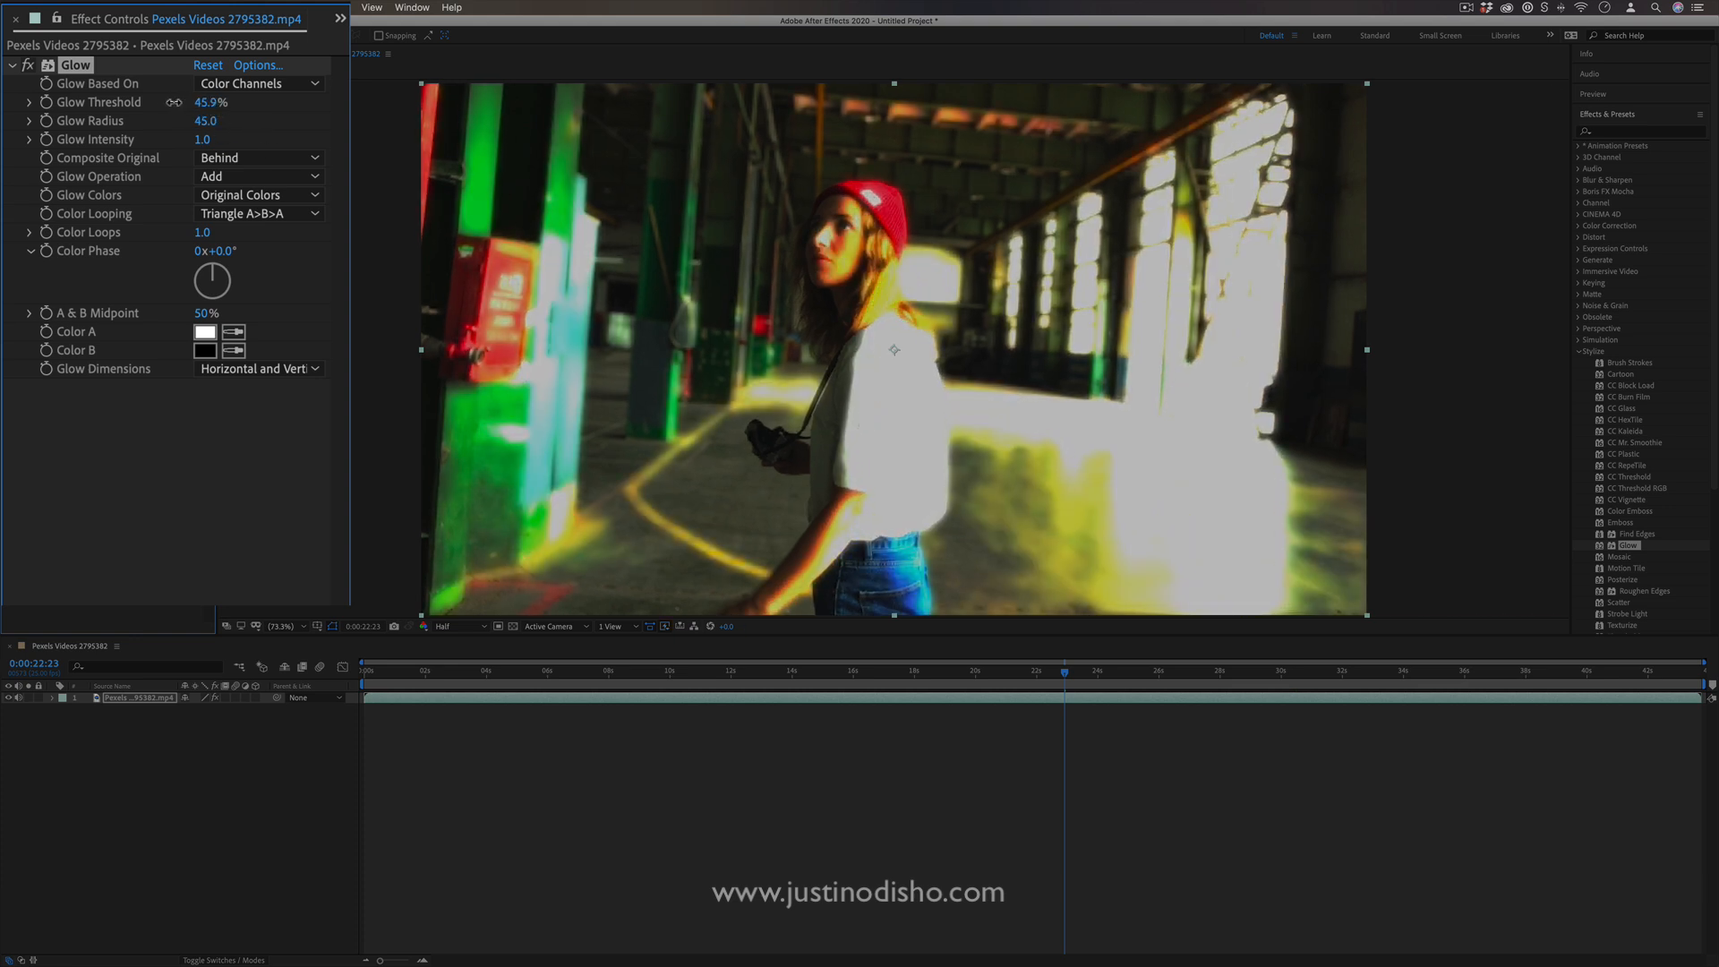
pyautogui.moveTo(209, 102); pyautogui.dragTo(219, 102)
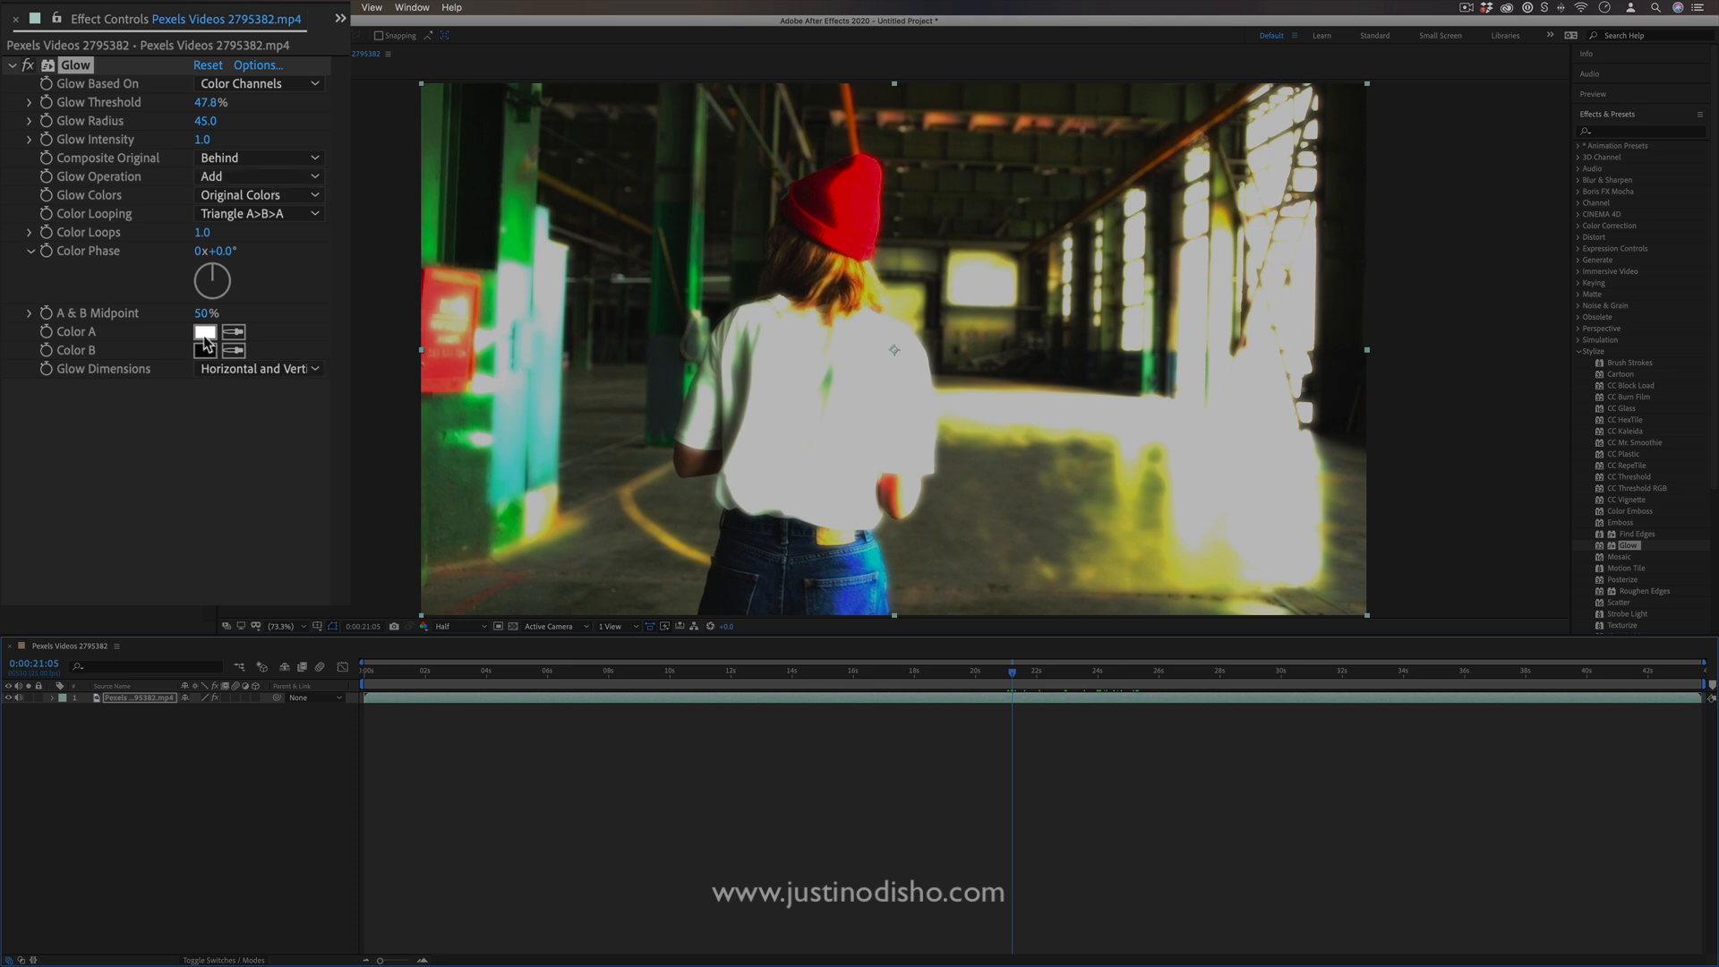
# Set Glow Color A to red and switch Glow Colors to A & B Colors
pyautogui.click(202, 333)
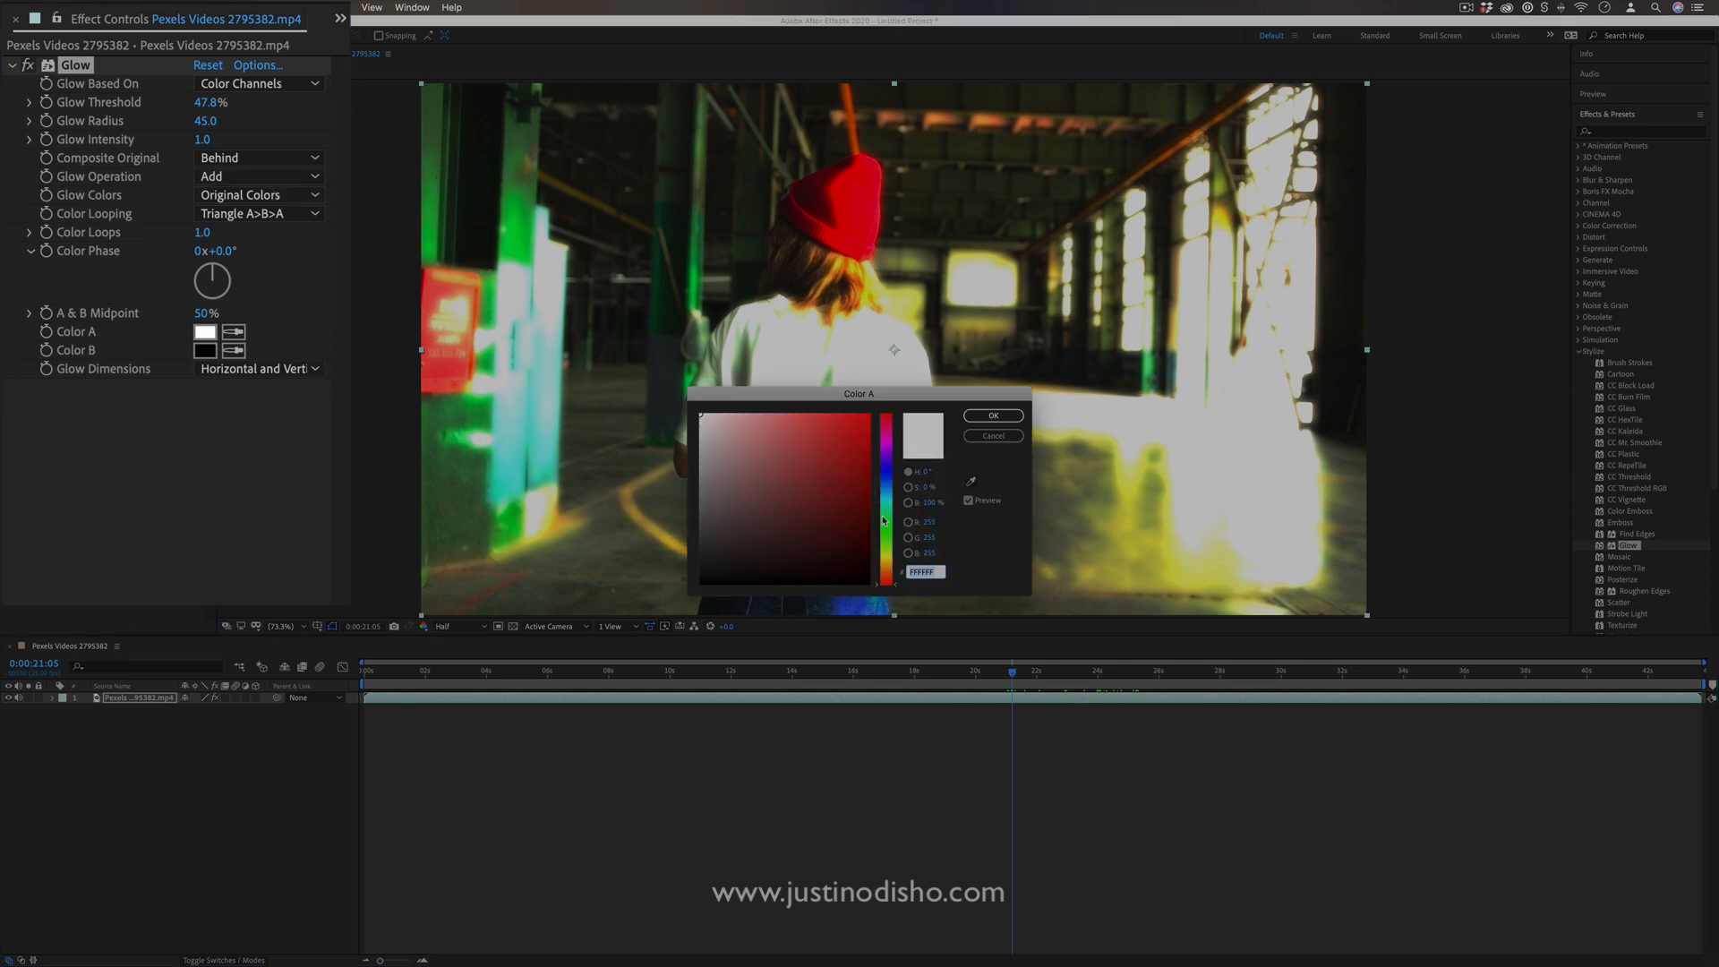
pyautogui.click(991, 413)
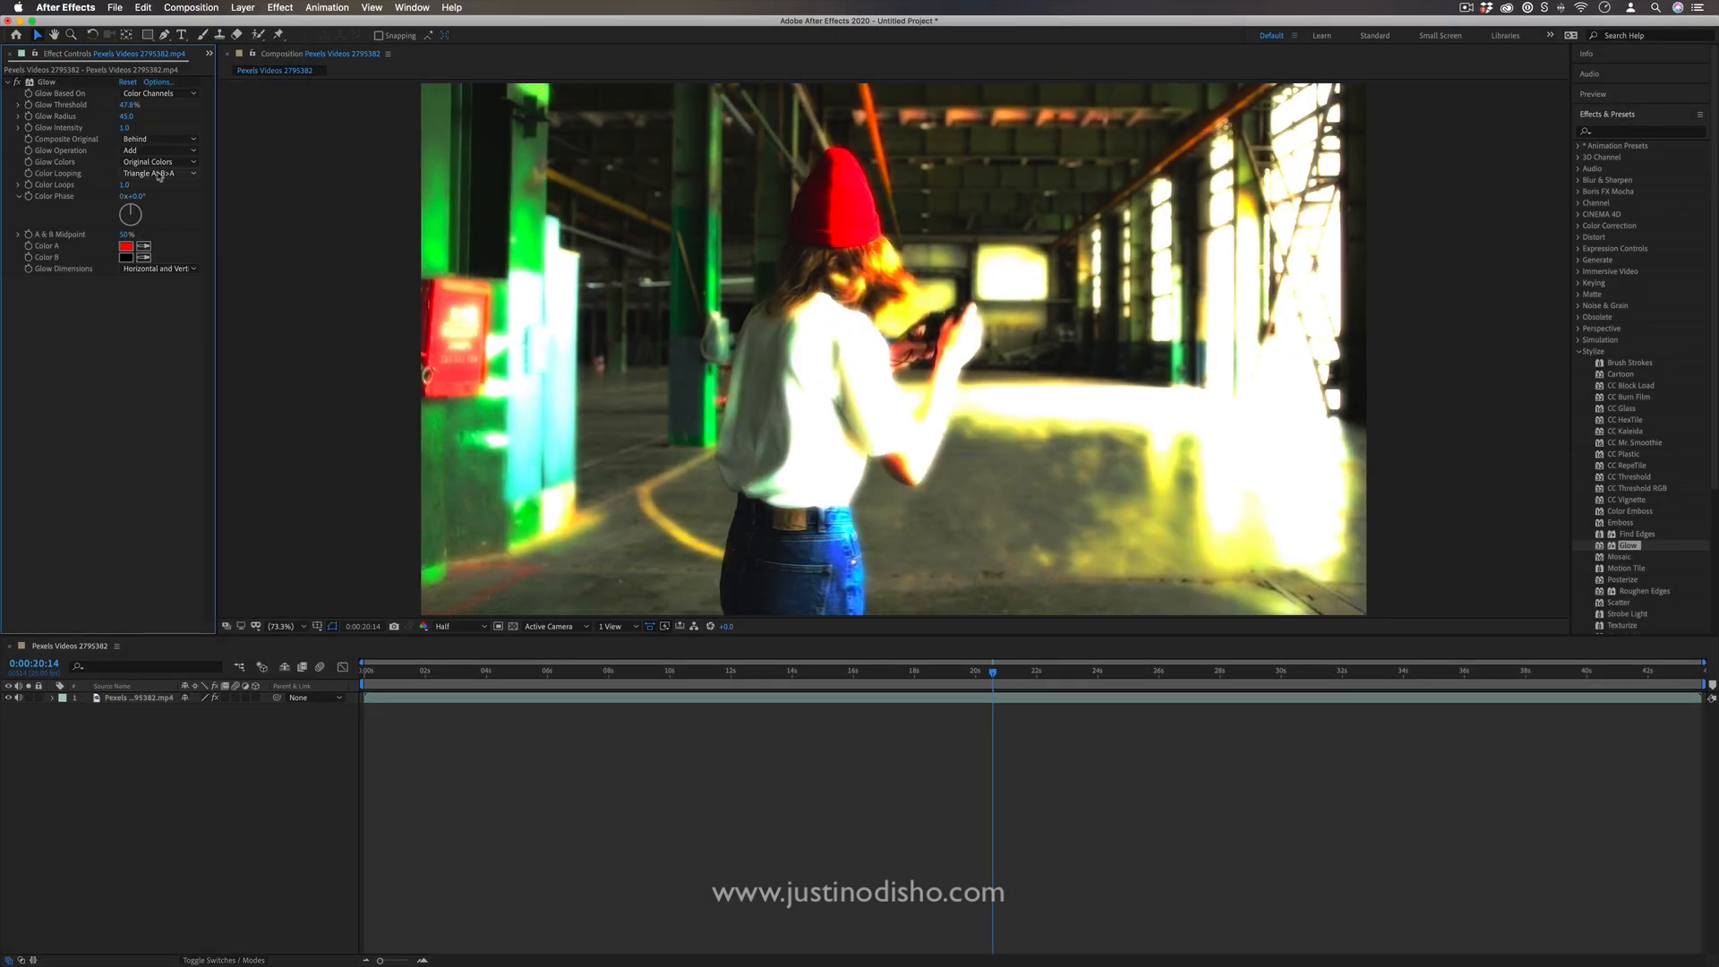
pyautogui.click(160, 161)
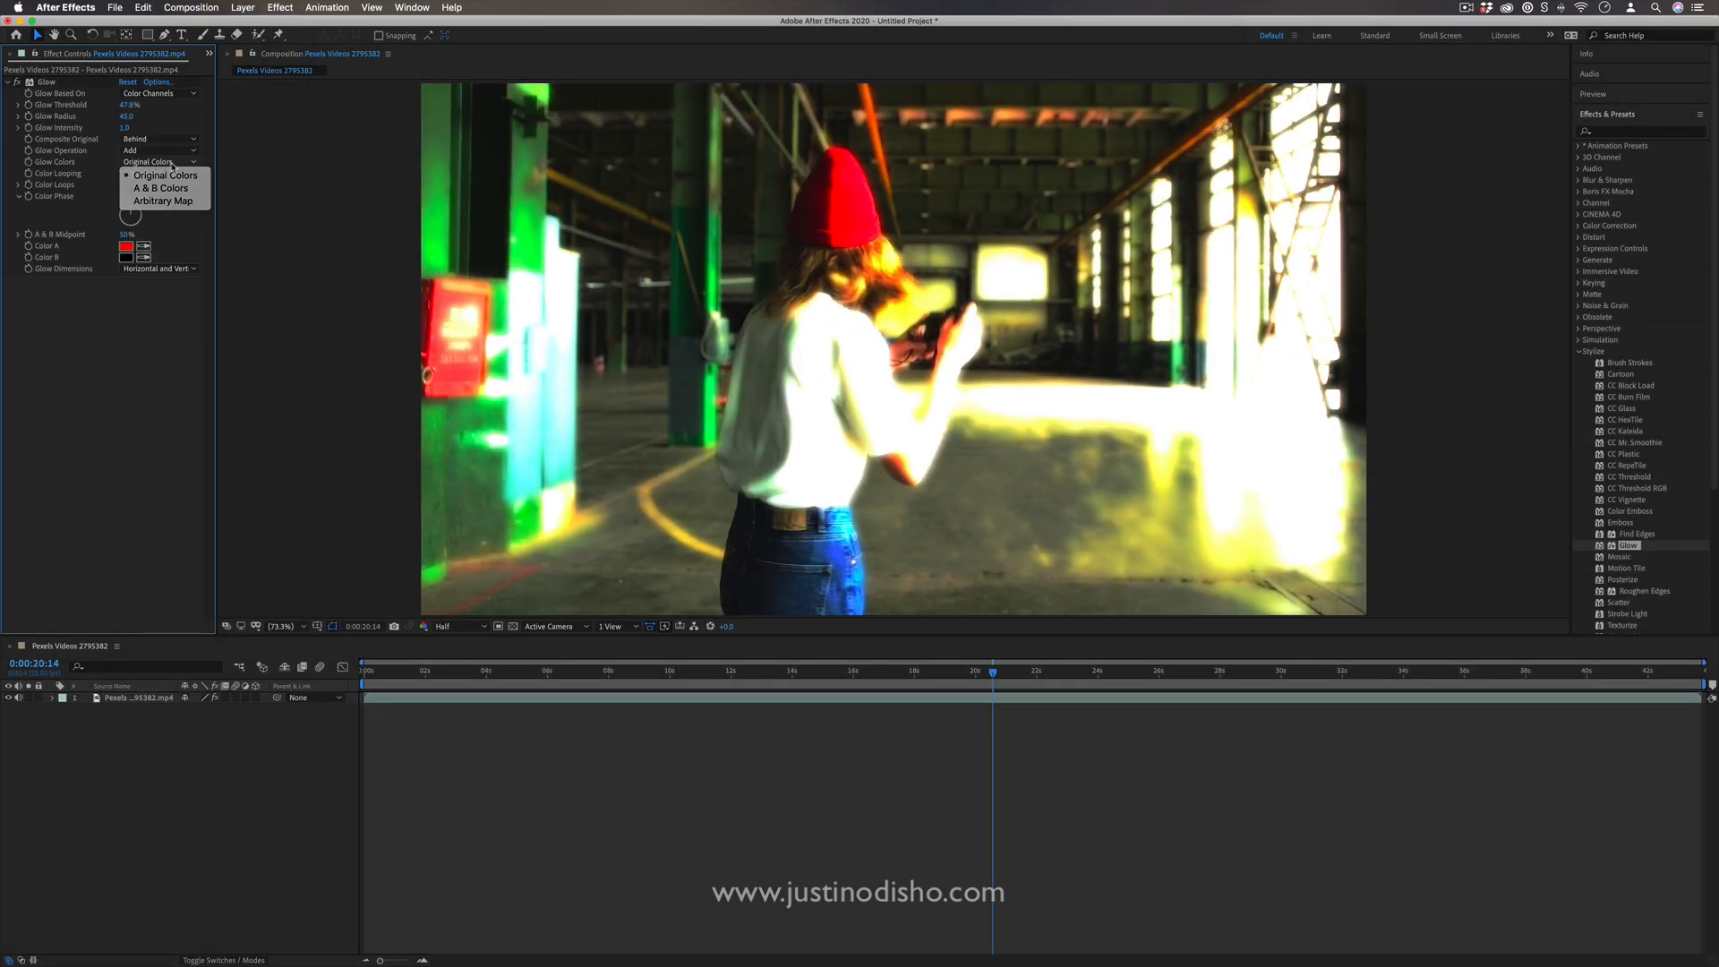
pyautogui.click(159, 188)
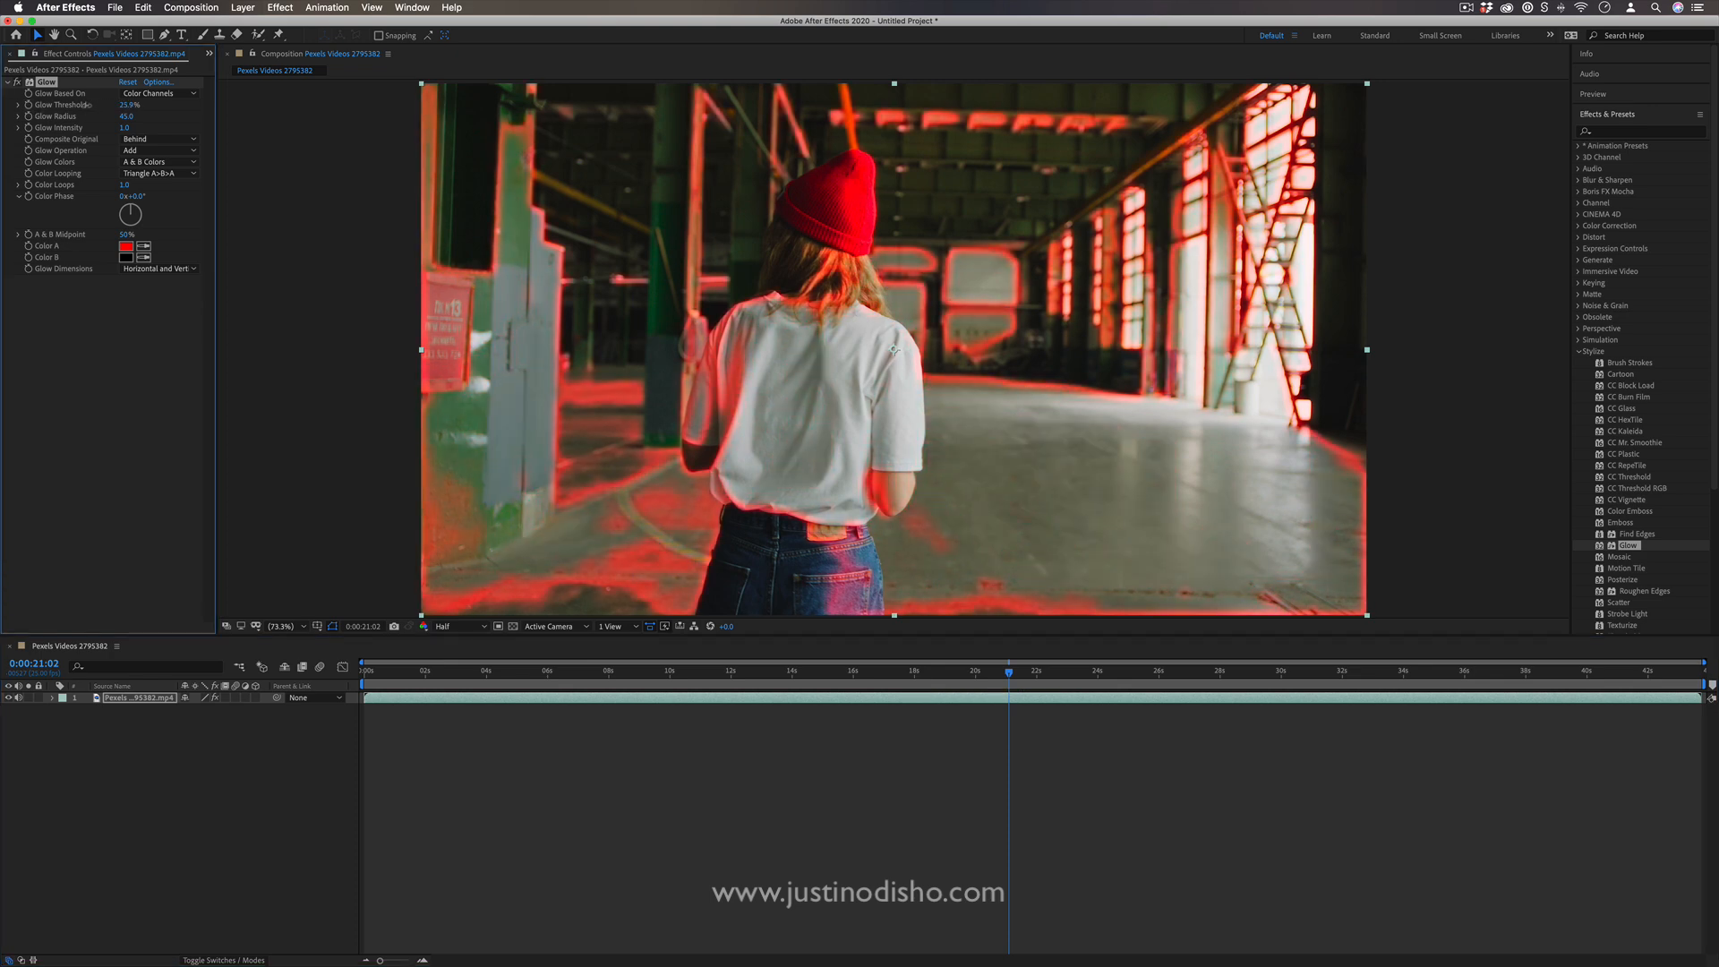
# Tone down the red edge glow and reduce Glow Intensity to 0.3
pyautogui.moveTo(129, 104); pyautogui.dragTo(154, 104)
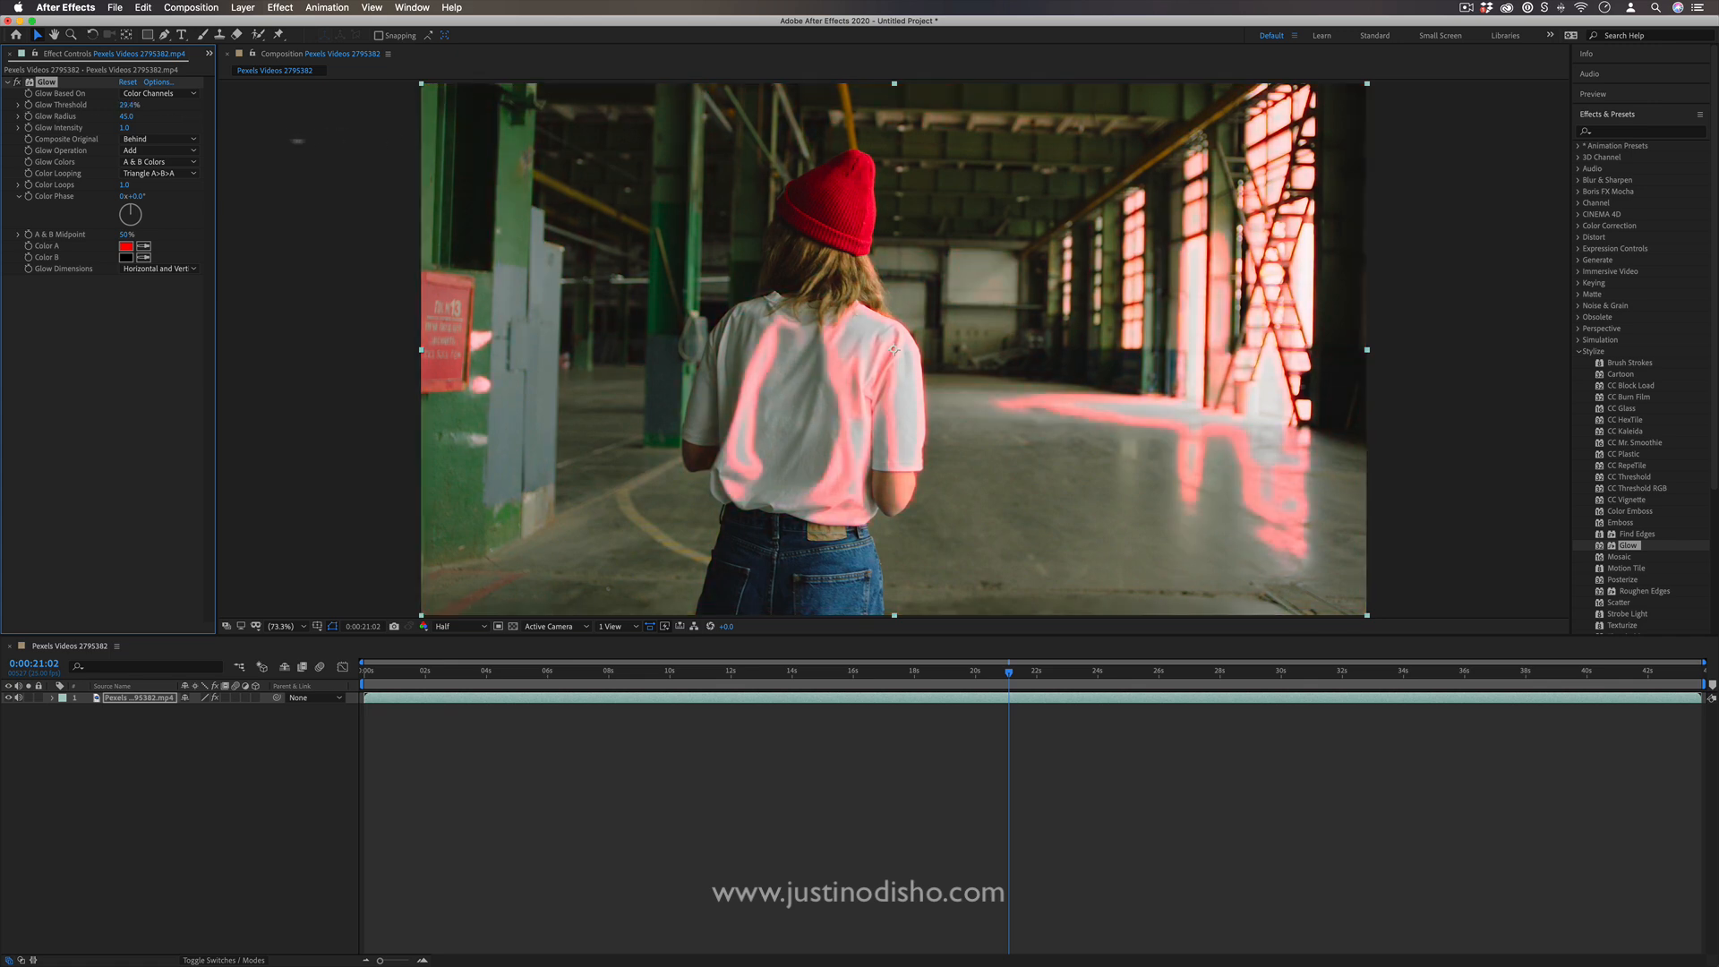
pyautogui.moveTo(1006, 668); pyautogui.dragTo(908, 668)
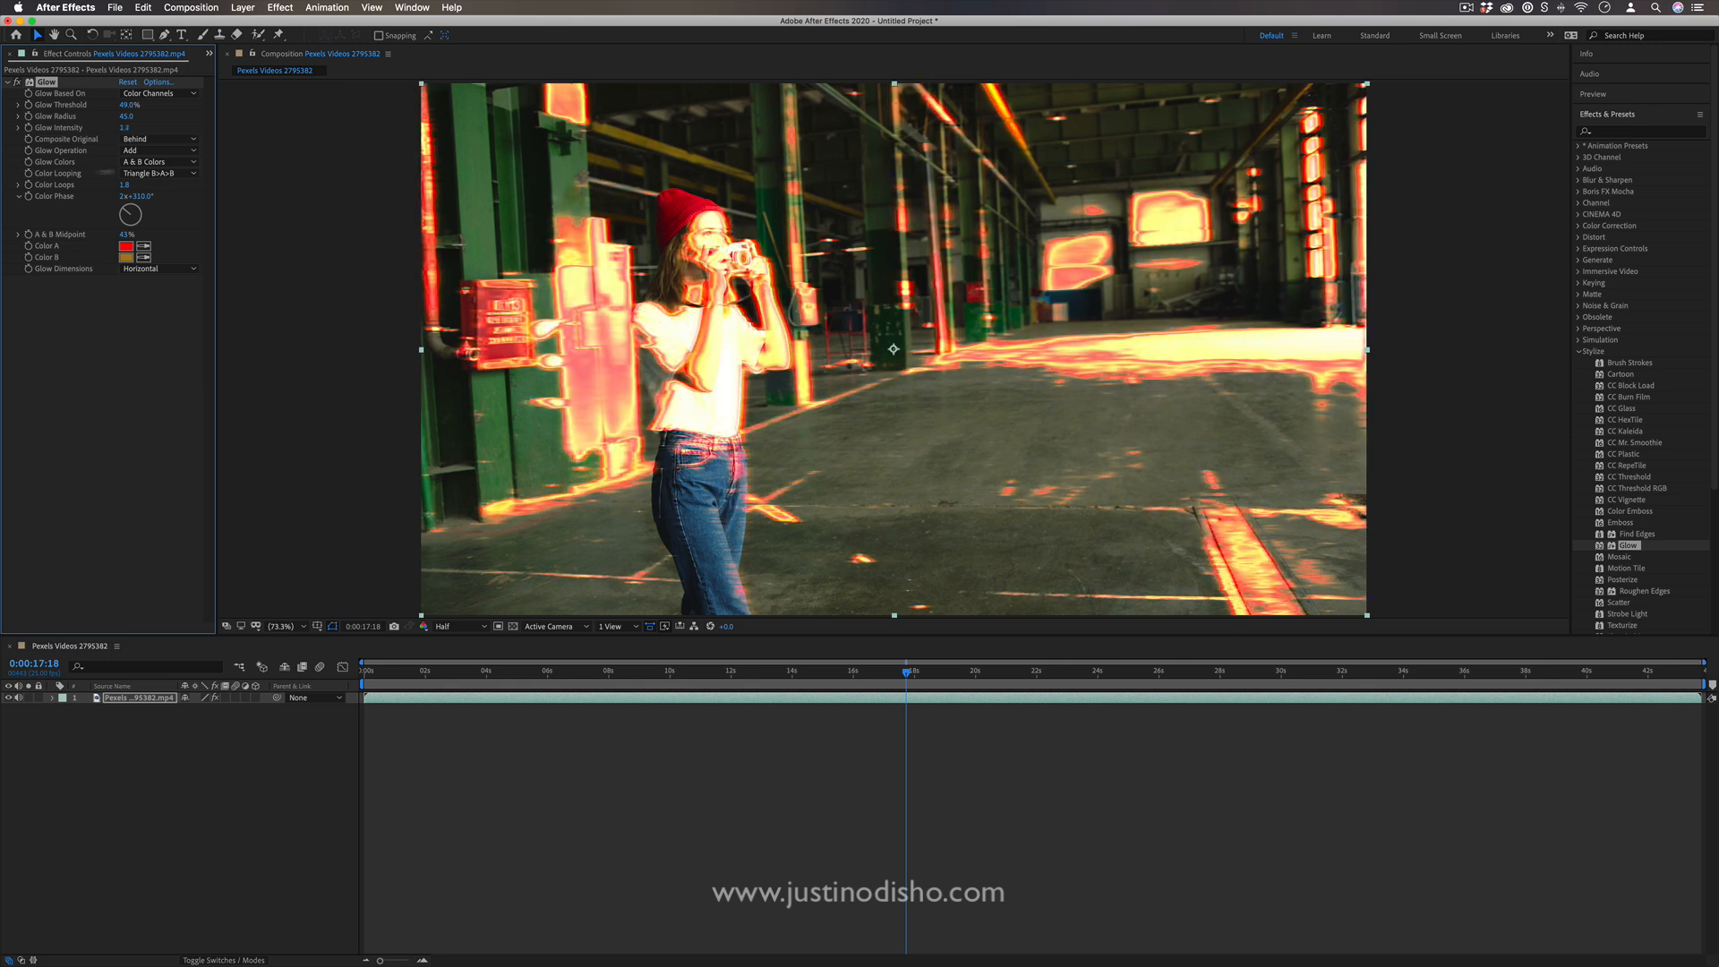
pyautogui.click(126, 127)
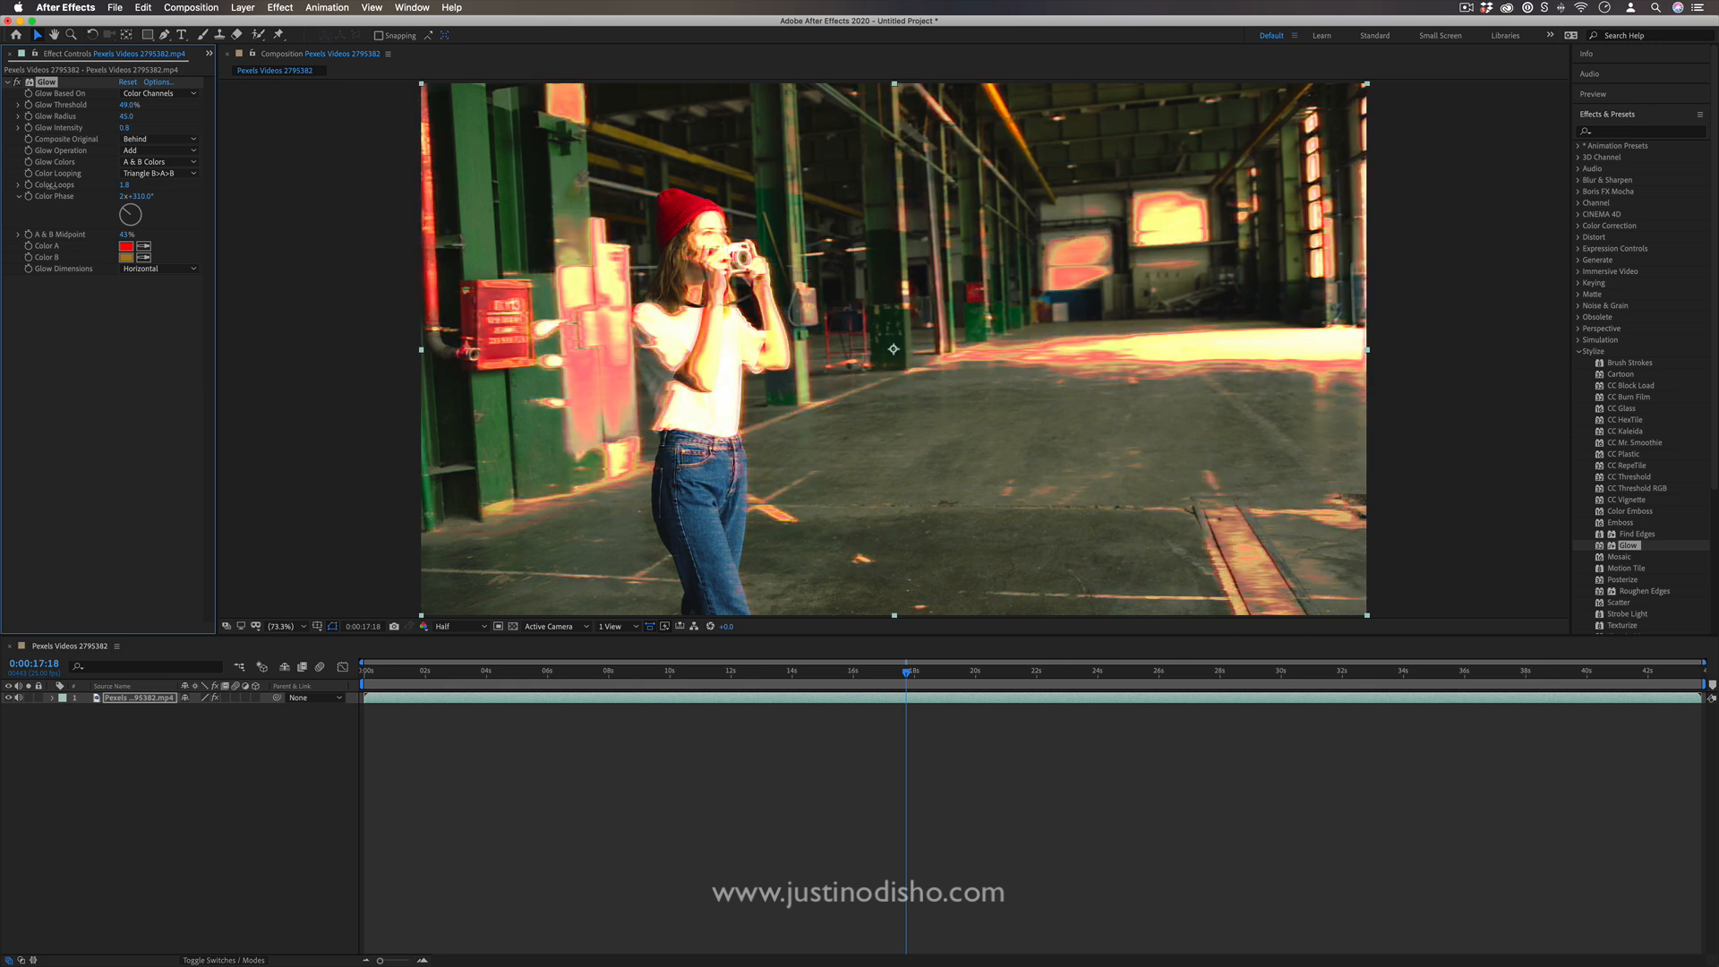
pyautogui.click(125, 127)
pyautogui.write('0.4')
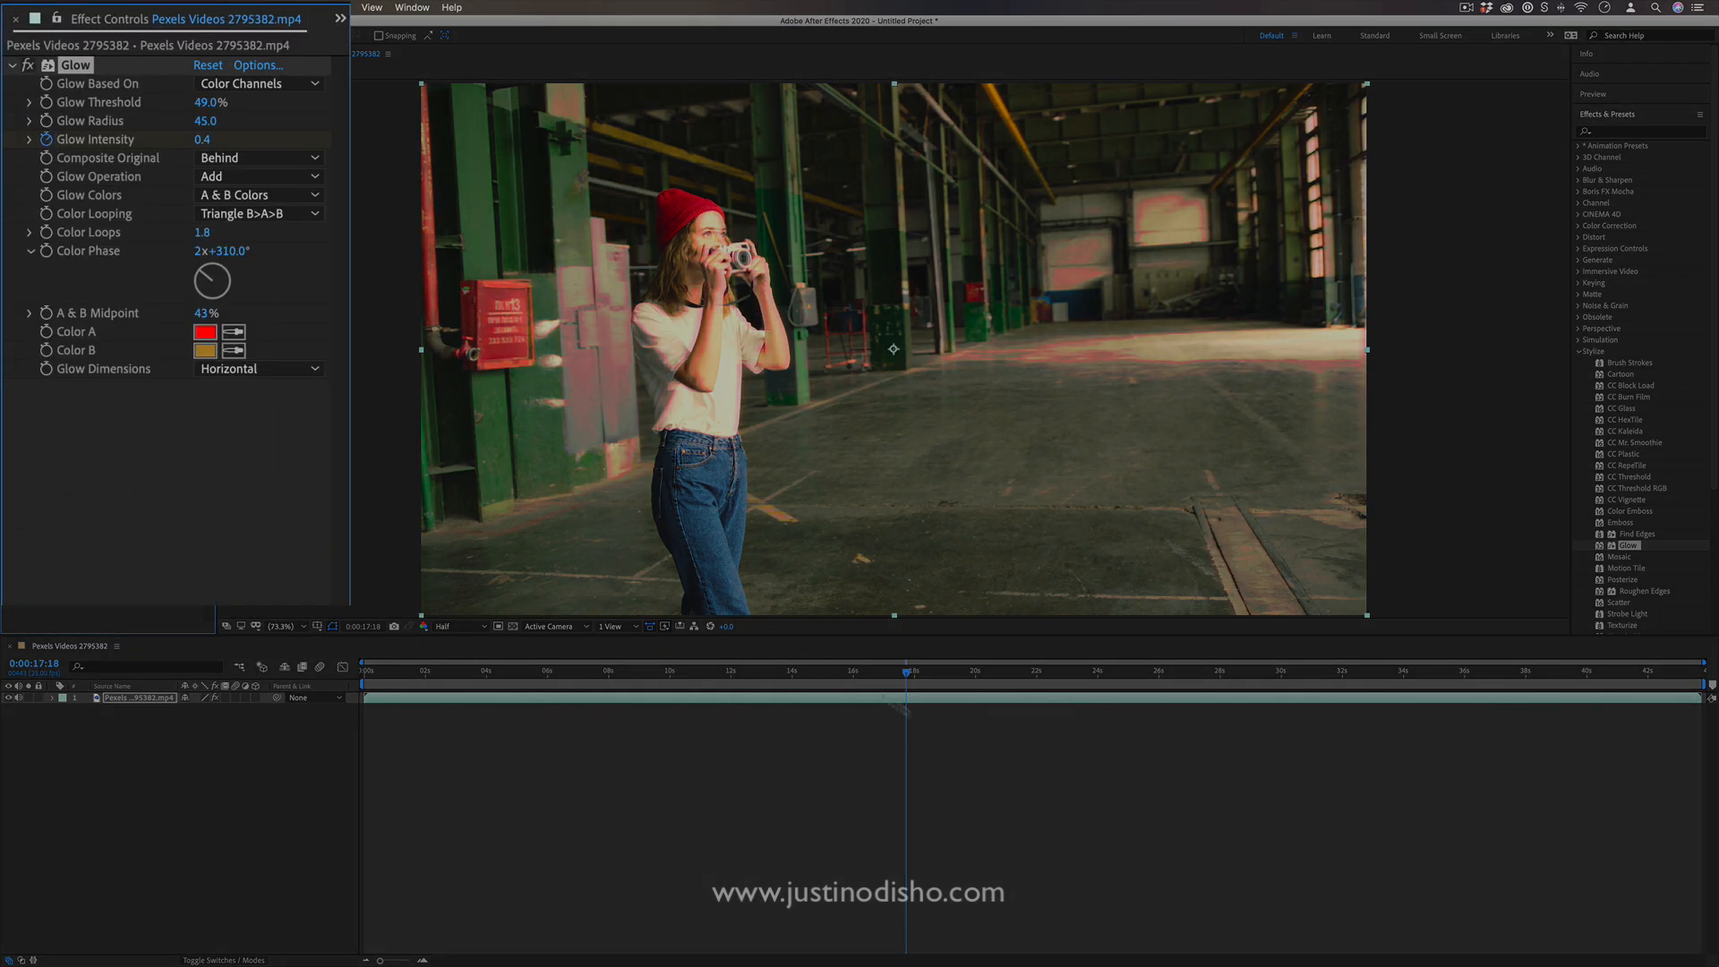
pyautogui.moveTo(906, 670); pyautogui.dragTo(974, 670)
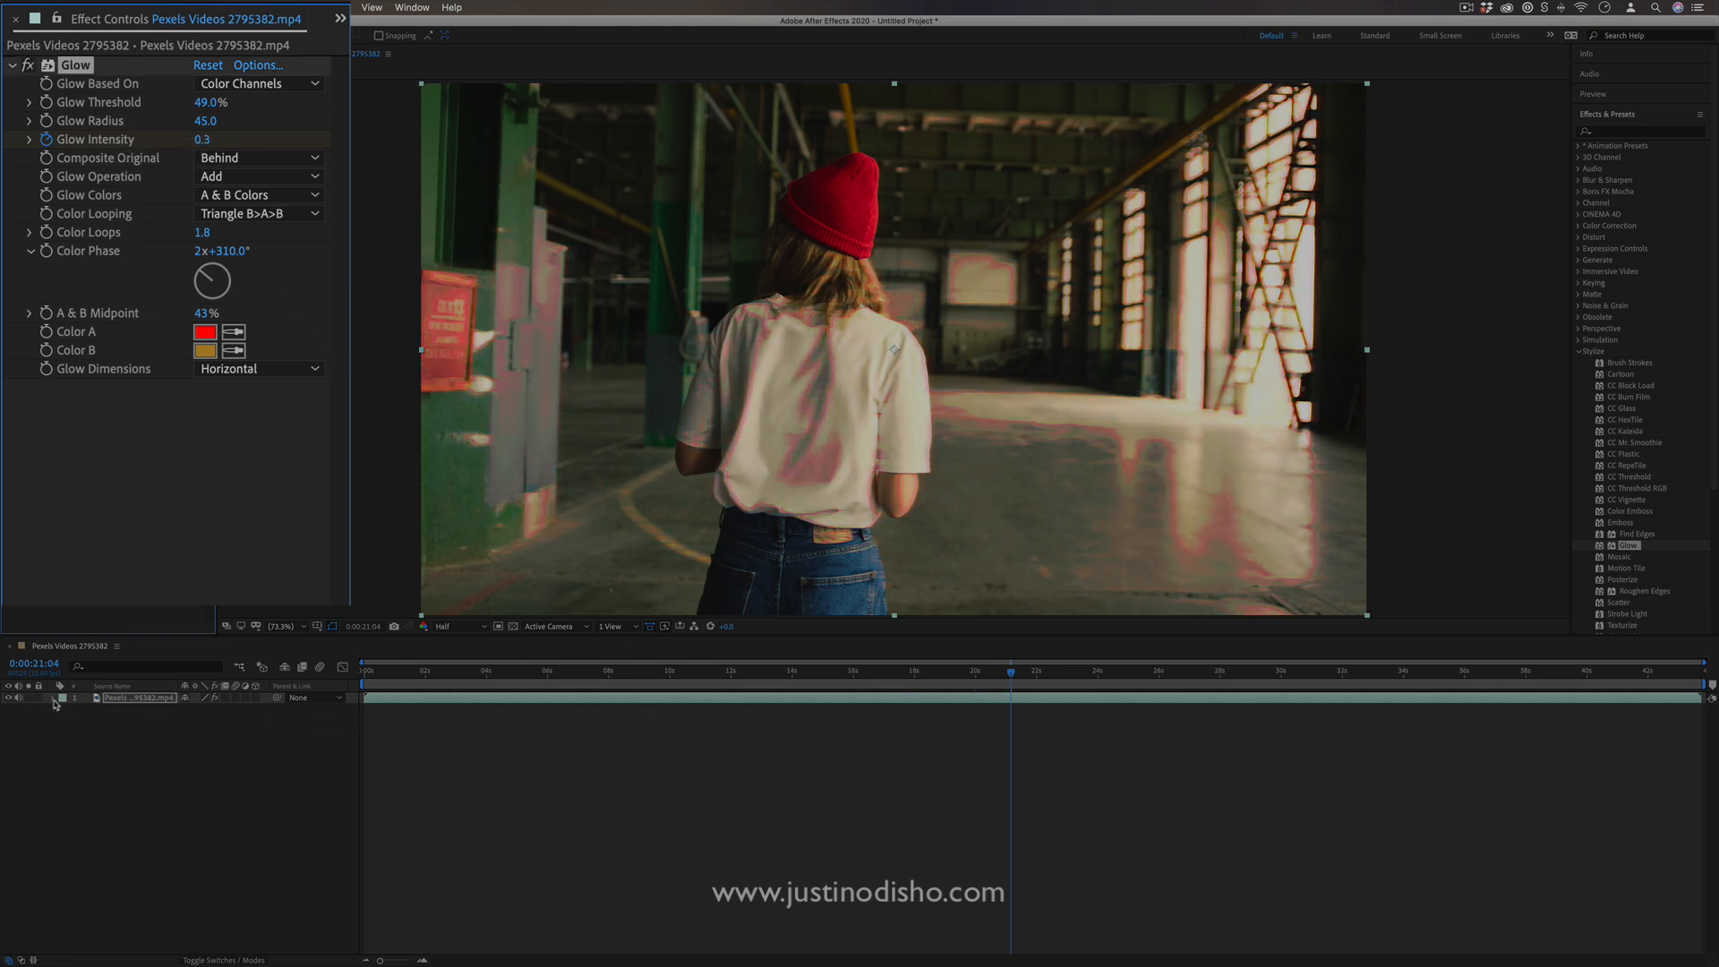
# Reveal Glow in the timeline, set Threshold about 39% and Glow Dimensions to Vertical
pyautogui.click(65, 699)
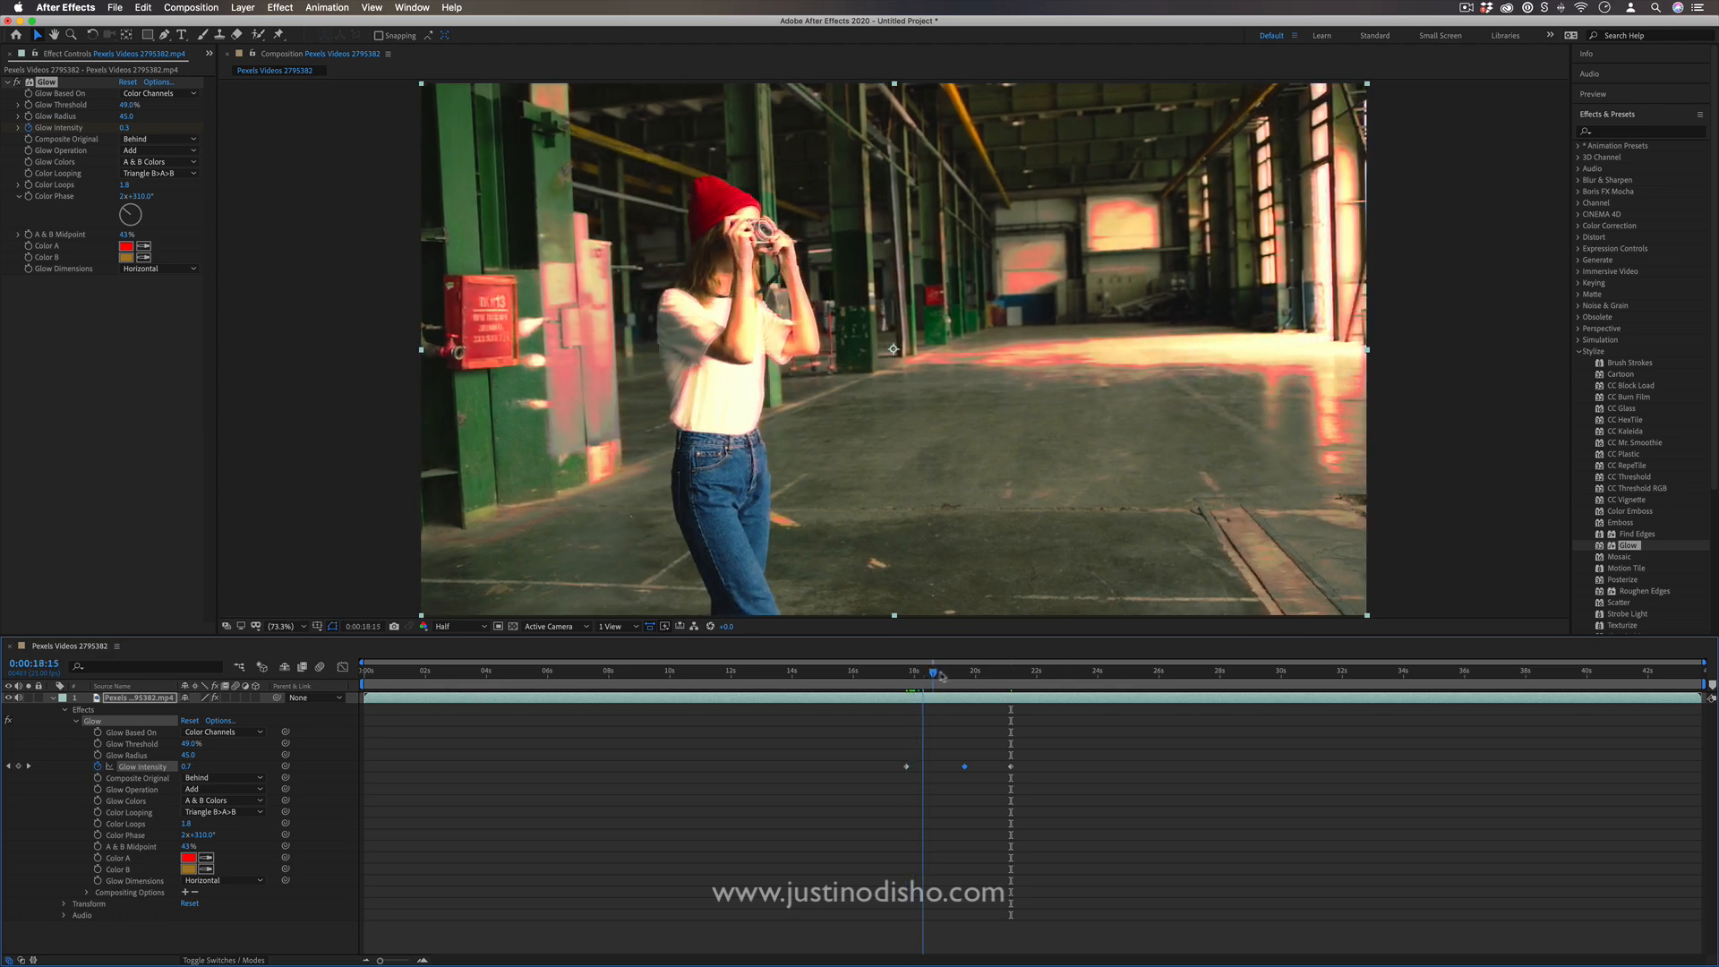
pyautogui.moveTo(933, 670); pyautogui.dragTo(1026, 670)
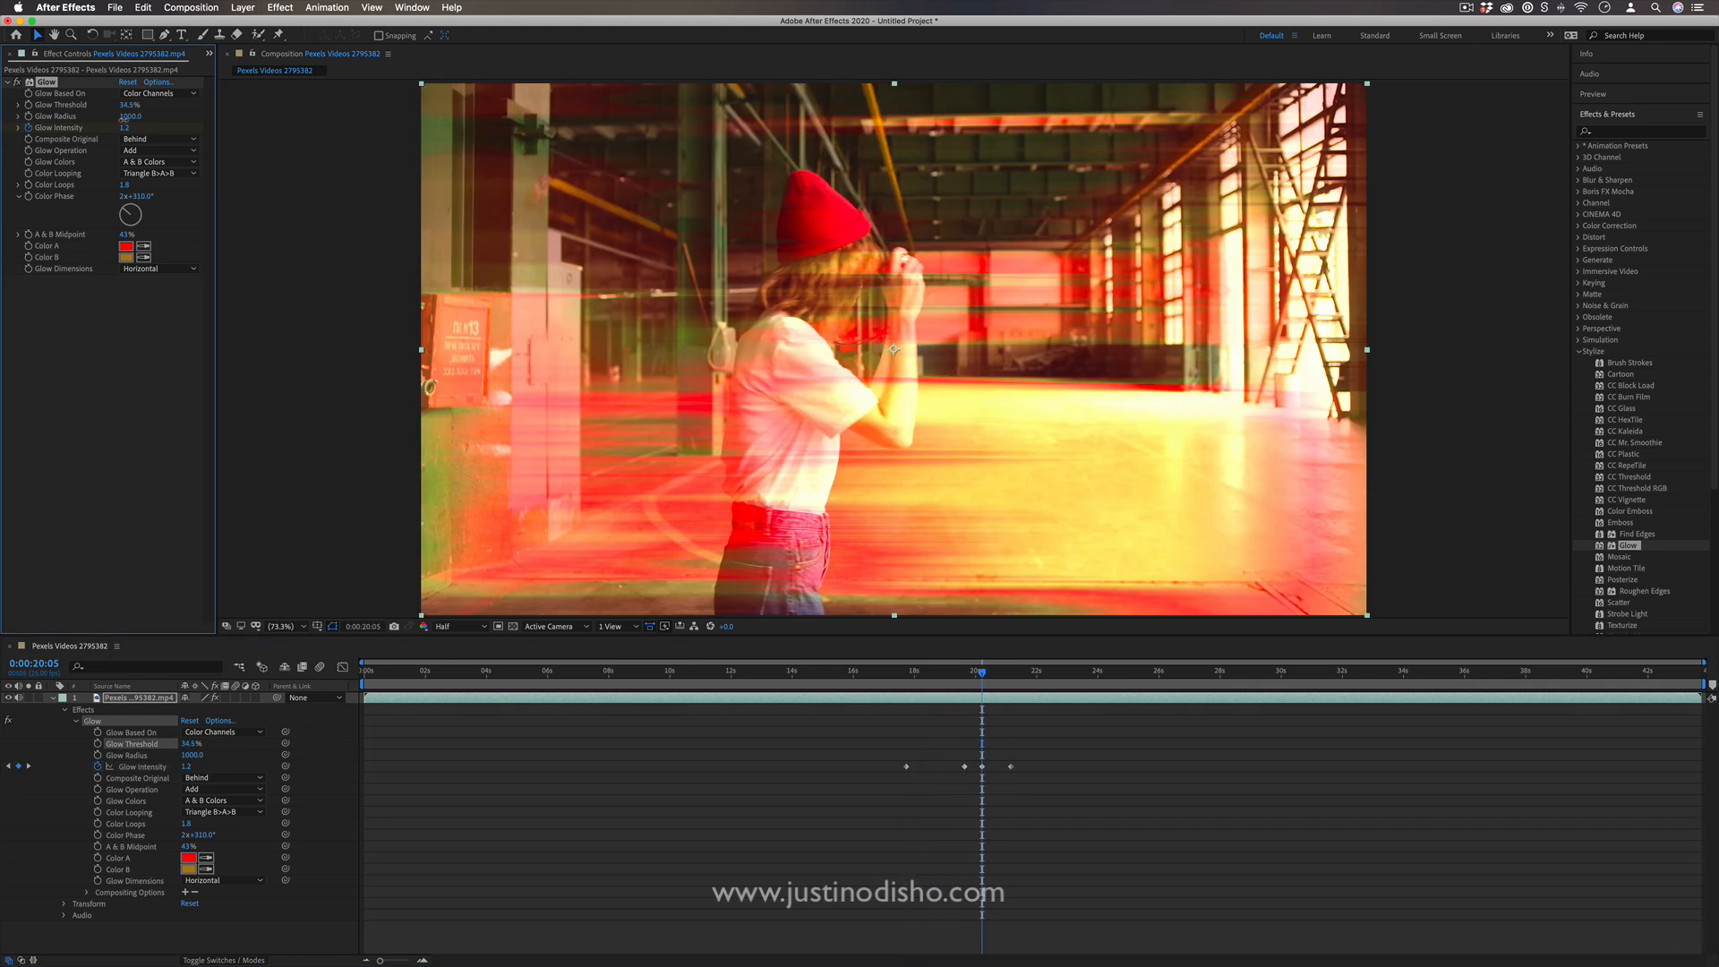
pyautogui.moveTo(129, 104); pyautogui.dragTo(133, 104)
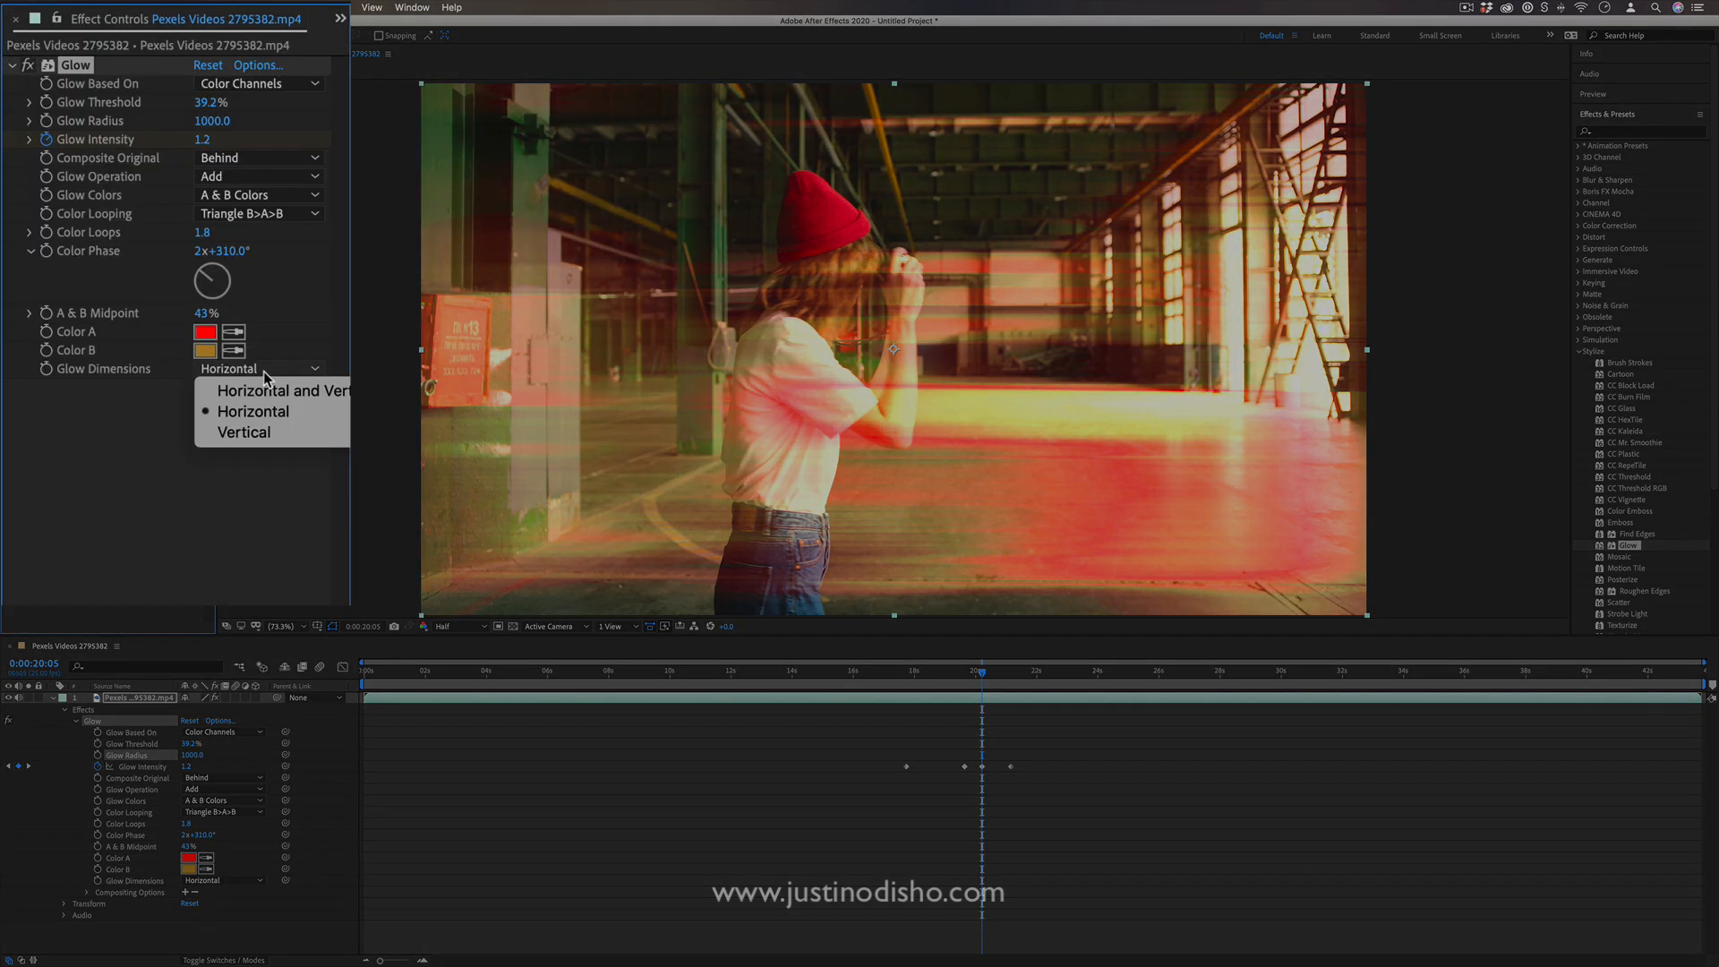
pyautogui.click(244, 432)
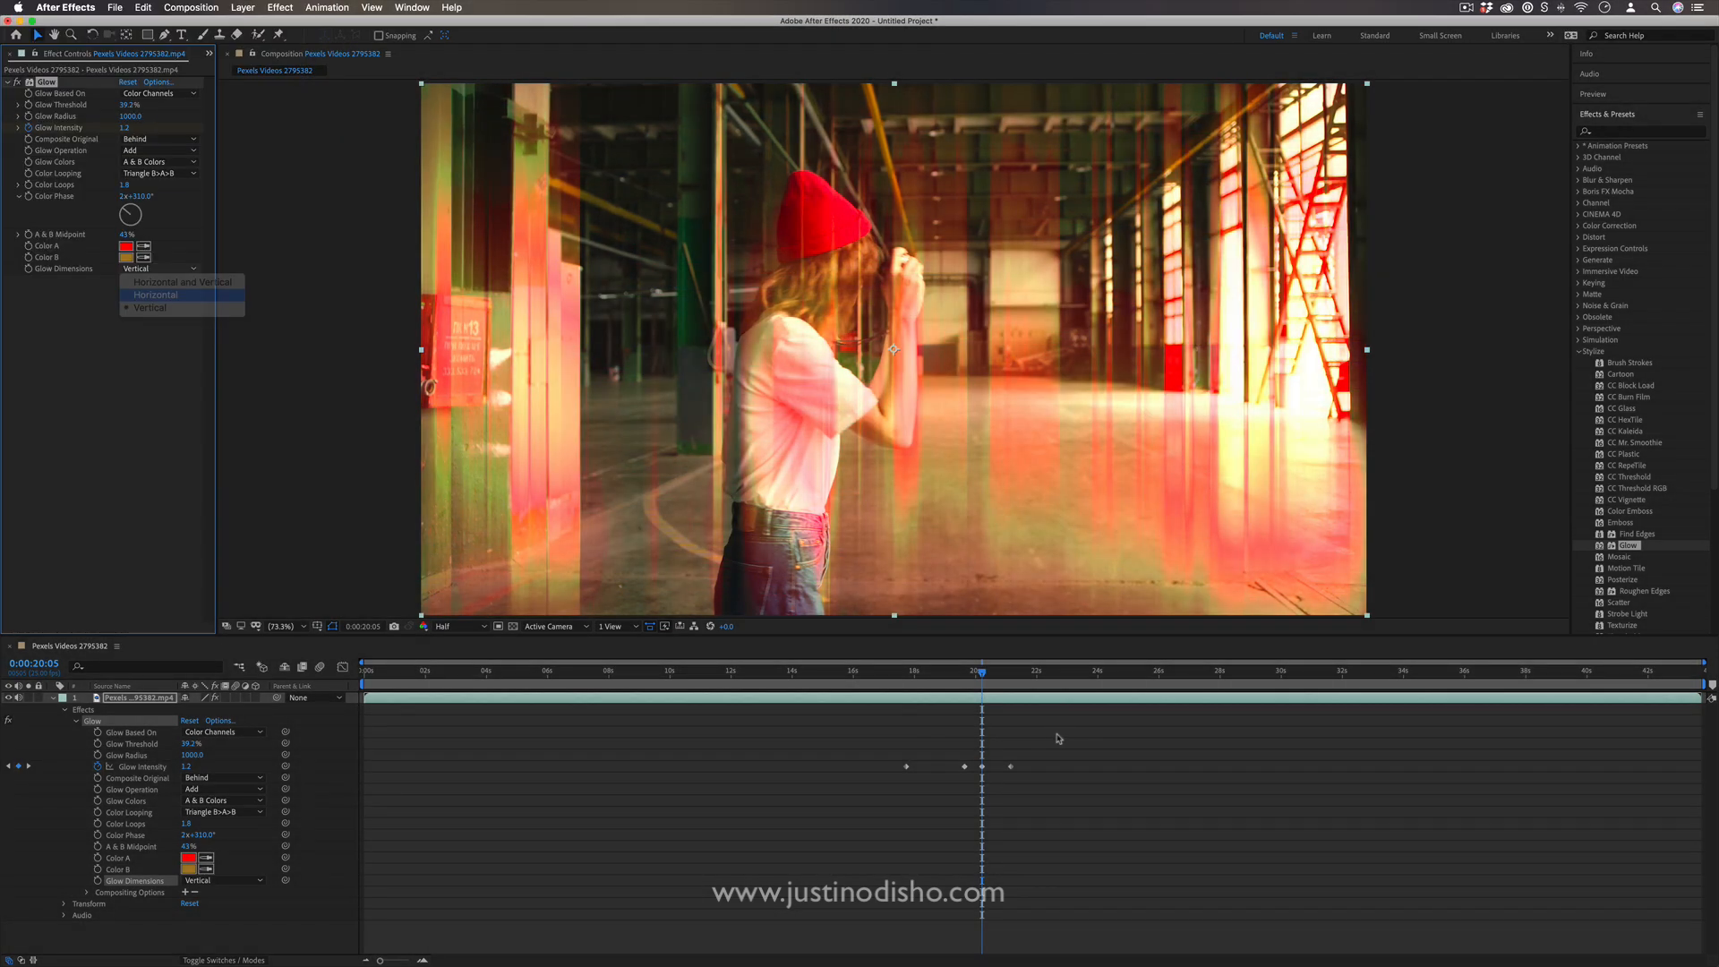
pyautogui.click(156, 293)
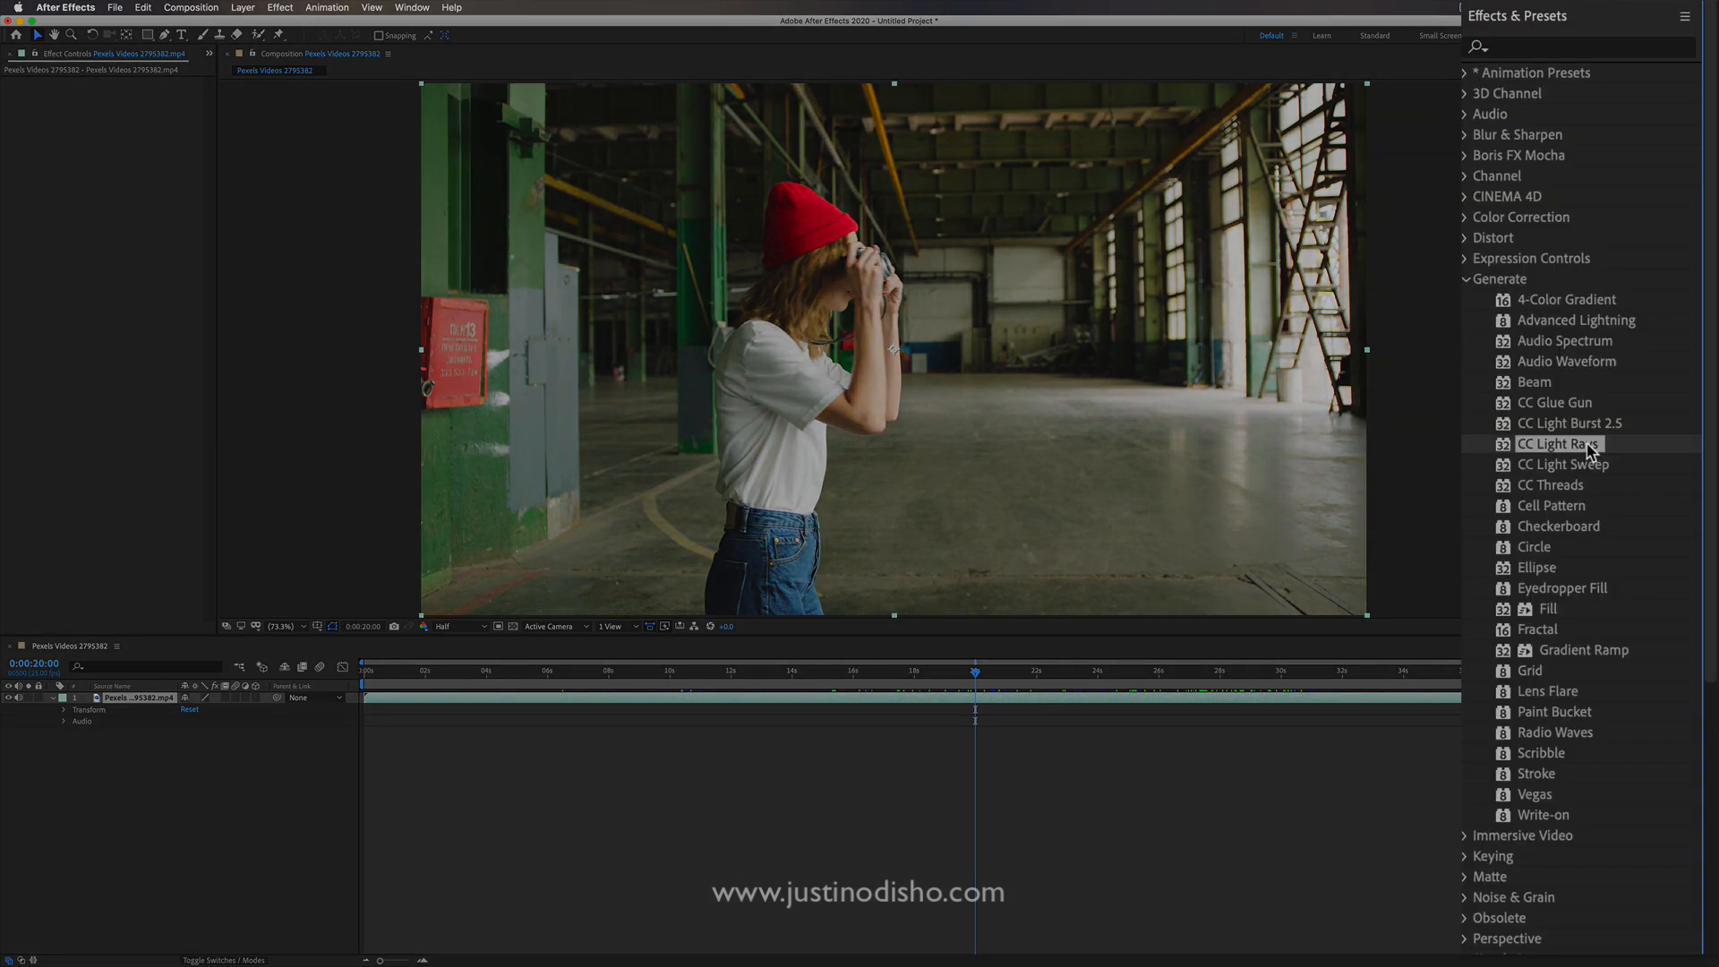
# Apply CC Light Rays, place its Center on the bright window light and check later frames
pyautogui.doubleClick(1559, 442)
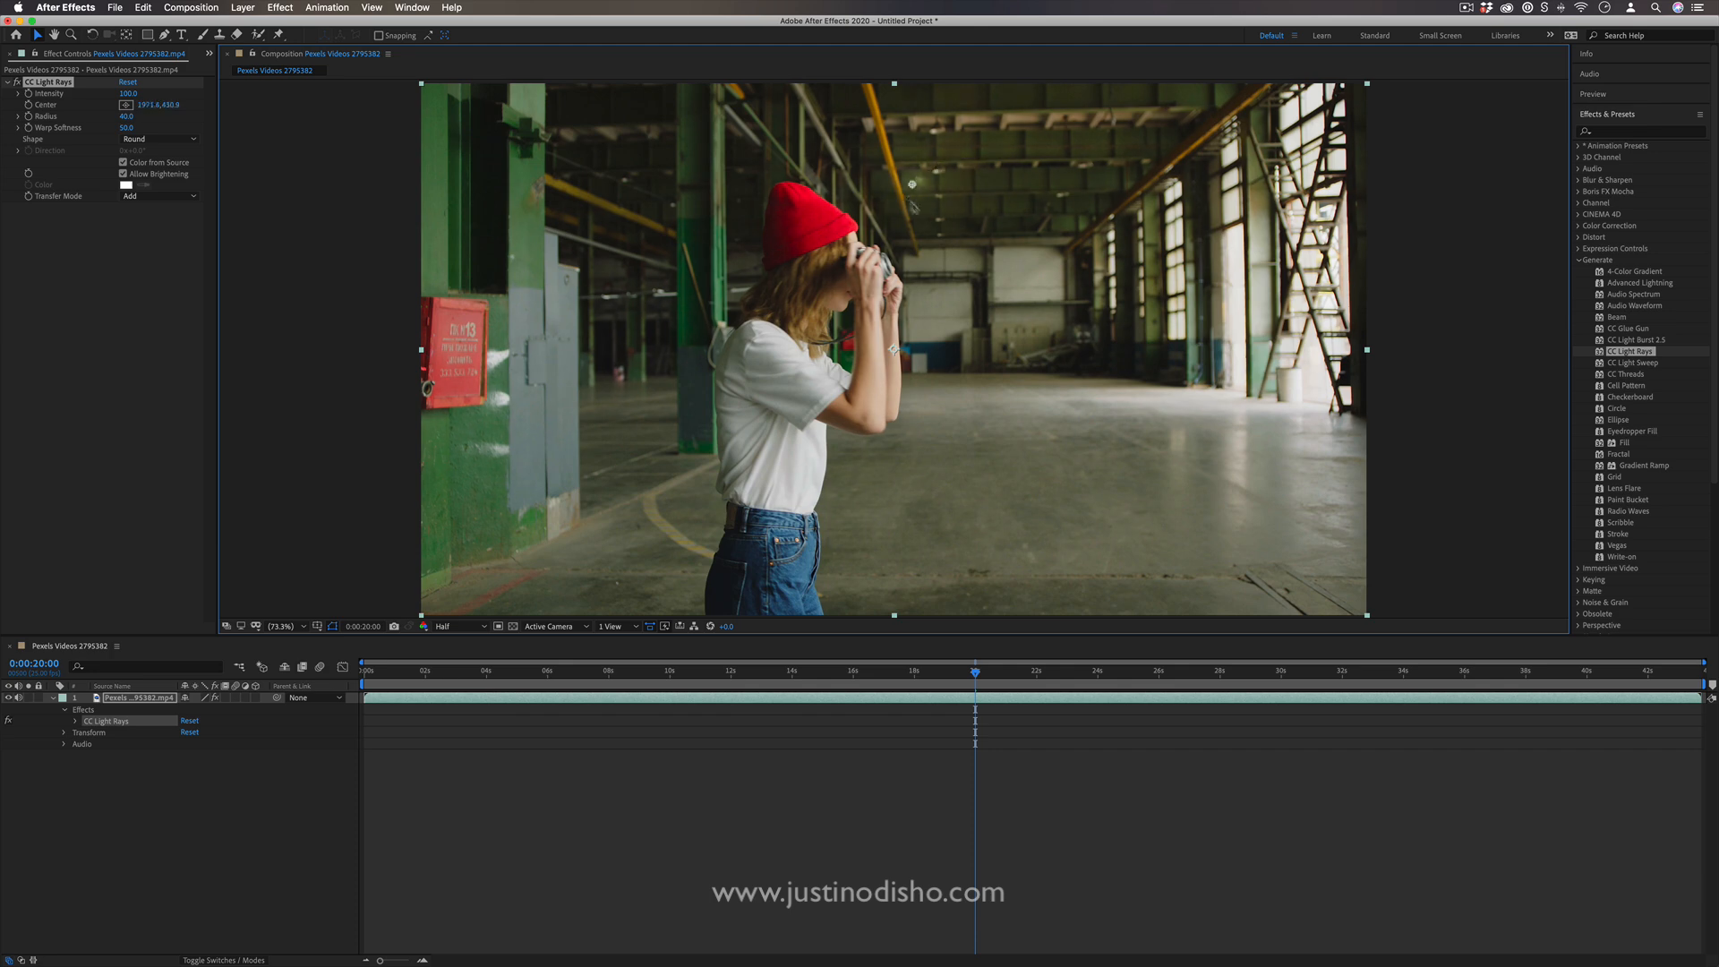
pyautogui.moveTo(913, 177); pyautogui.dragTo(779, 226)
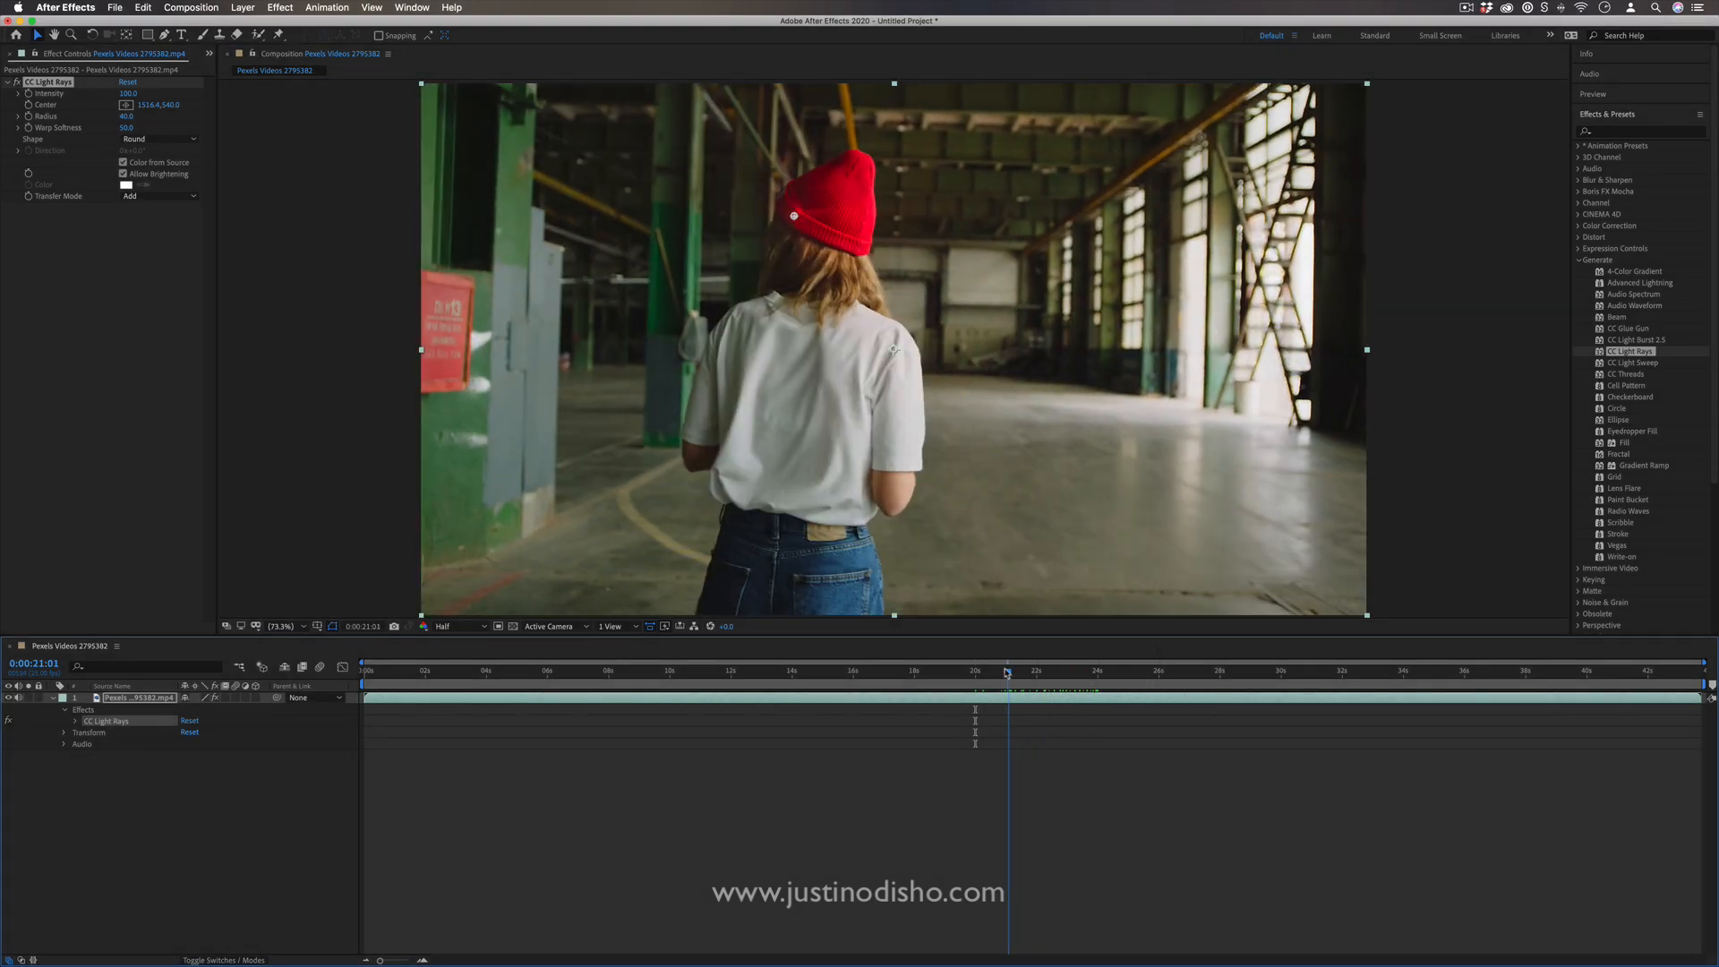
pyautogui.moveTo(1004, 670); pyautogui.dragTo(965, 670)
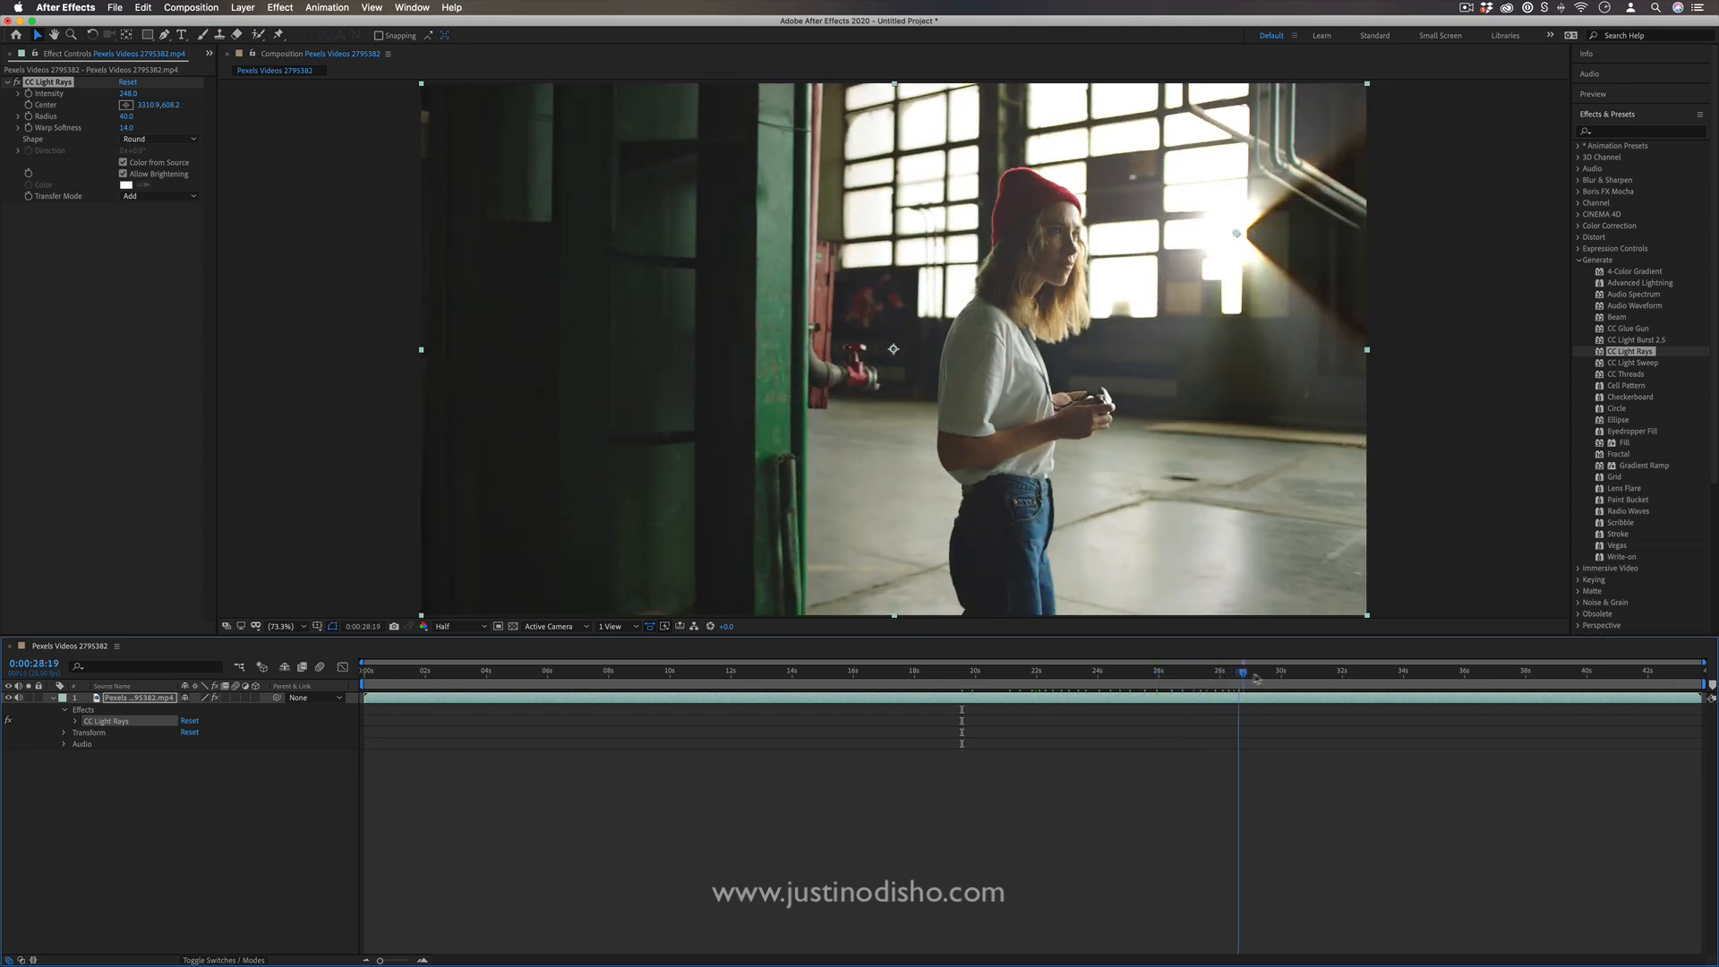
pyautogui.click(1314, 672)
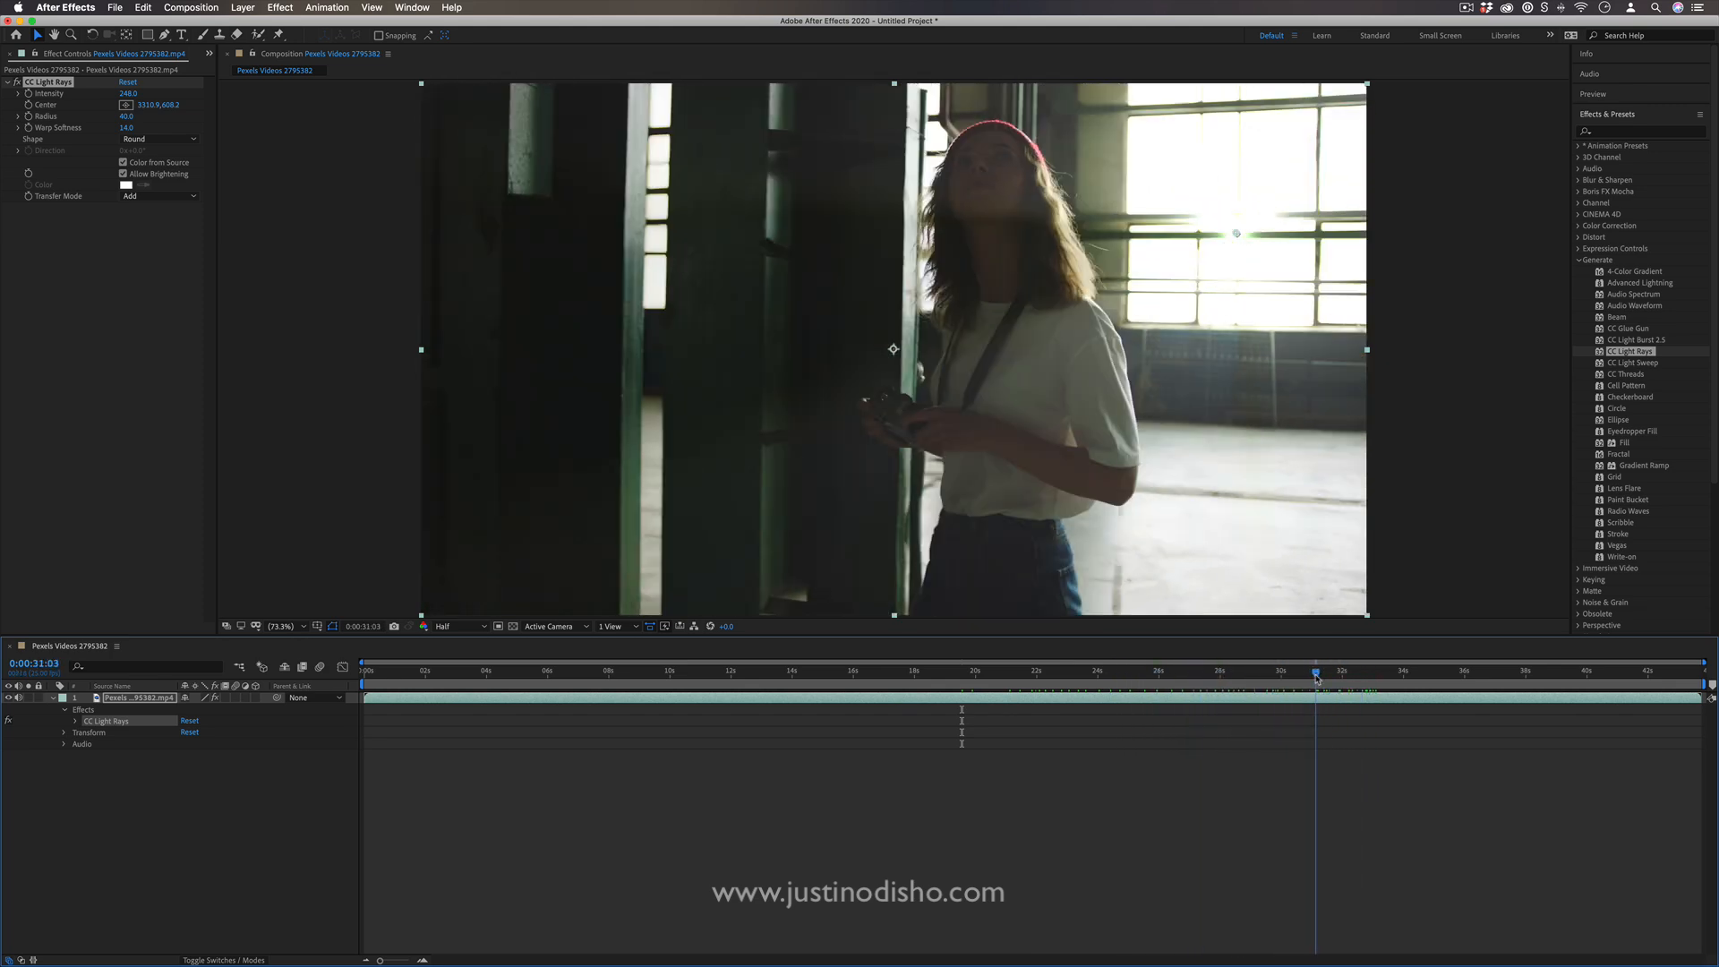
pyautogui.click(1320, 671)
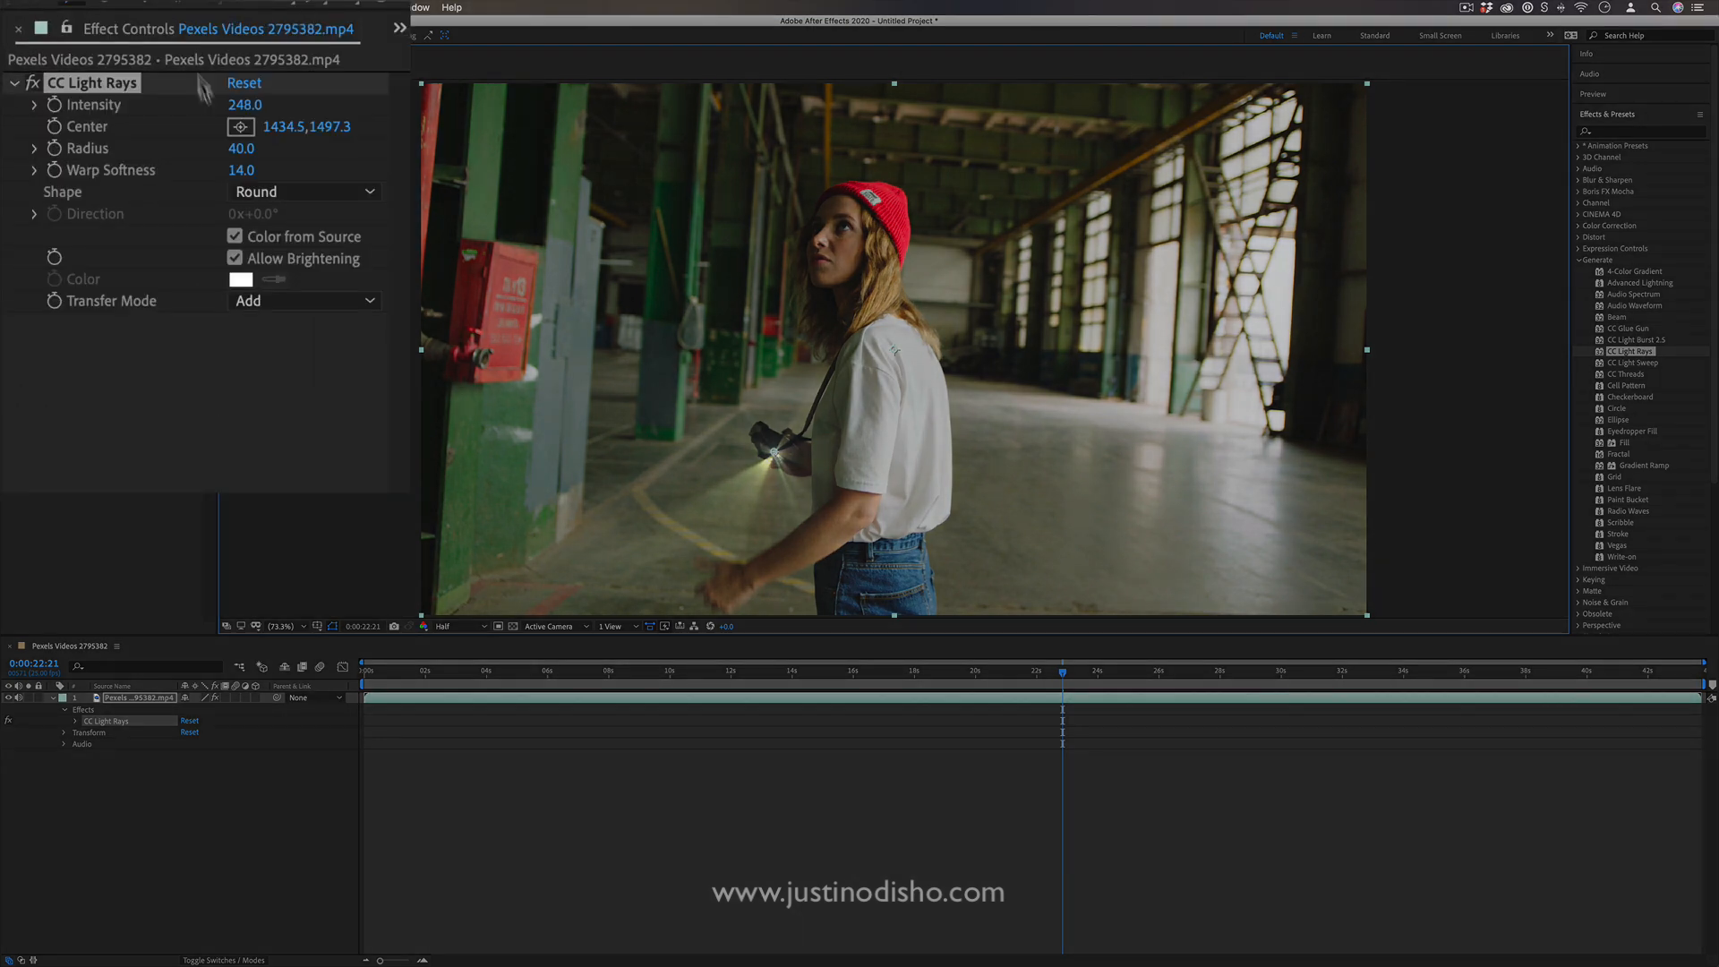
pyautogui.moveTo(139, 149)
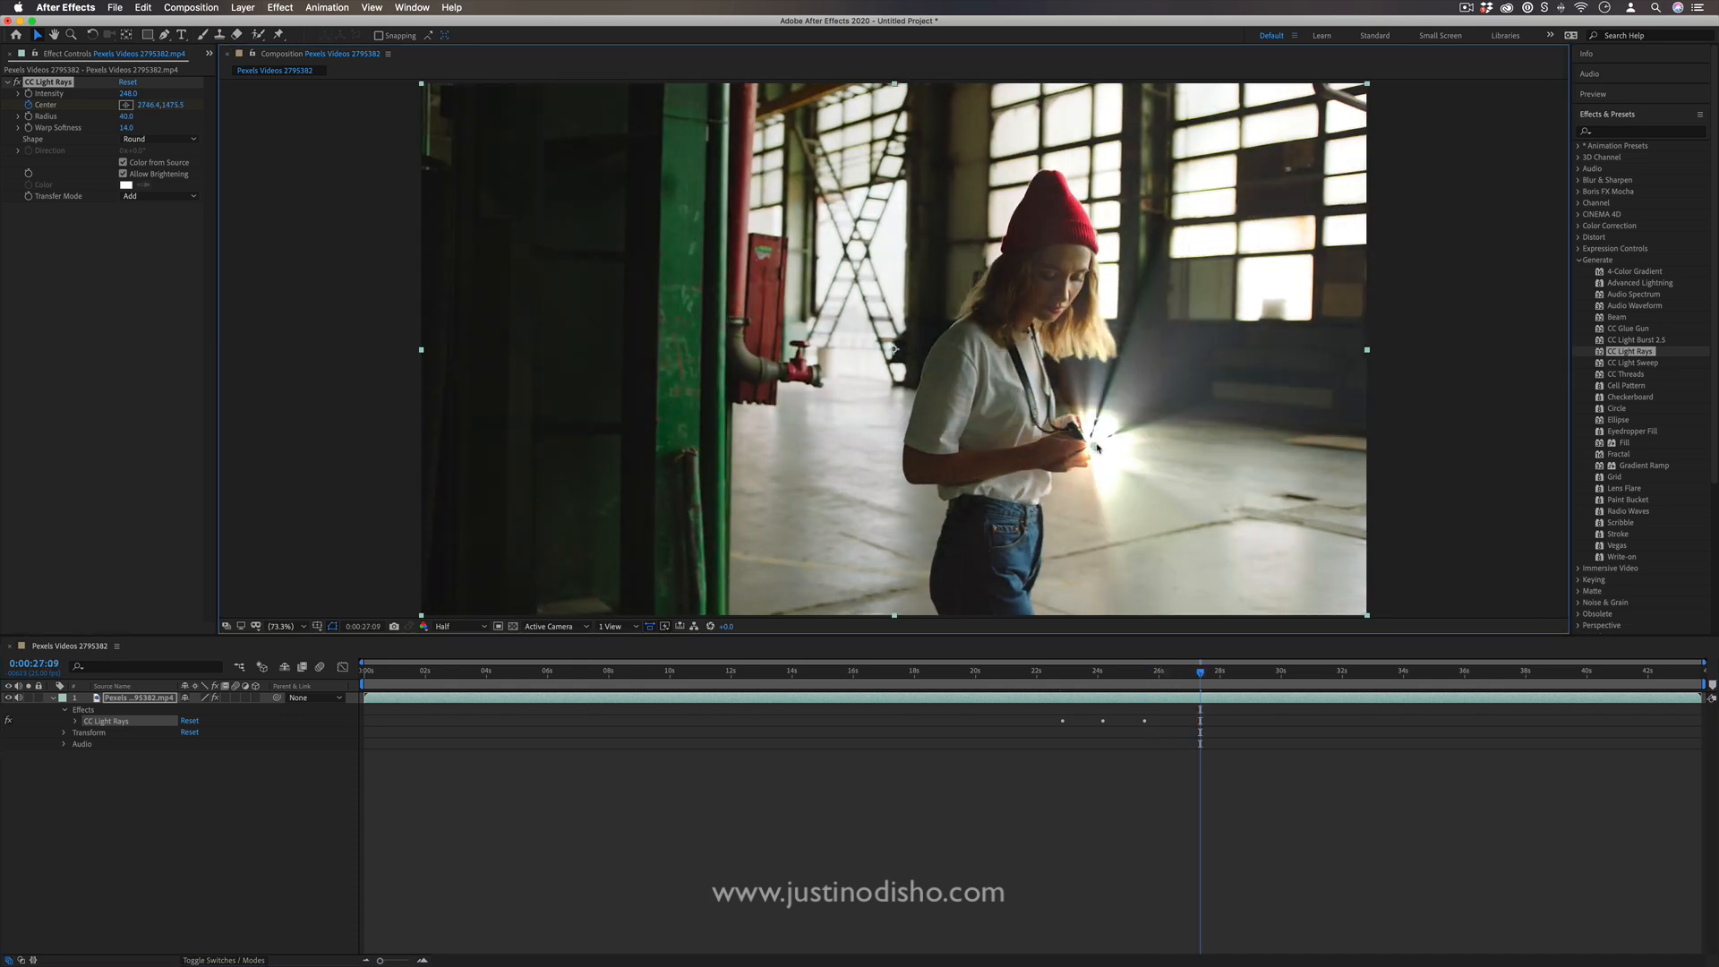
# Delete the CC Light Rays effect, leaving the warehouse clip clean
pyautogui.click(1063, 669)
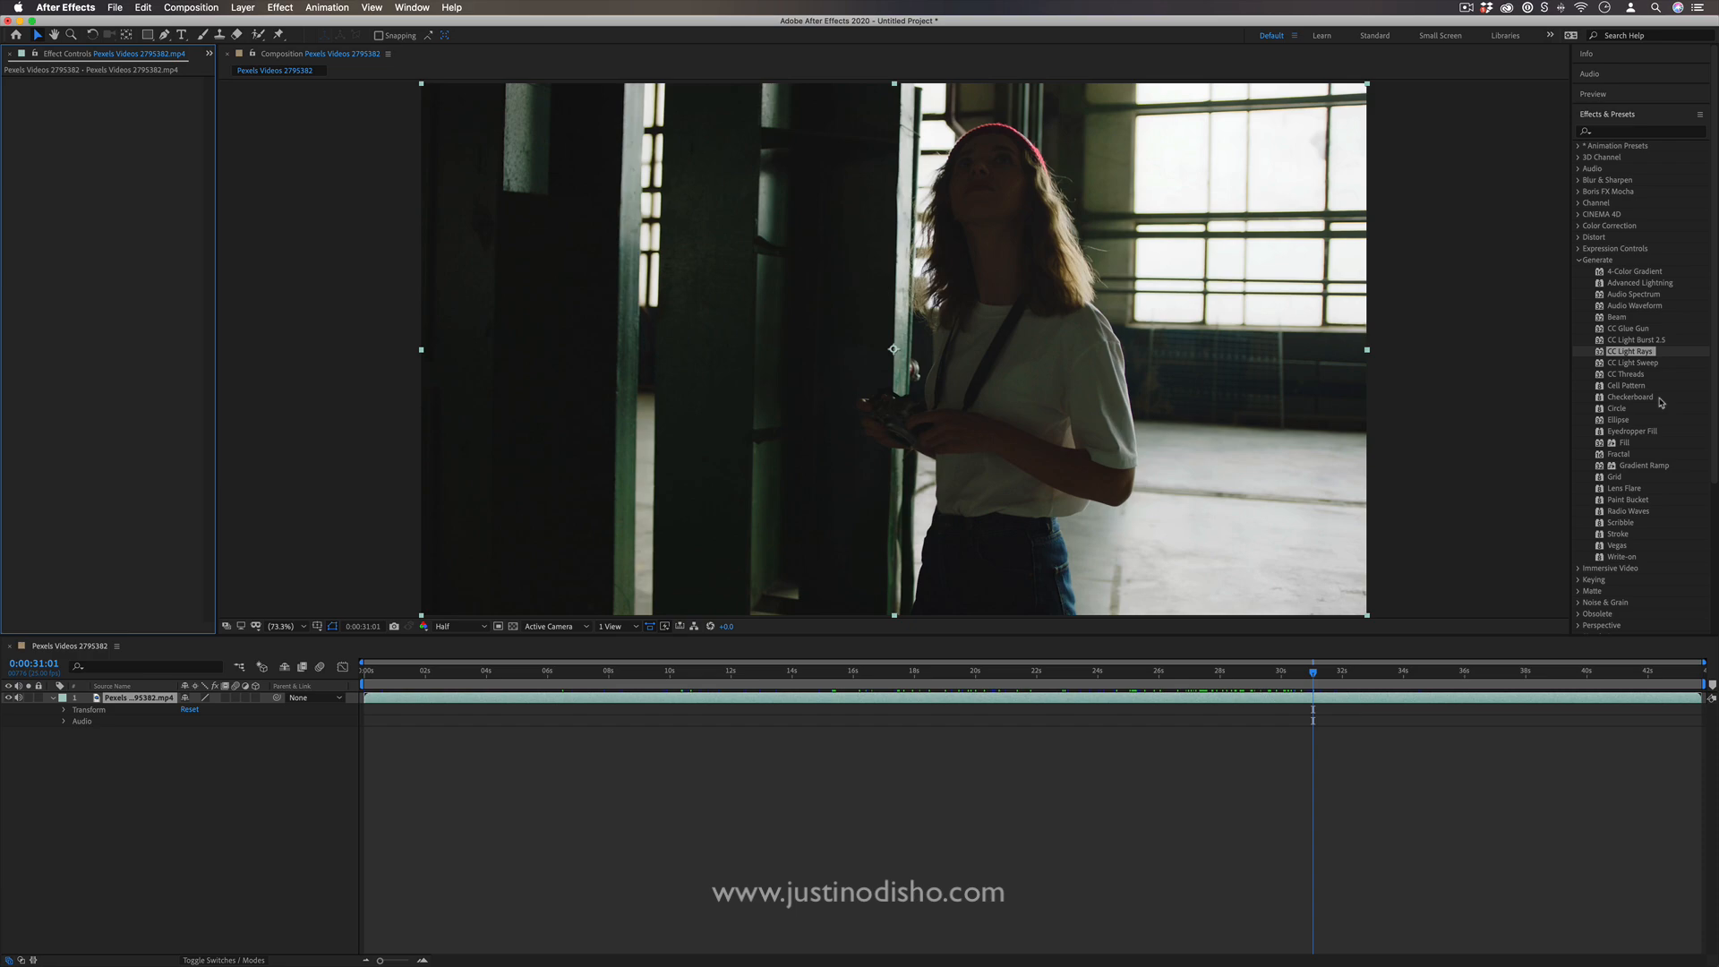
# Search 'mirror', apply Mirror, rotate the Reflection Angle and shift the Reflection Center toward the middle
pyautogui.click(853, 669)
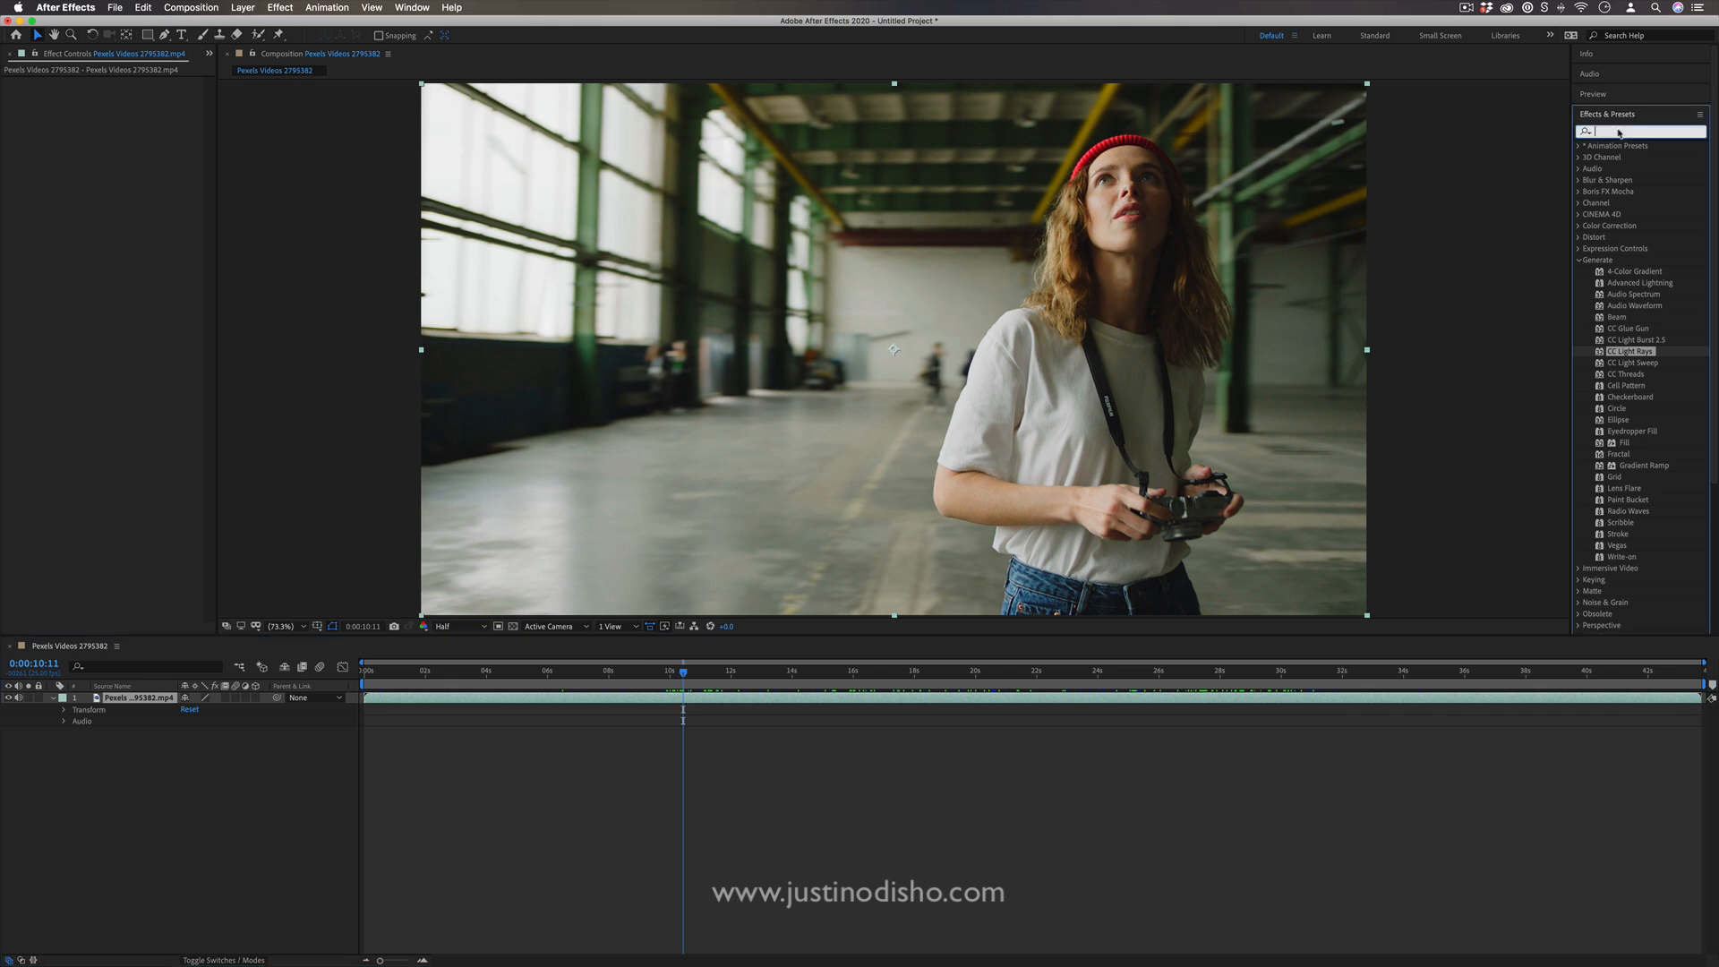
pyautogui.write('mirror')
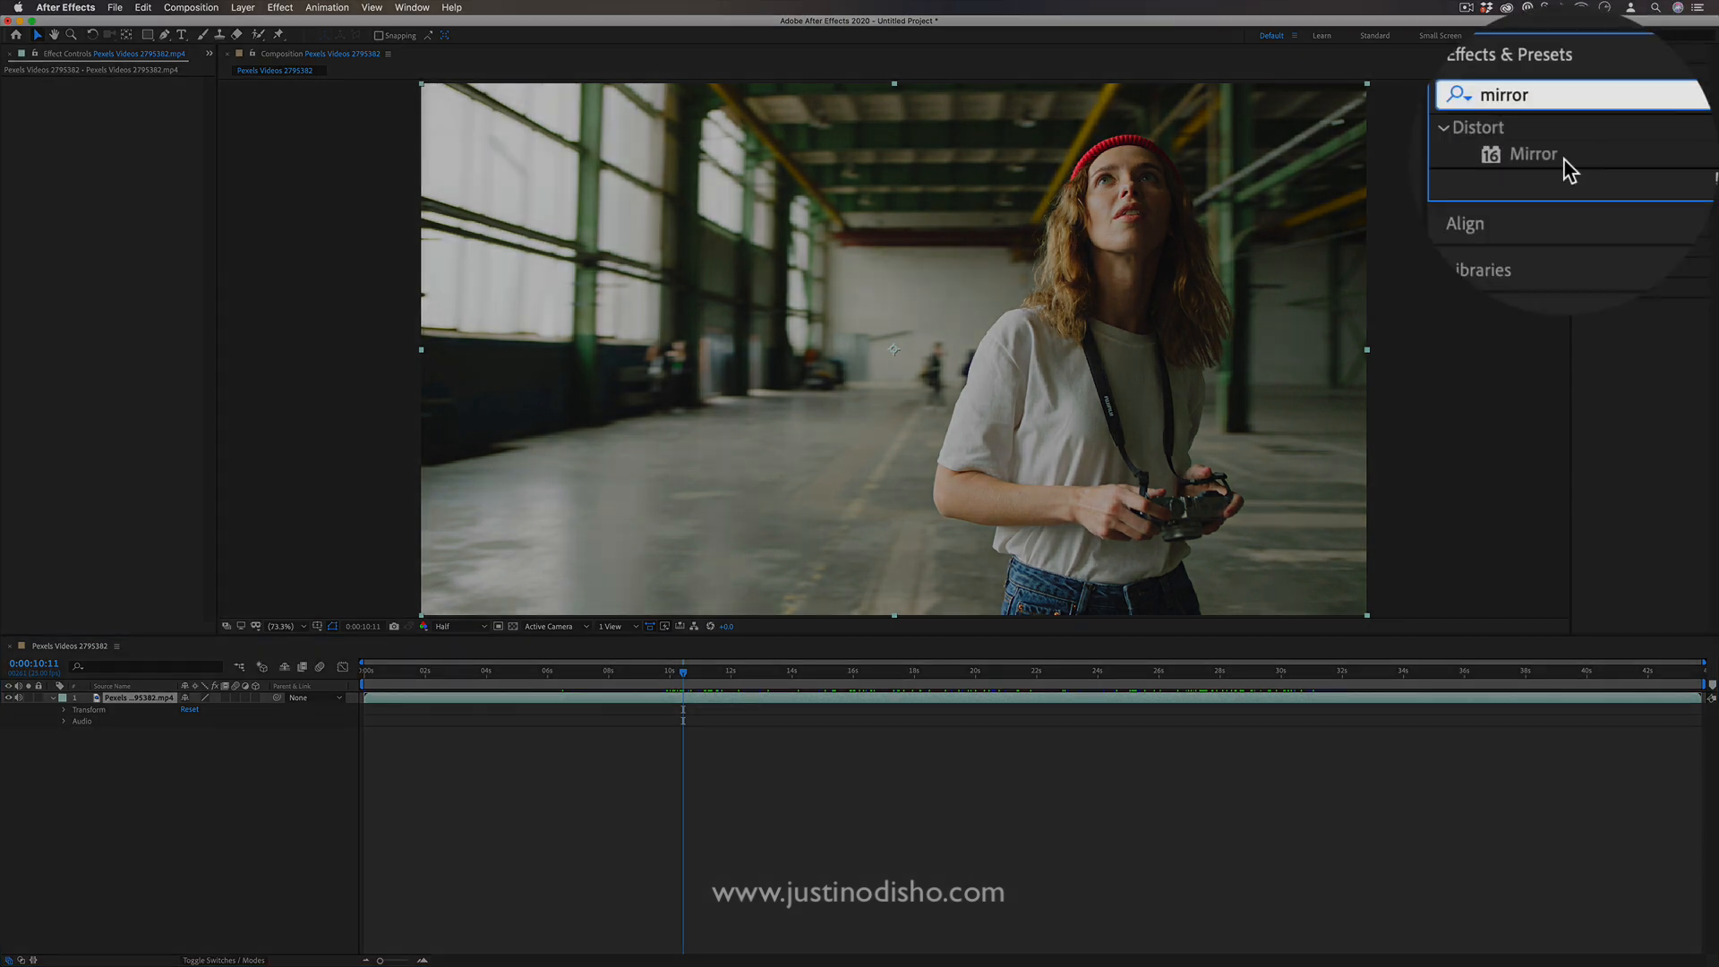
pyautogui.moveTo(1531, 154); pyautogui.dragTo(1111, 358)
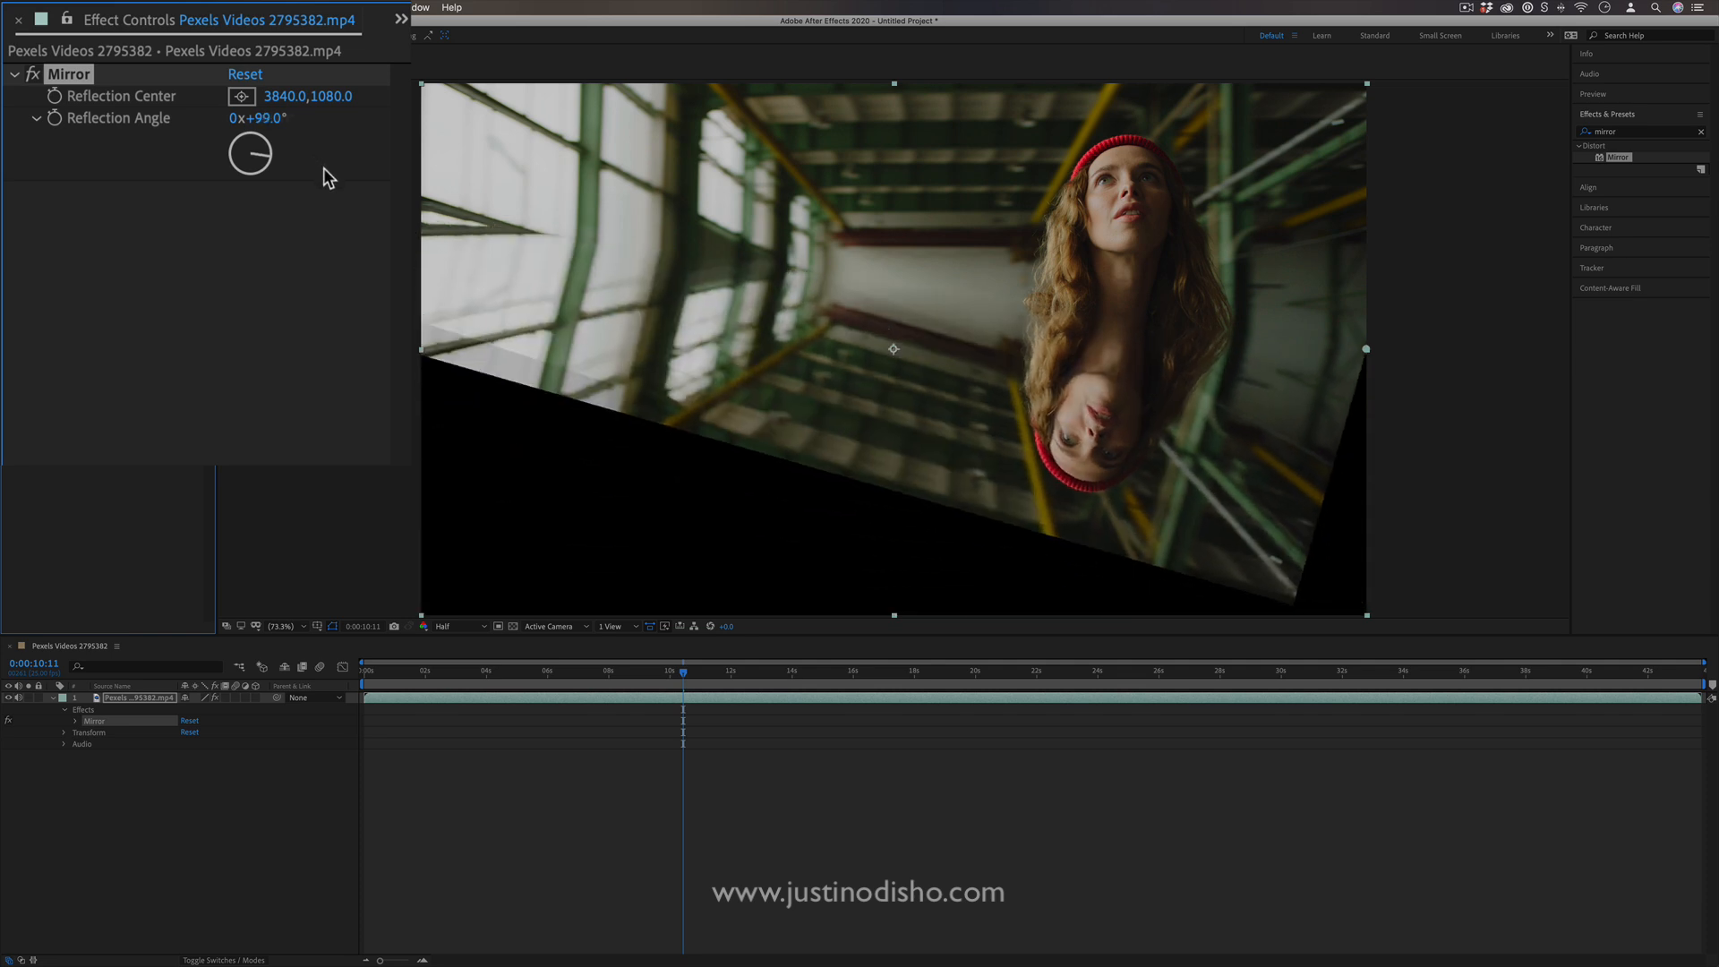
pyautogui.moveTo(250, 154); pyautogui.dragTo(241, 129)
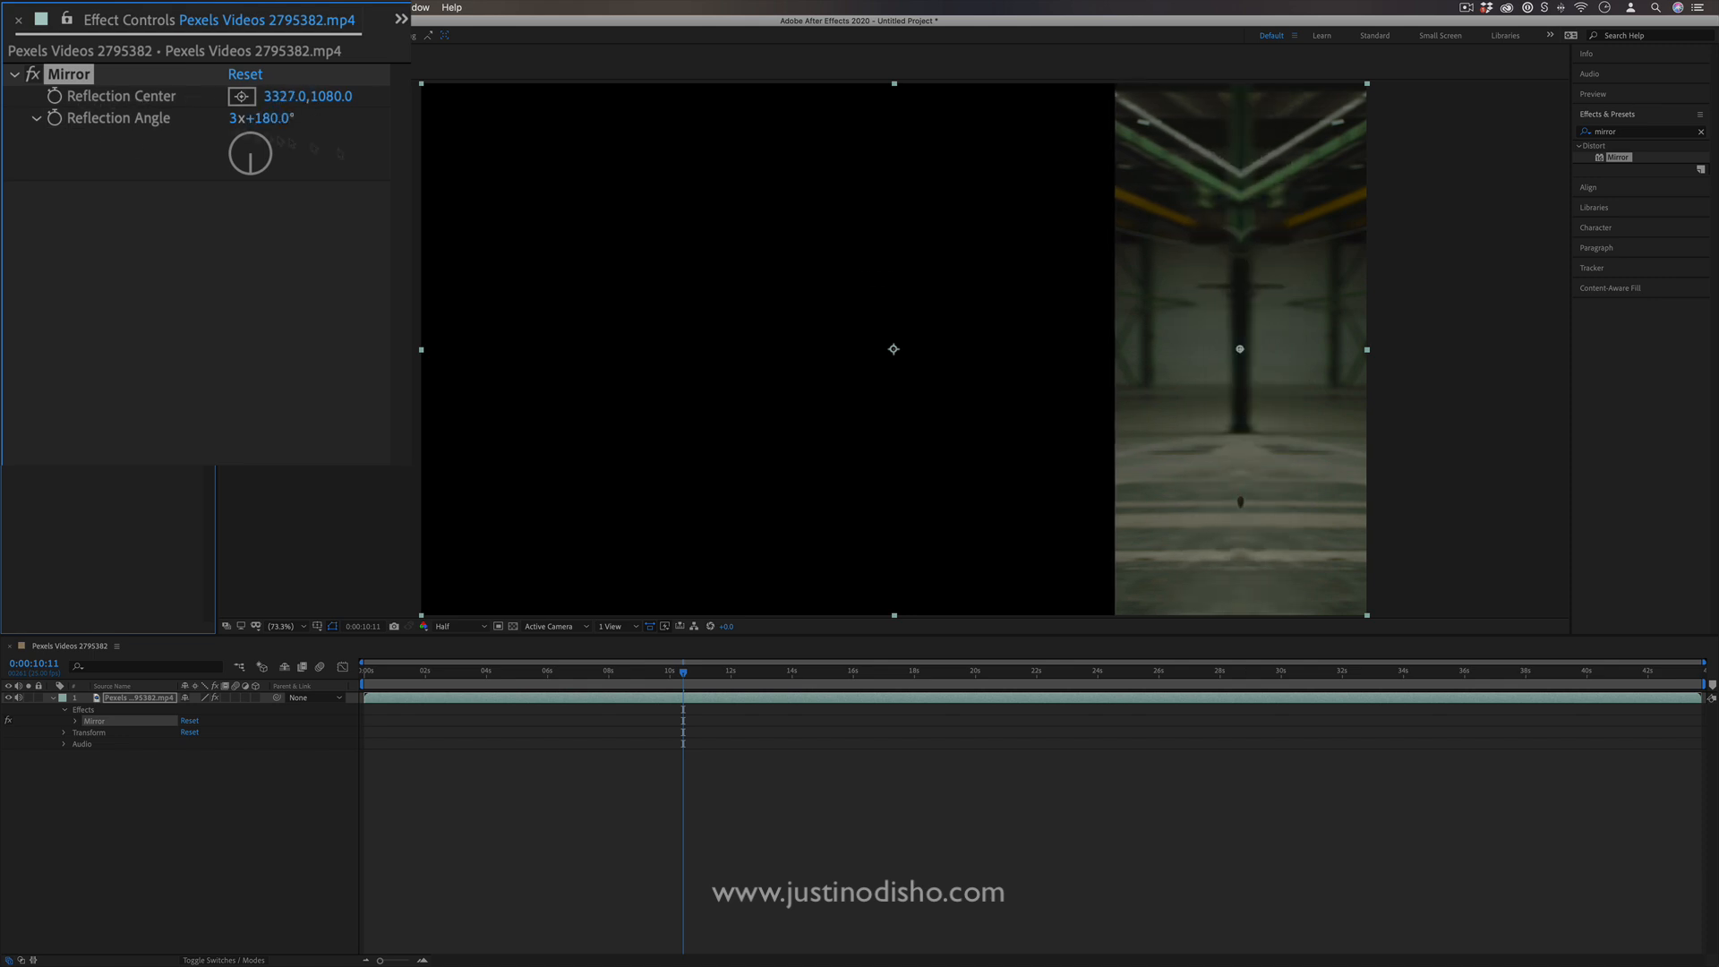
pyautogui.moveTo(1239, 349); pyautogui.dragTo(893, 349)
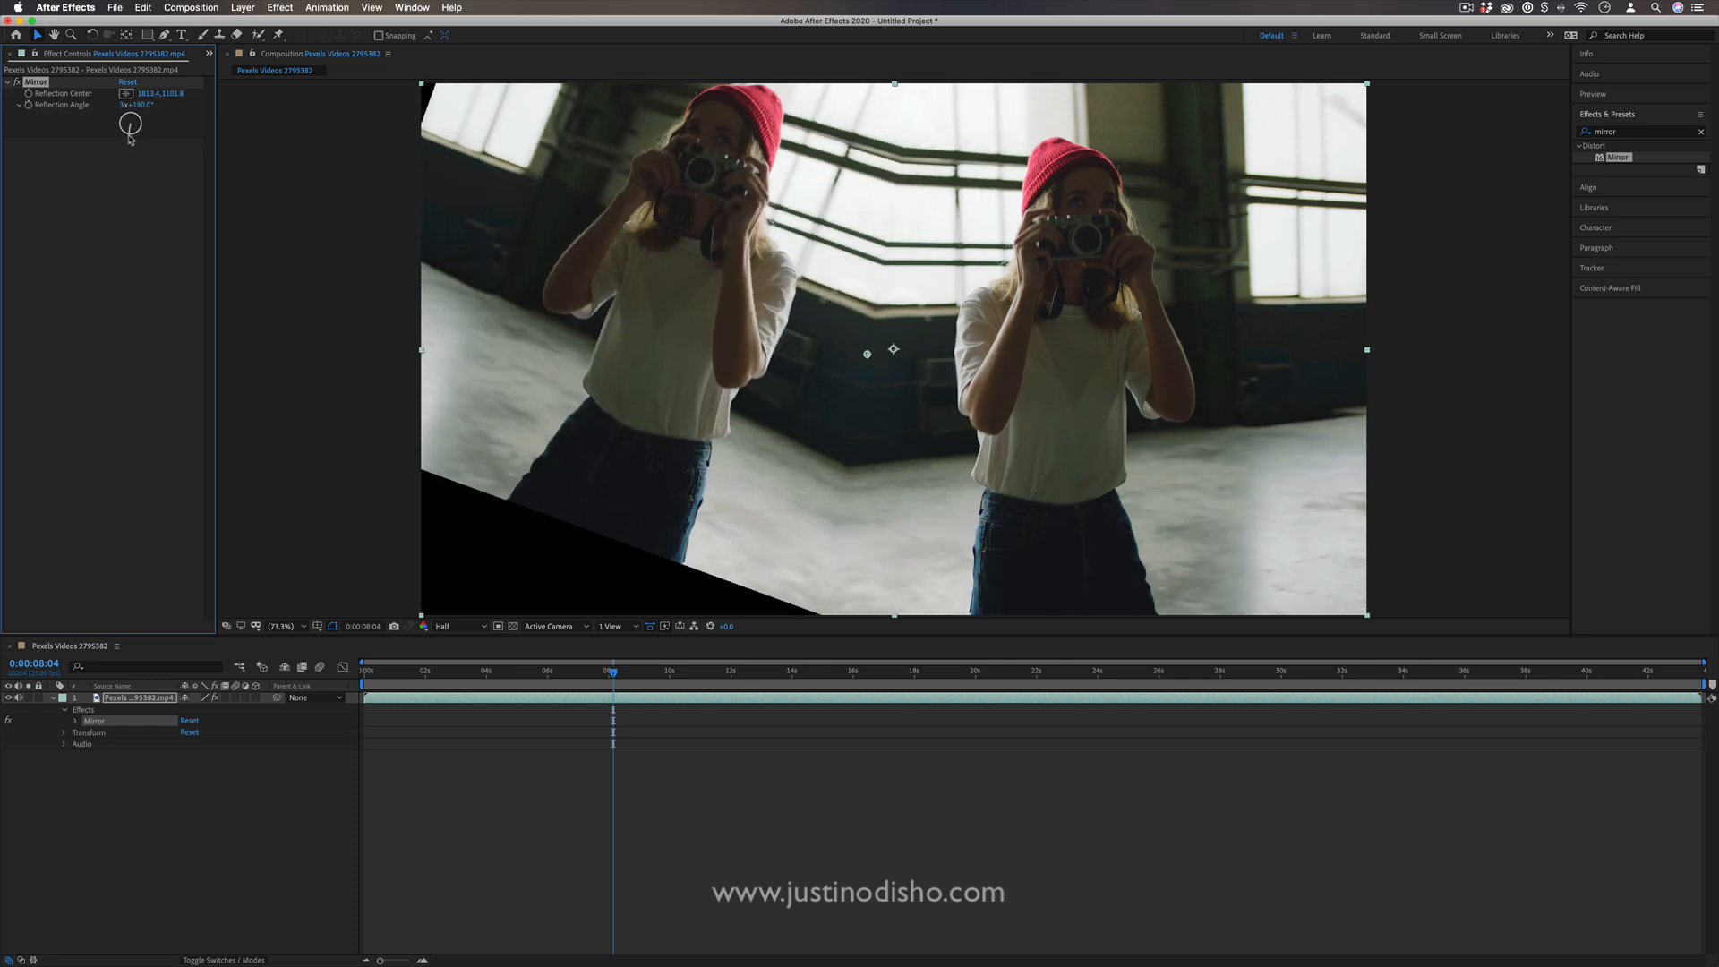
# Move the Reflection Center to the lower left and check the reflection at later frames
pyautogui.moveTo(613, 670); pyautogui.dragTo(702, 669)
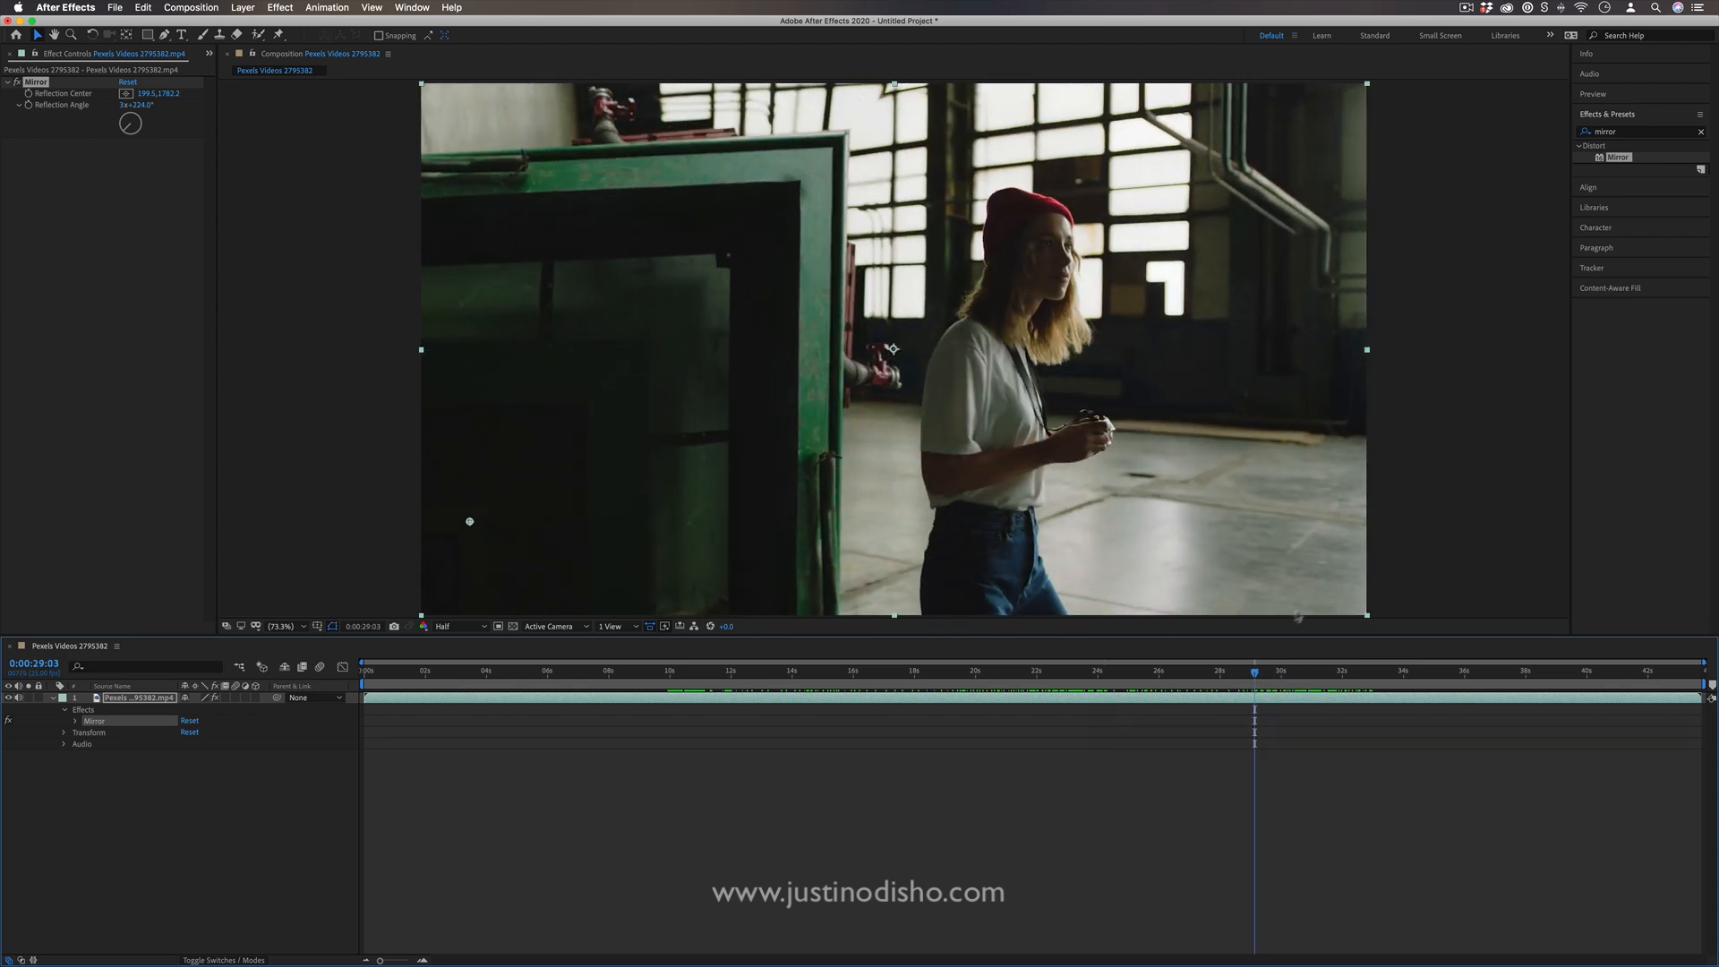
pyautogui.click(1331, 669)
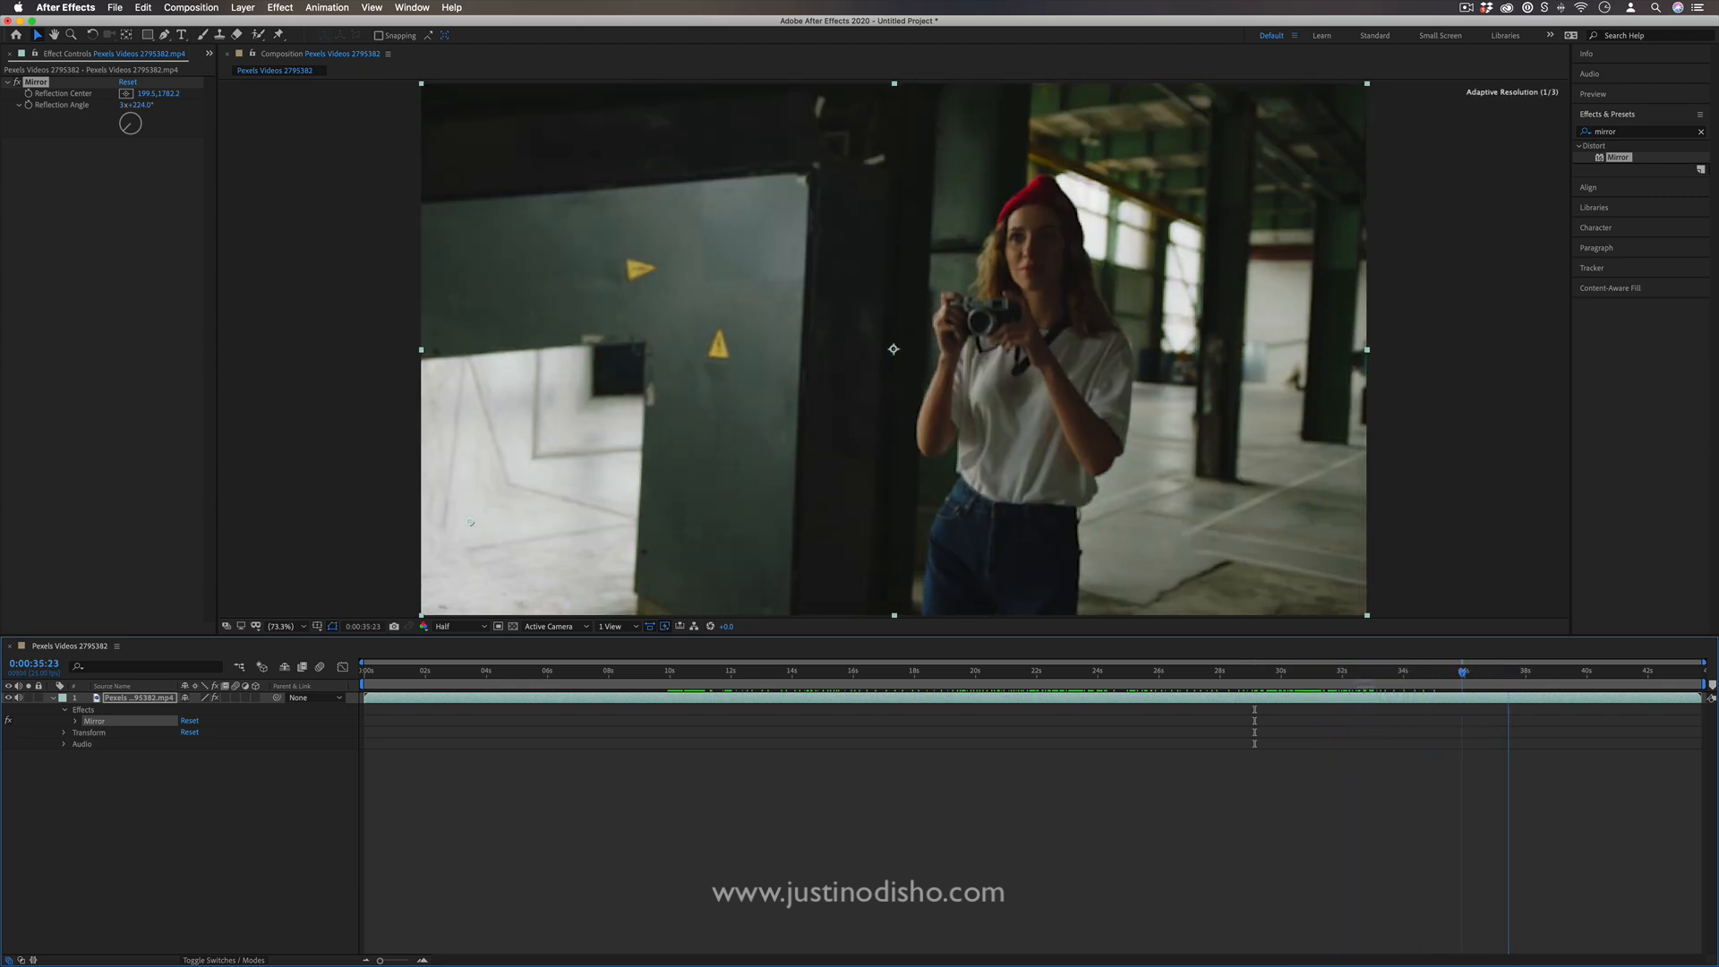
pyautogui.click(1146, 670)
pyautogui.write('strobe')
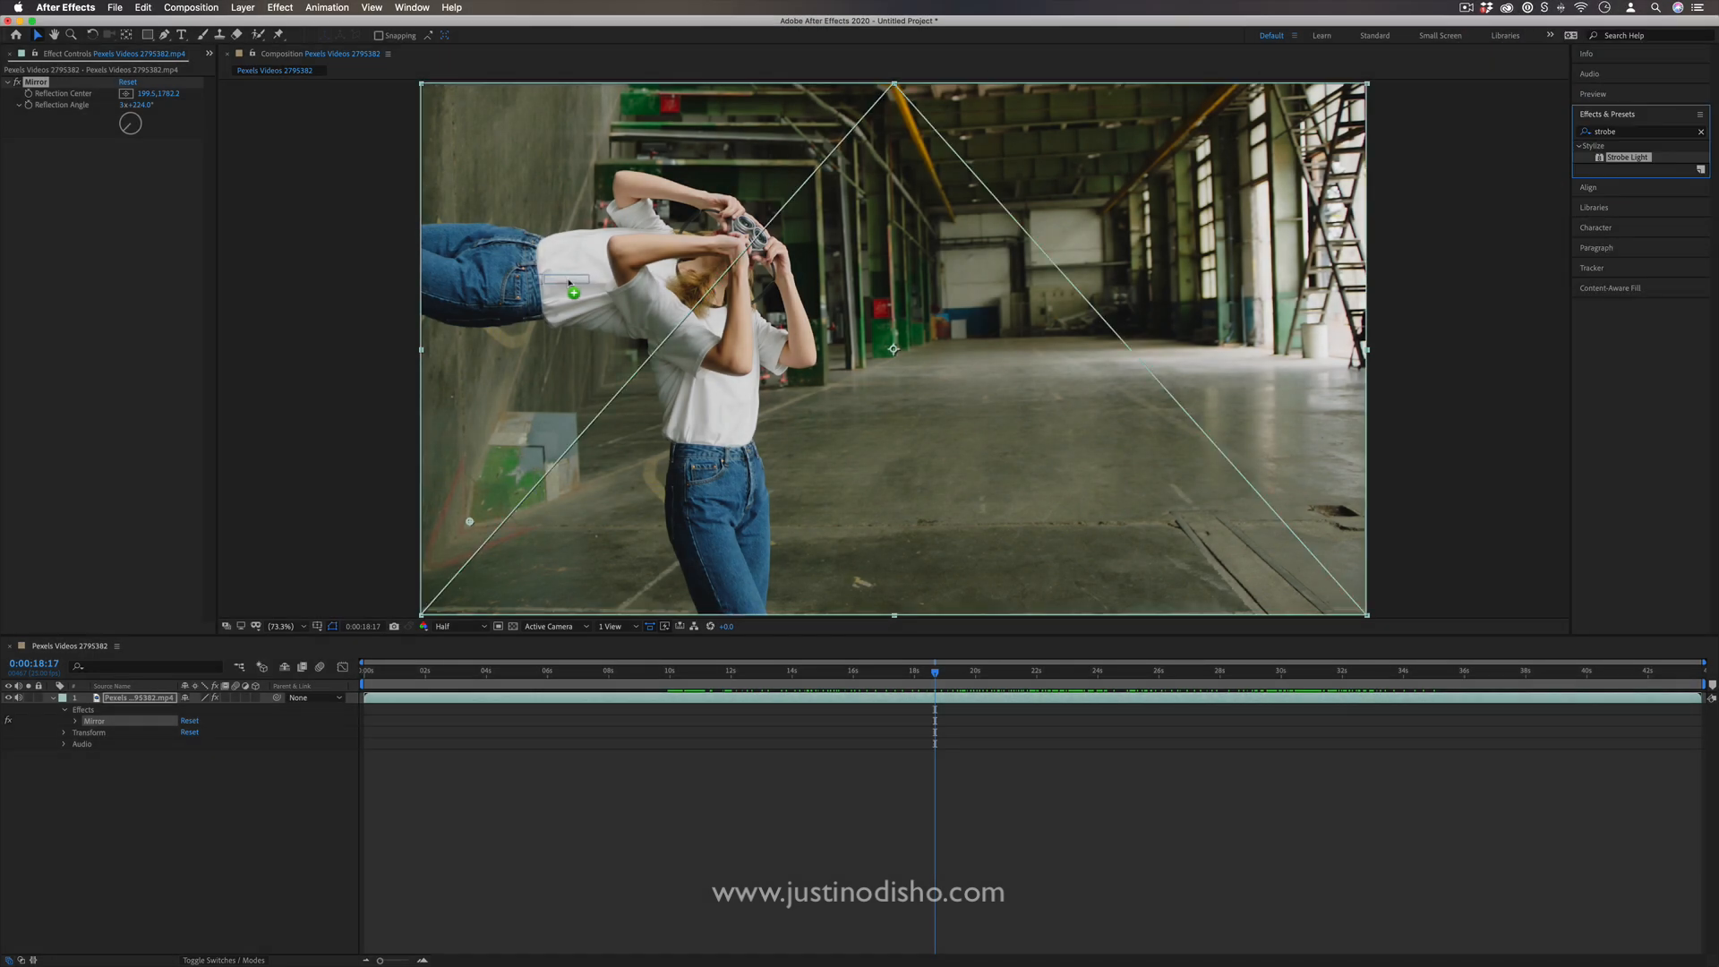
# Add a Strobe Light effect to the clip with its strobe colour set to black
pyautogui.doubleClick(1627, 157)
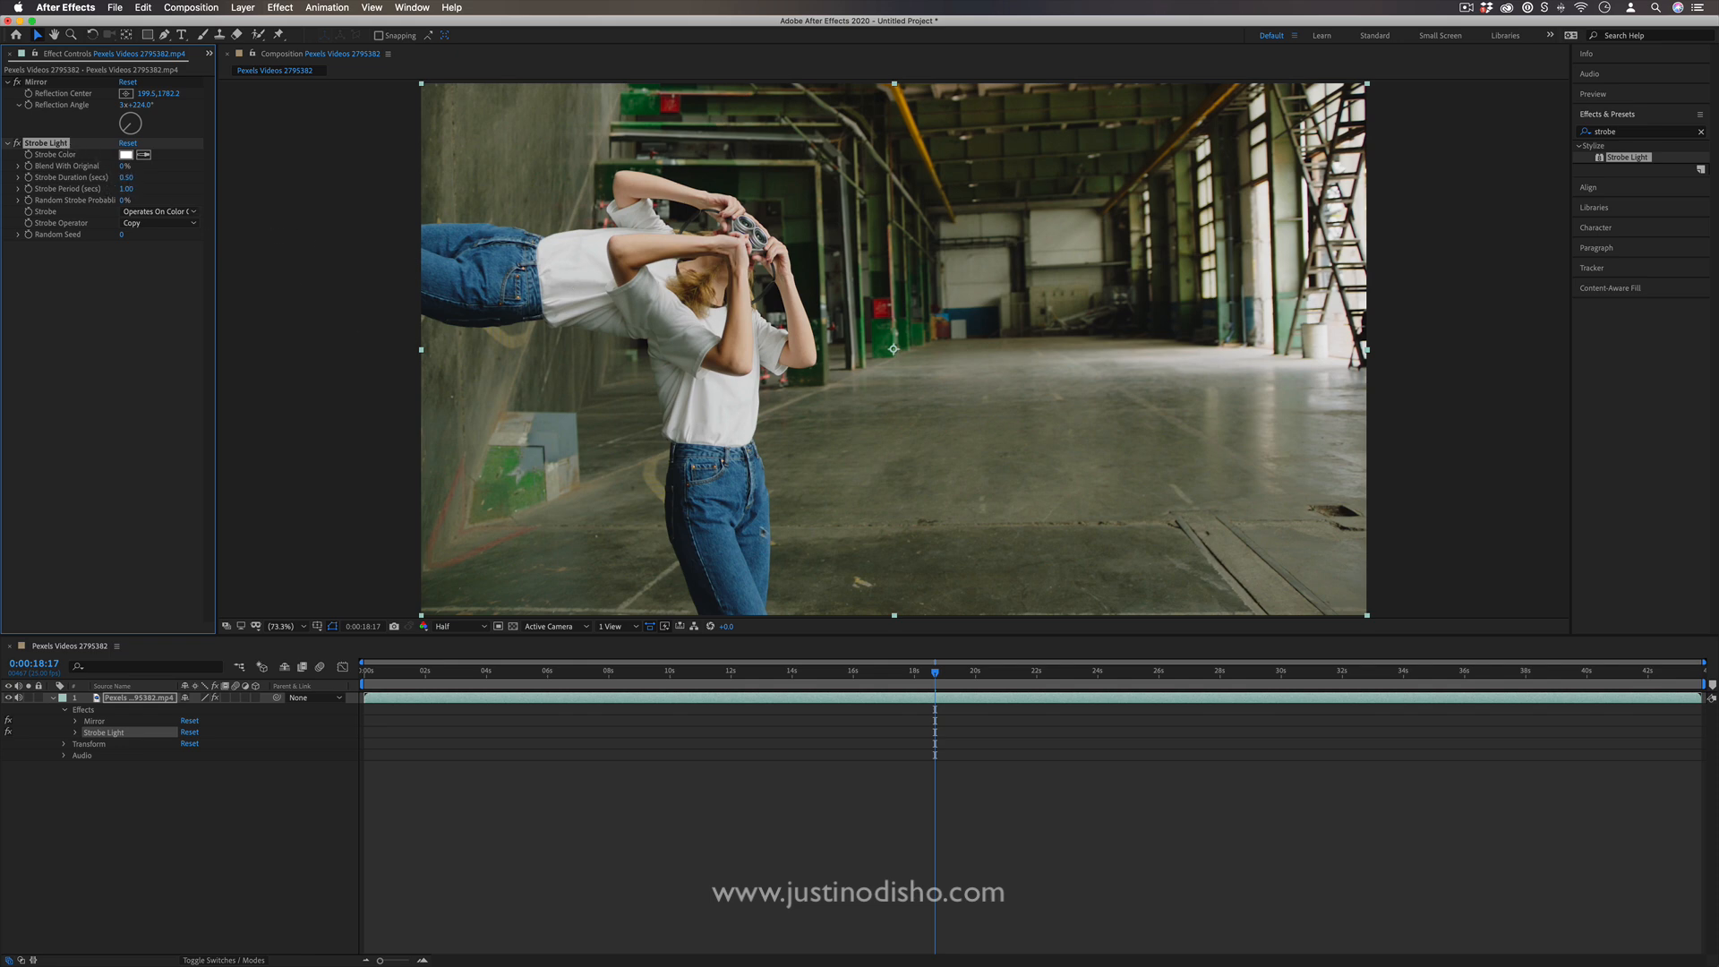
pyautogui.click(981, 669)
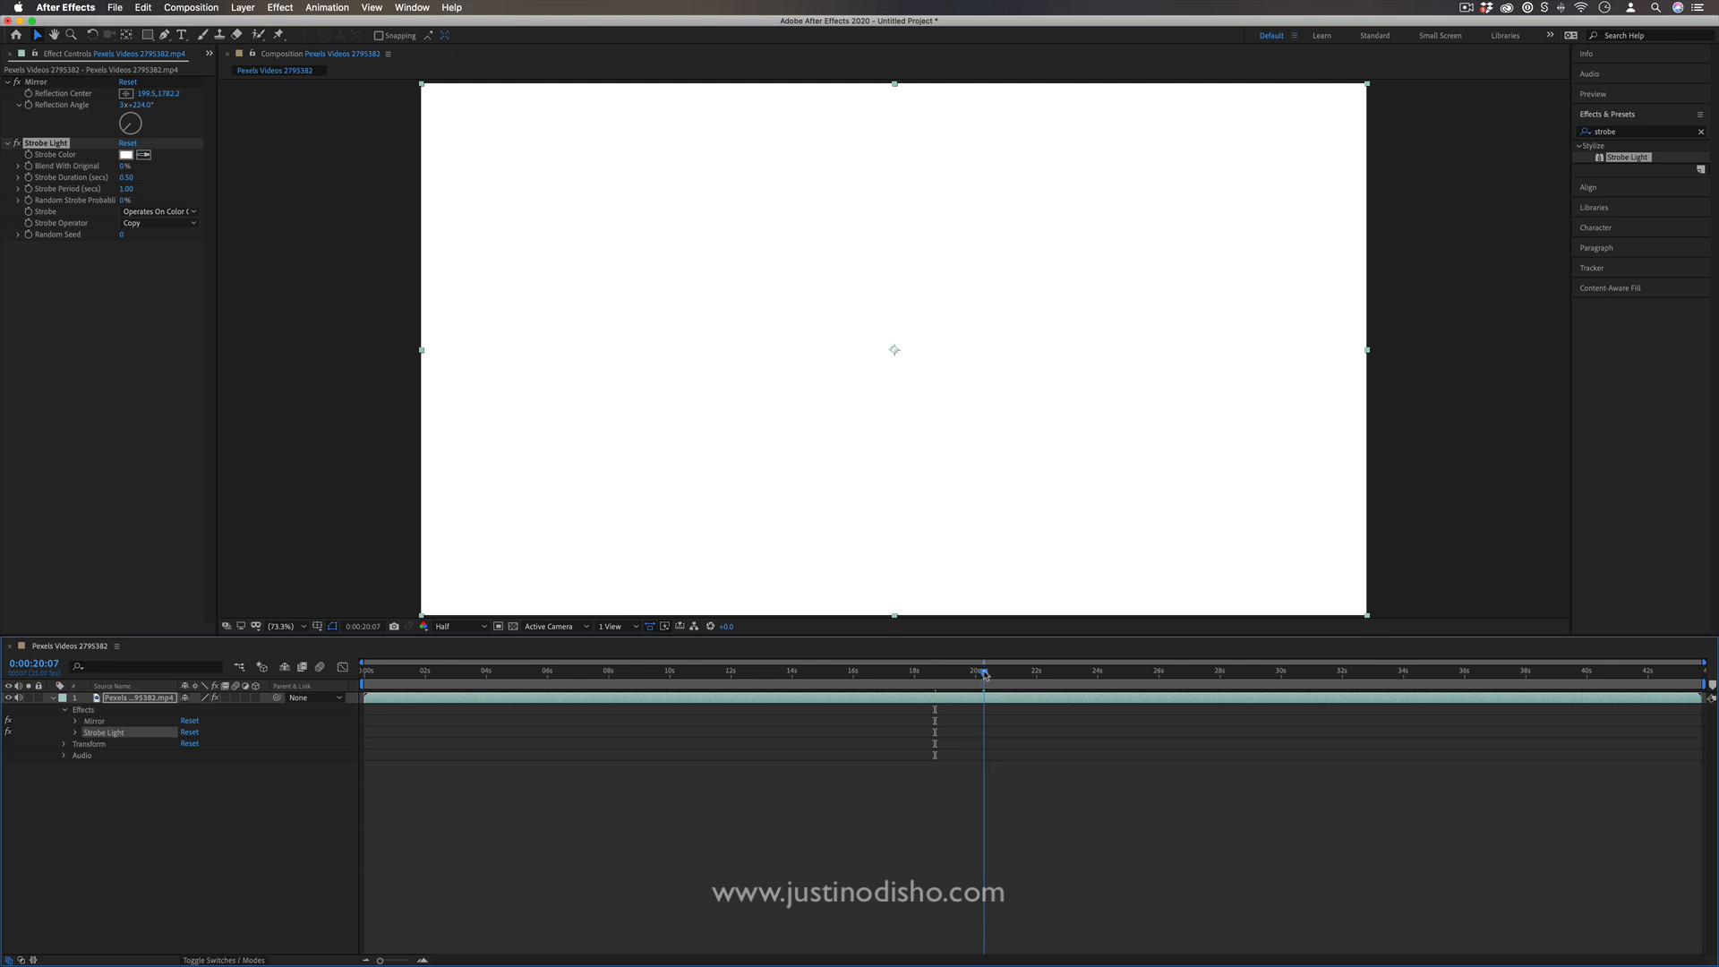
pyautogui.click(126, 154)
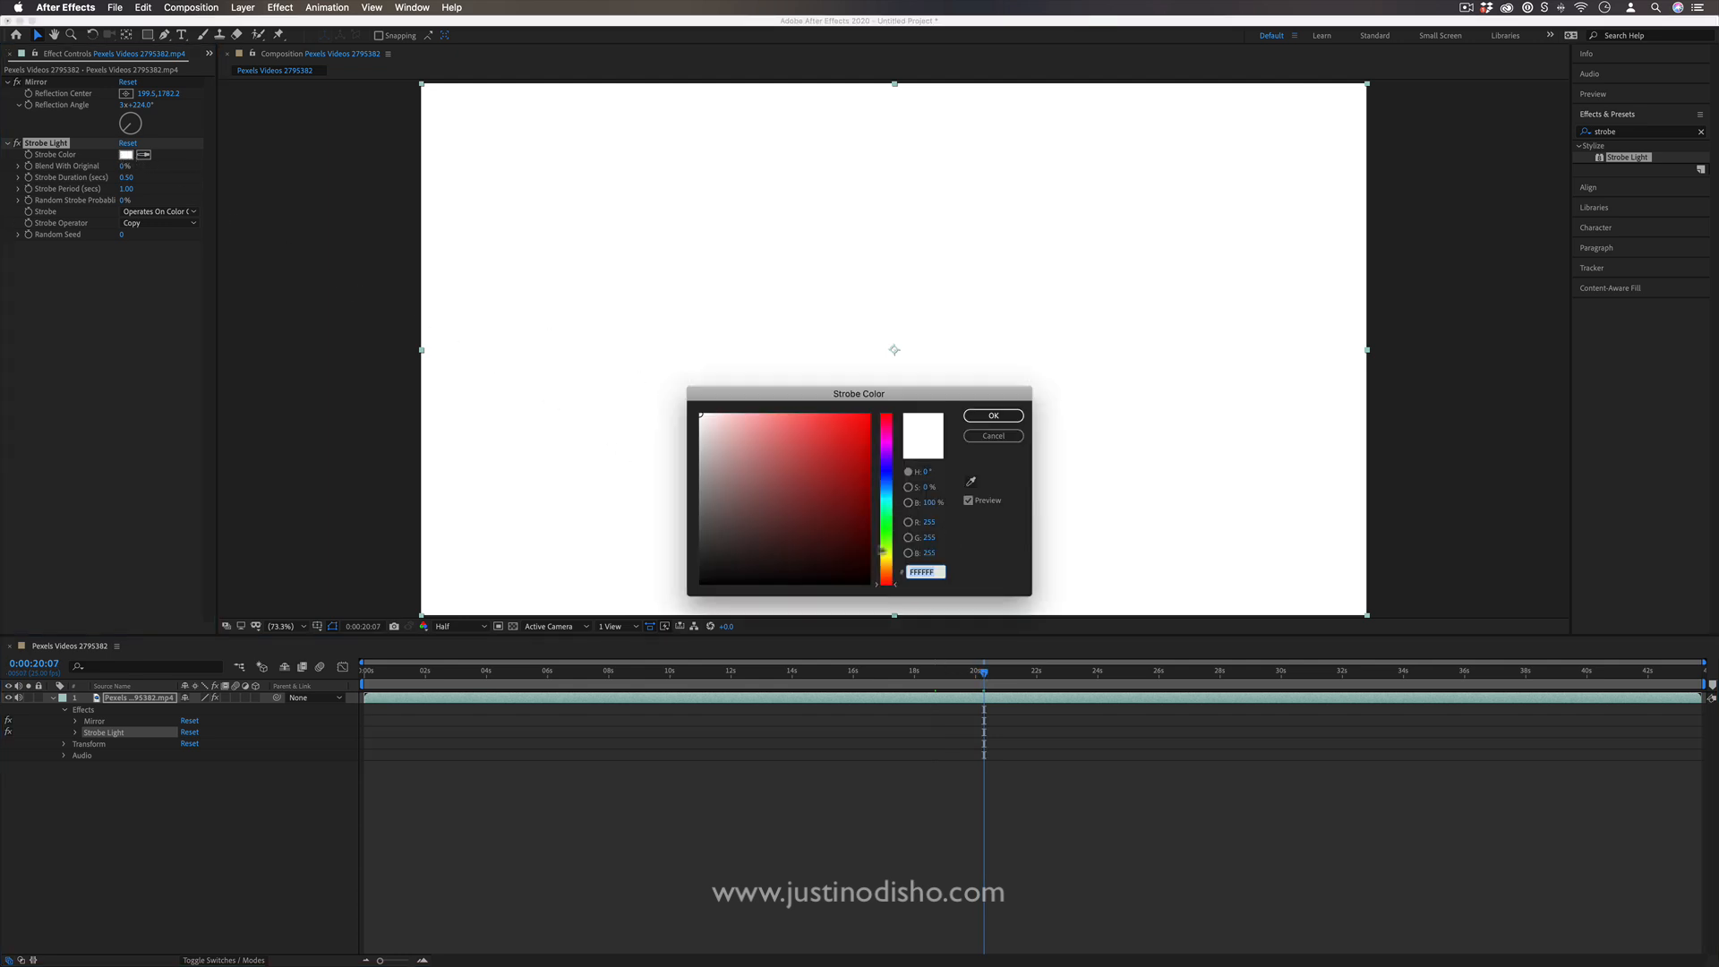
pyautogui.click(990, 415)
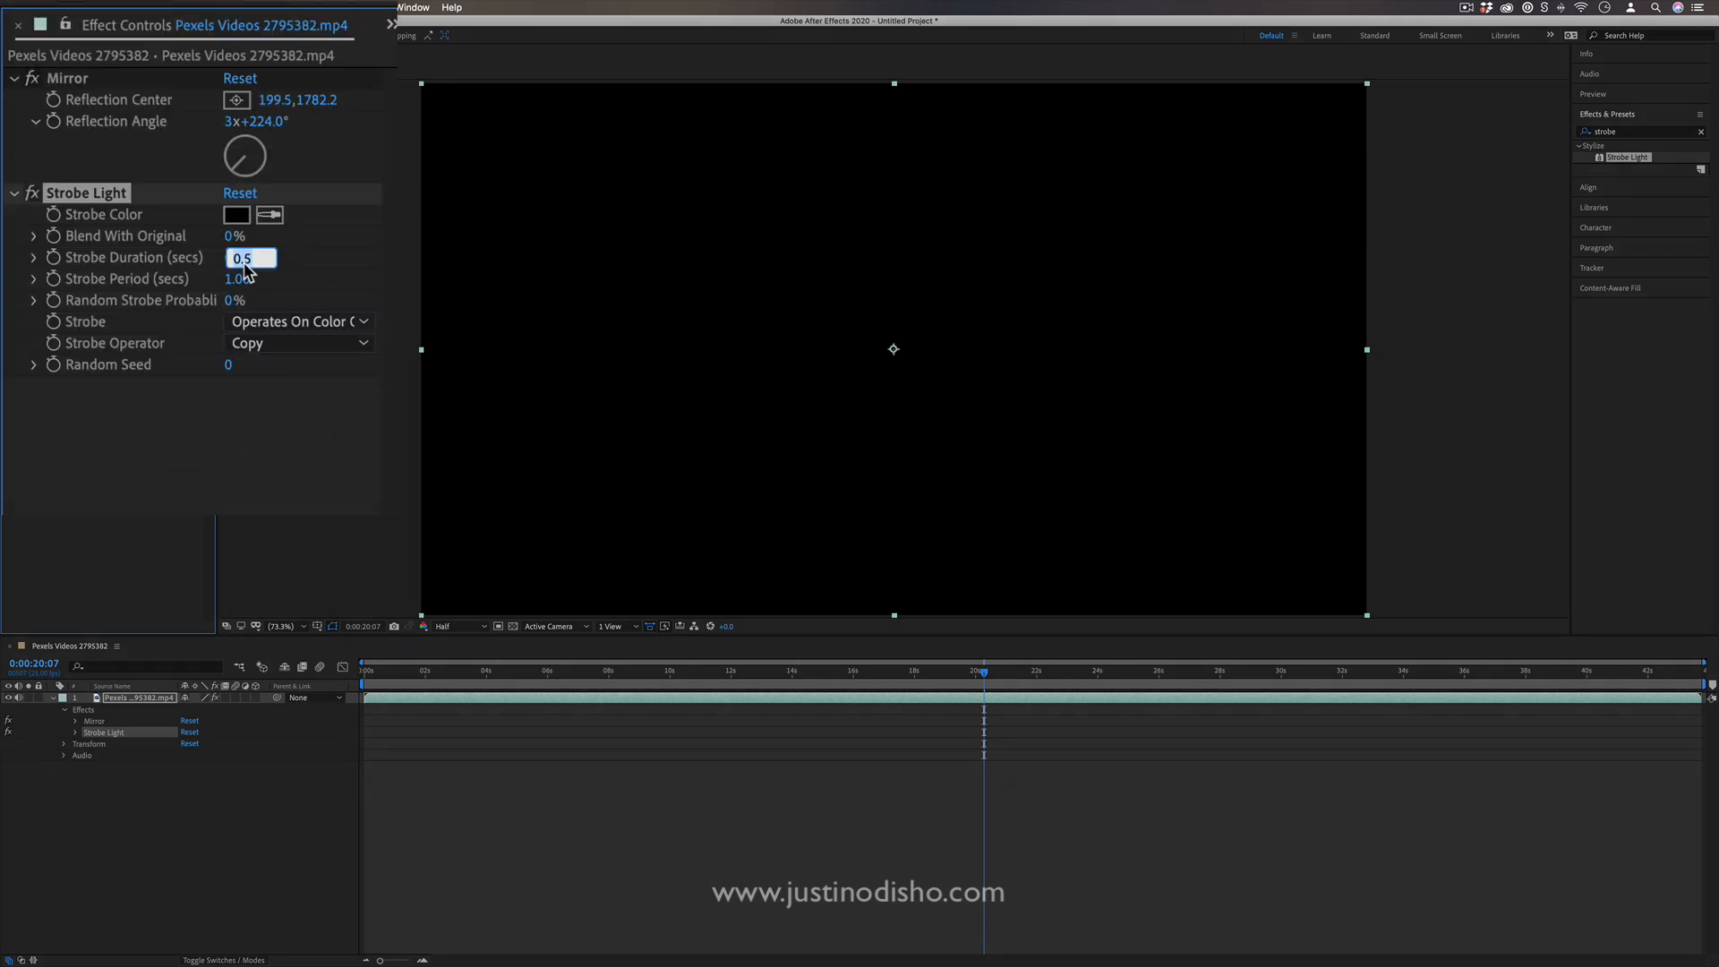
# Set strobe duration 0.2 s, period 0.40 s, and make the strobe turn the layer transparent
pyautogui.write('.2')
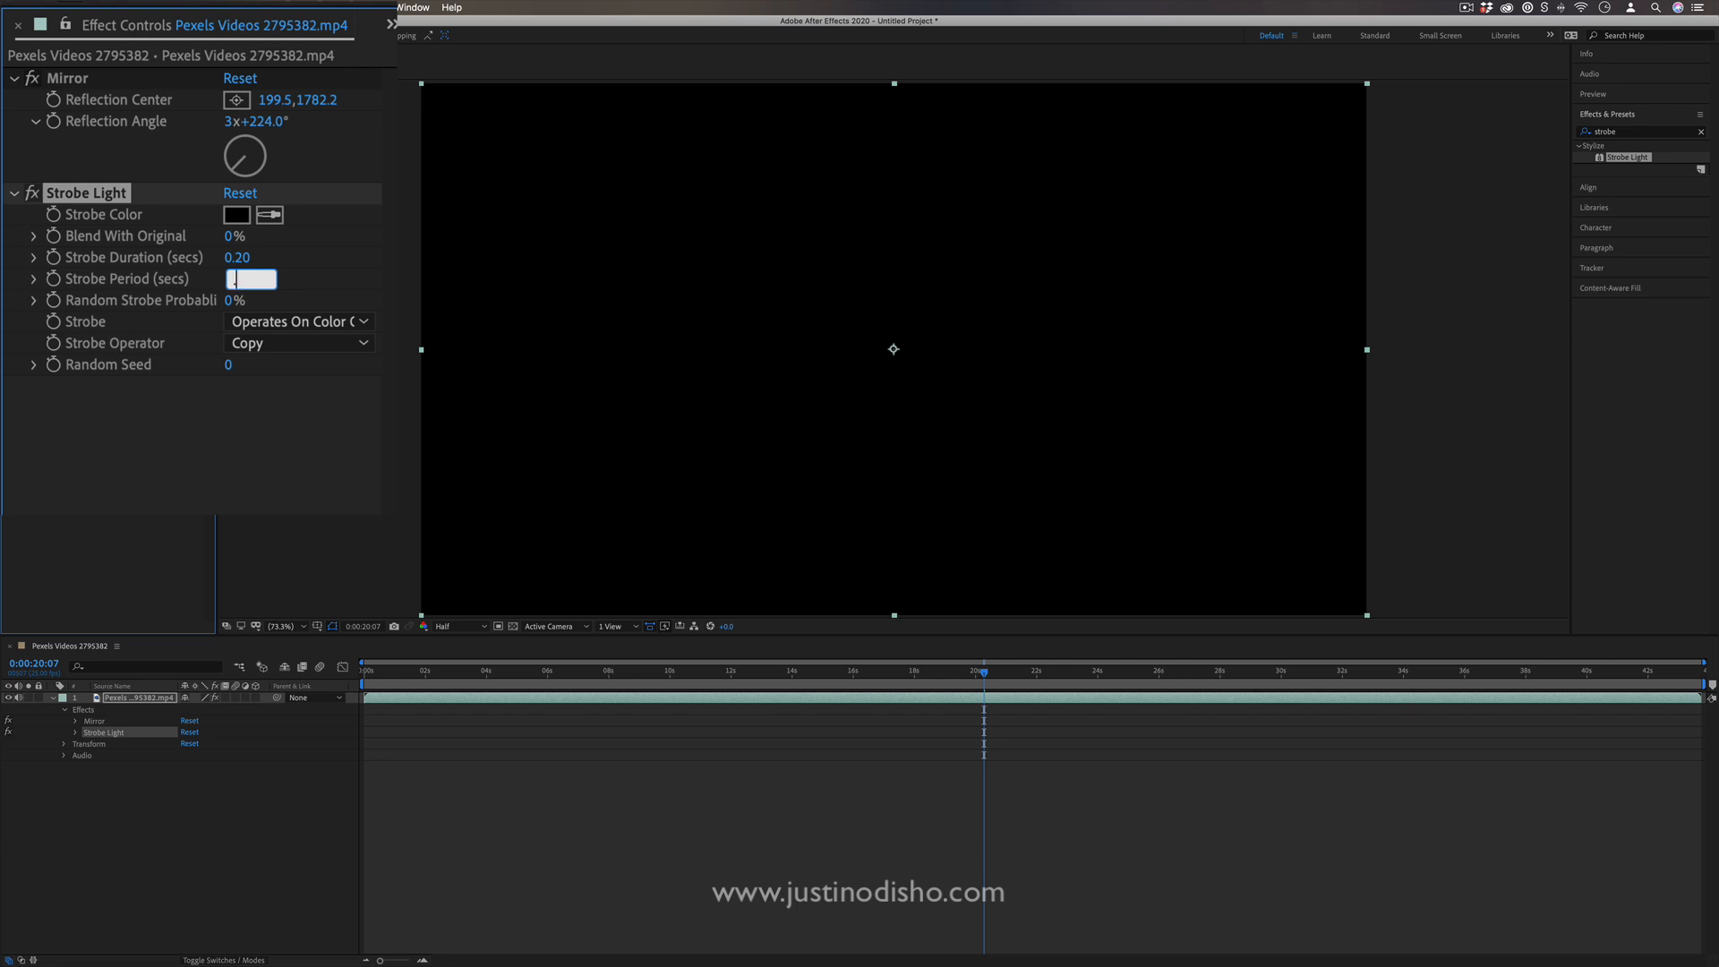
pyautogui.write('0.40')
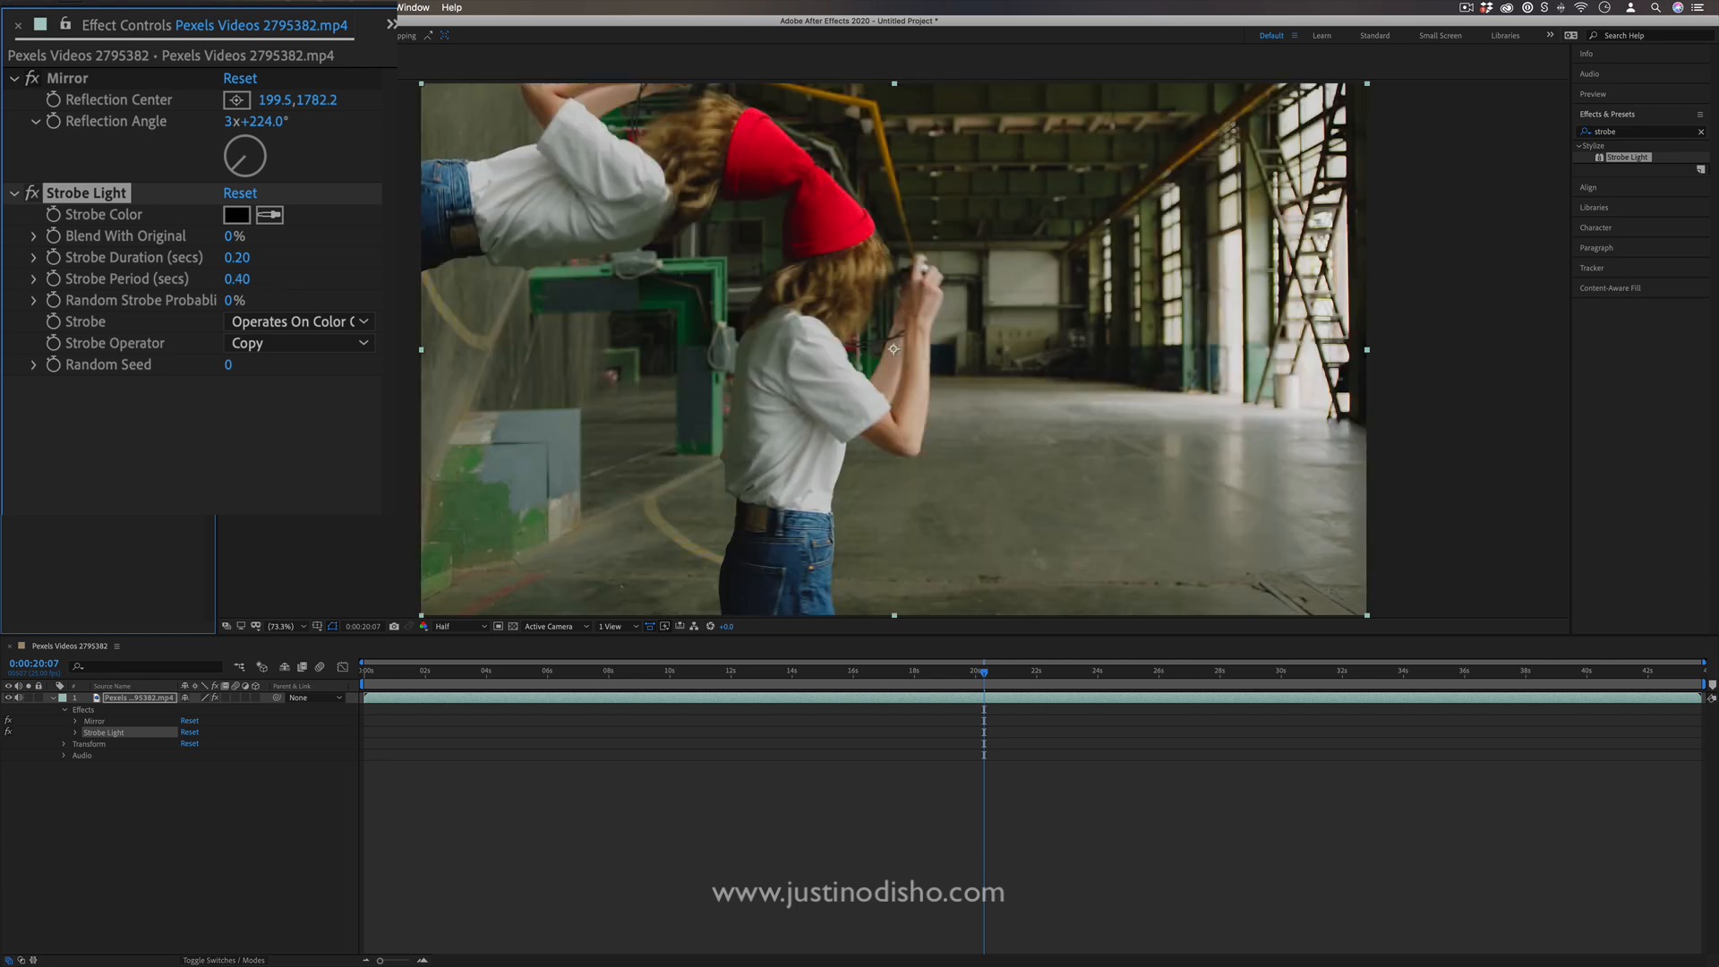
pyautogui.click(894, 670)
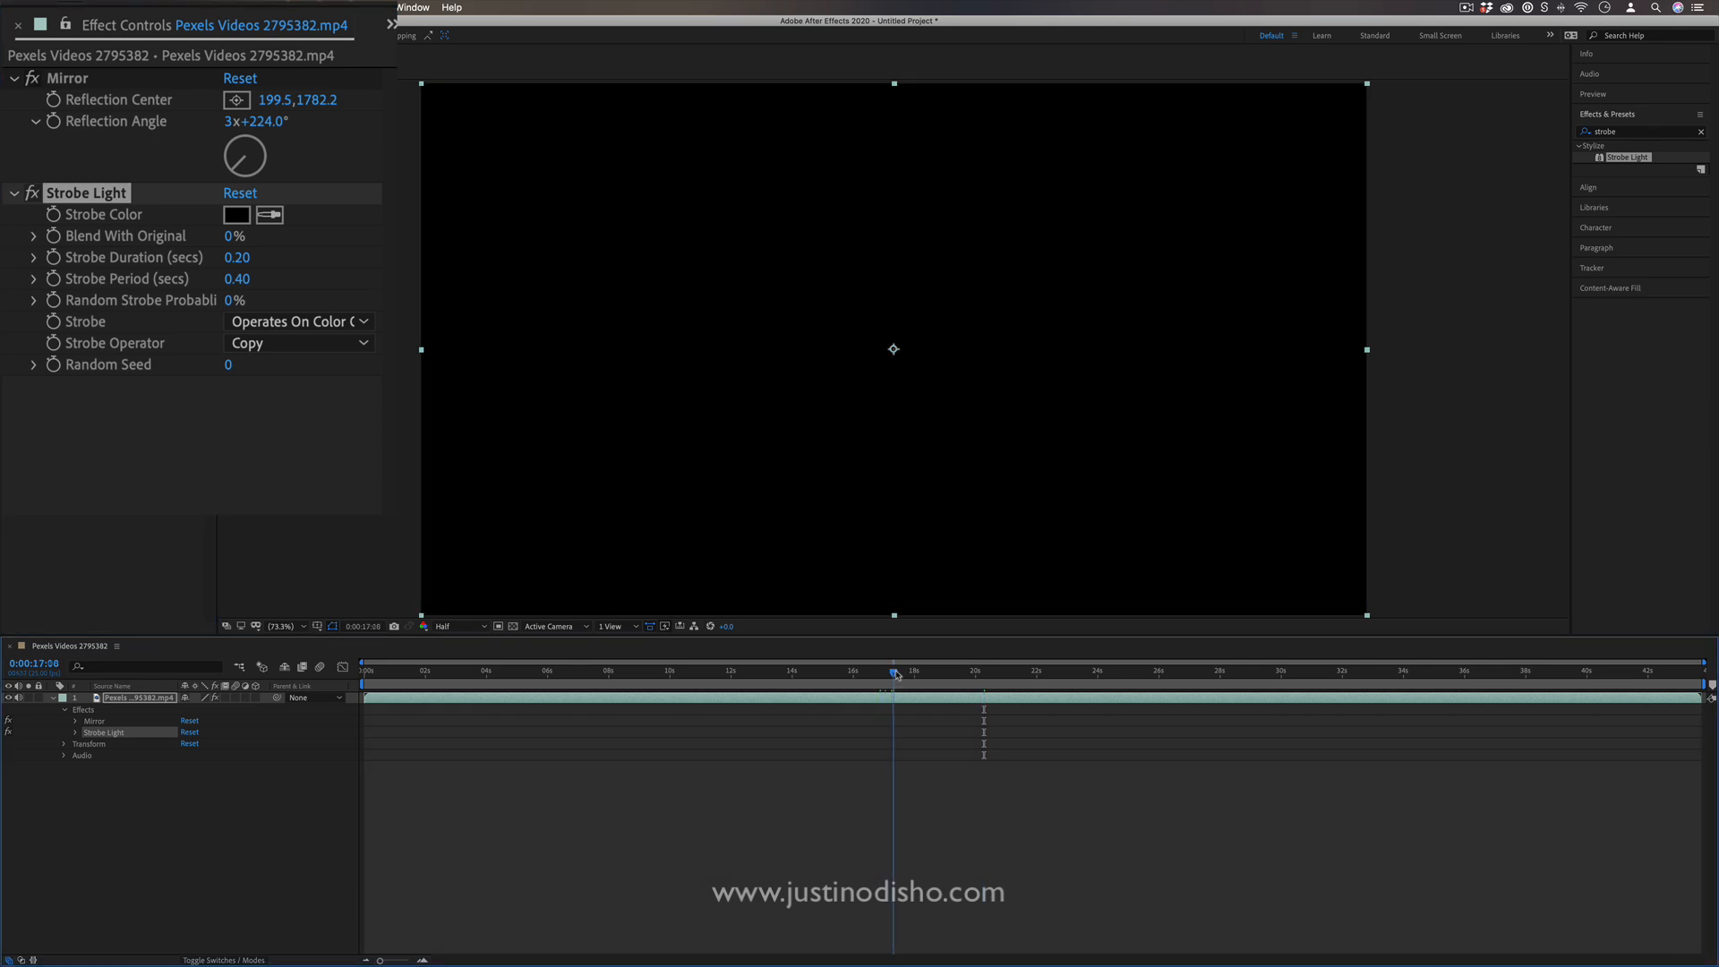
pyautogui.moveTo(894, 670); pyautogui.dragTo(910, 670)
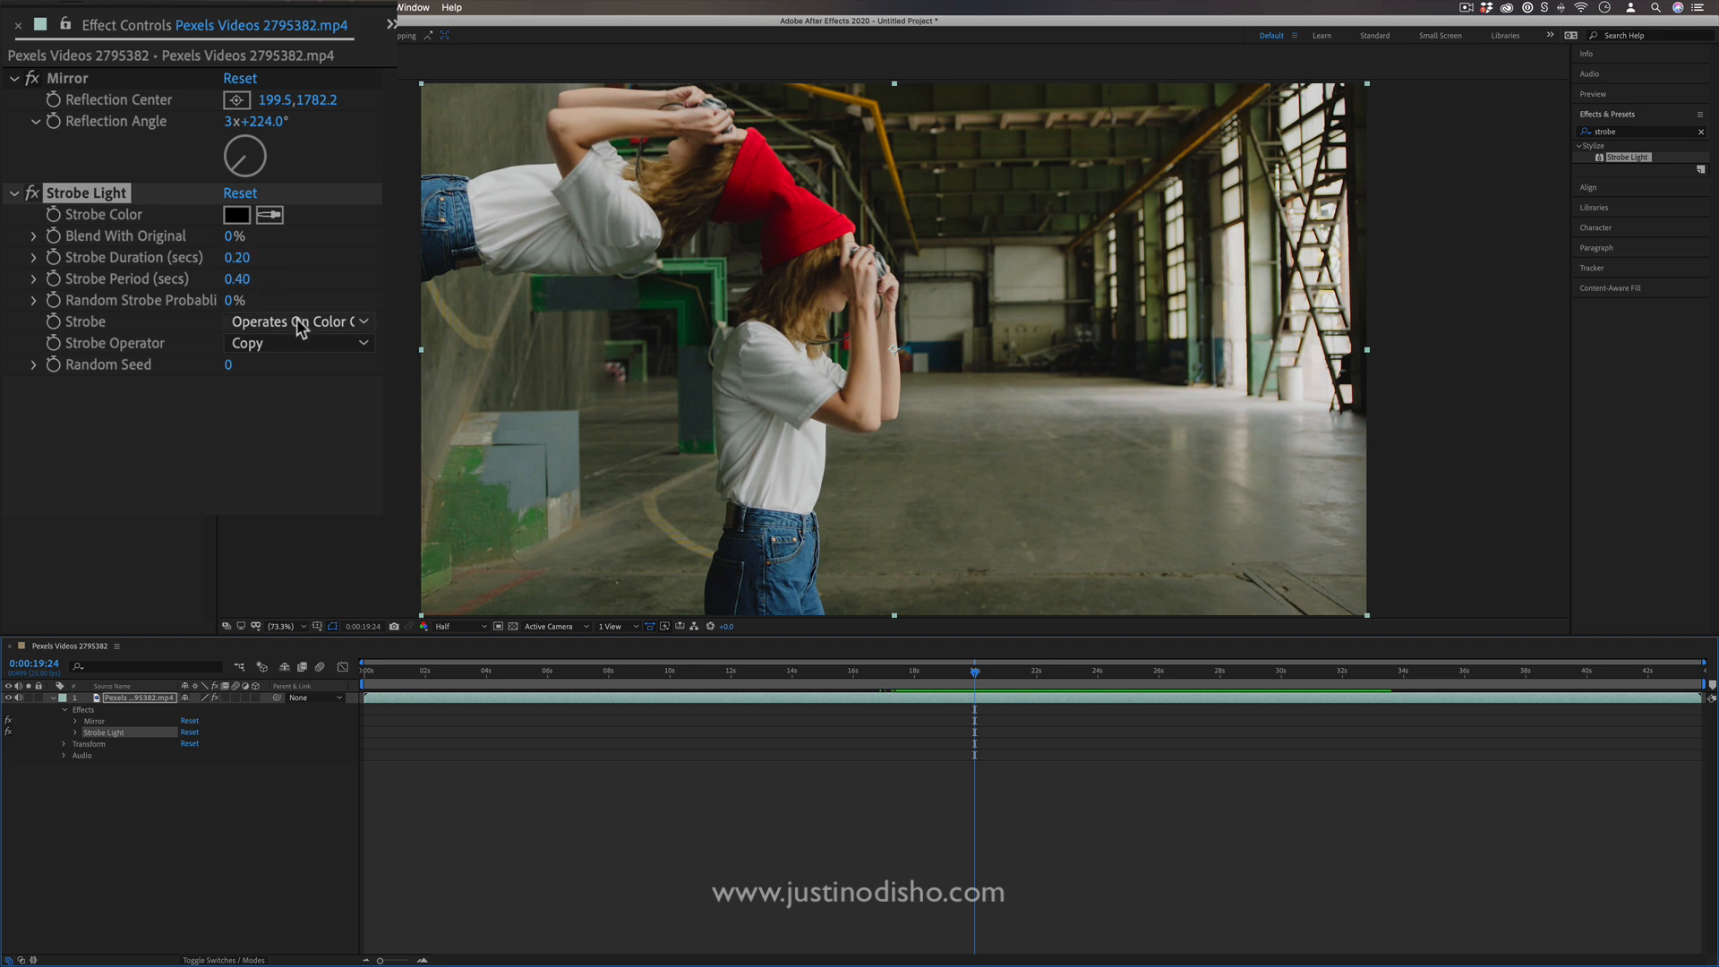
pyautogui.click(296, 320)
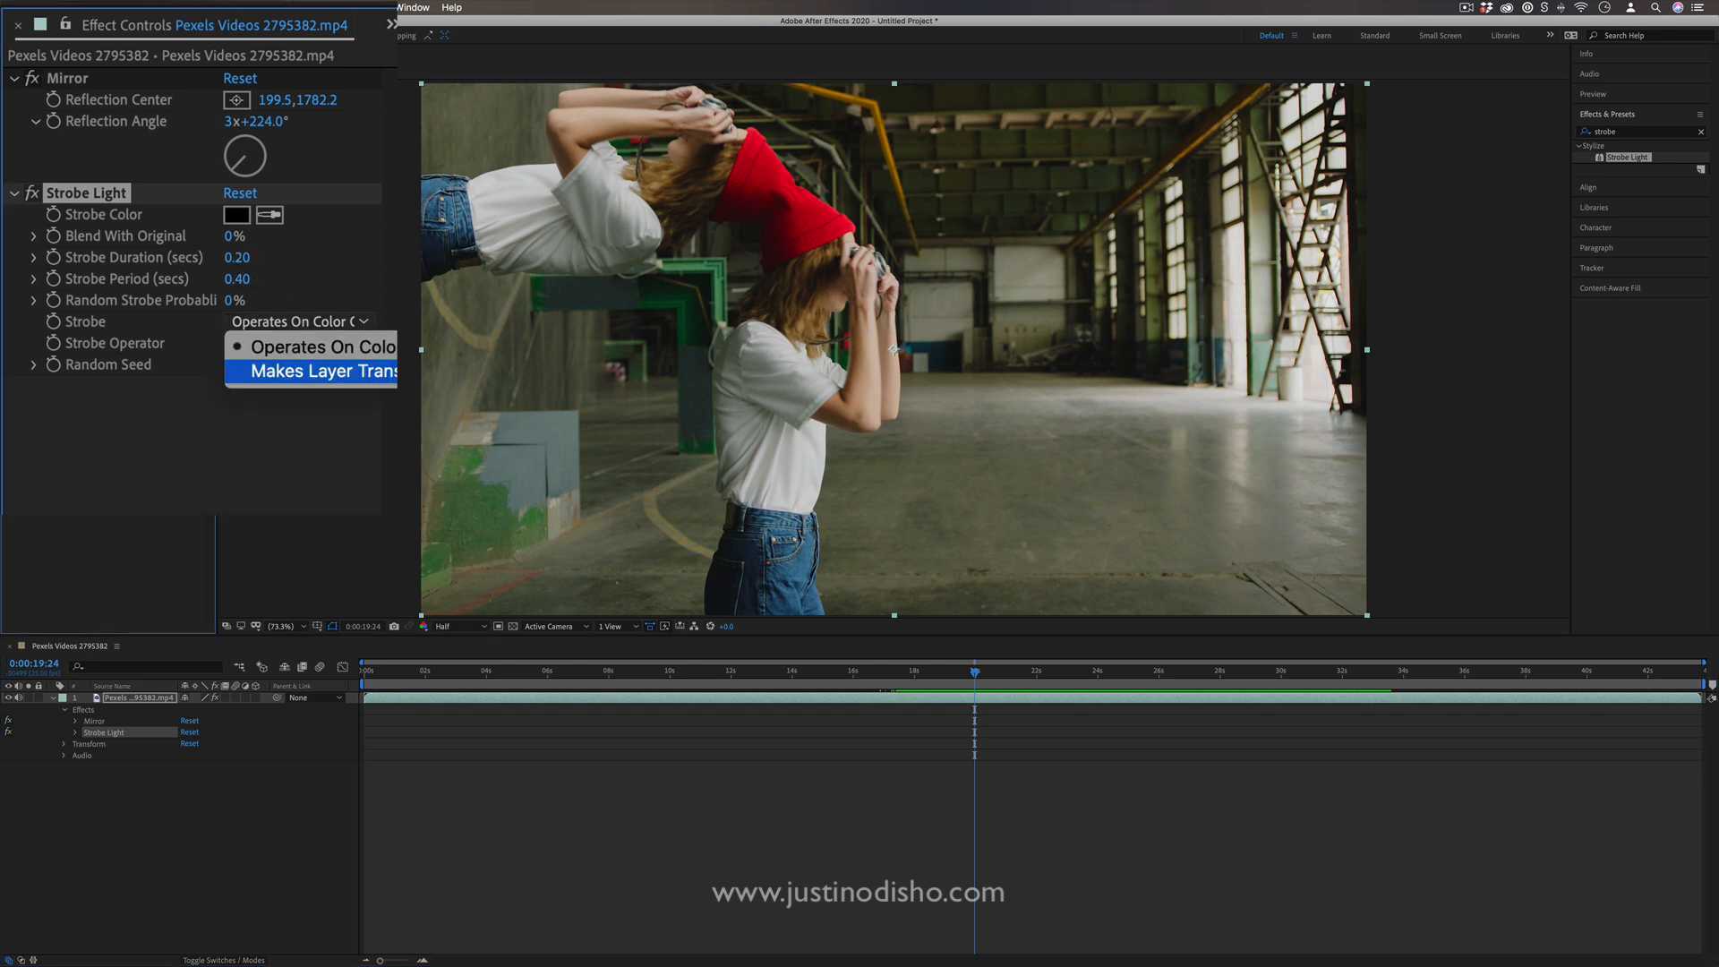
pyautogui.click(320, 369)
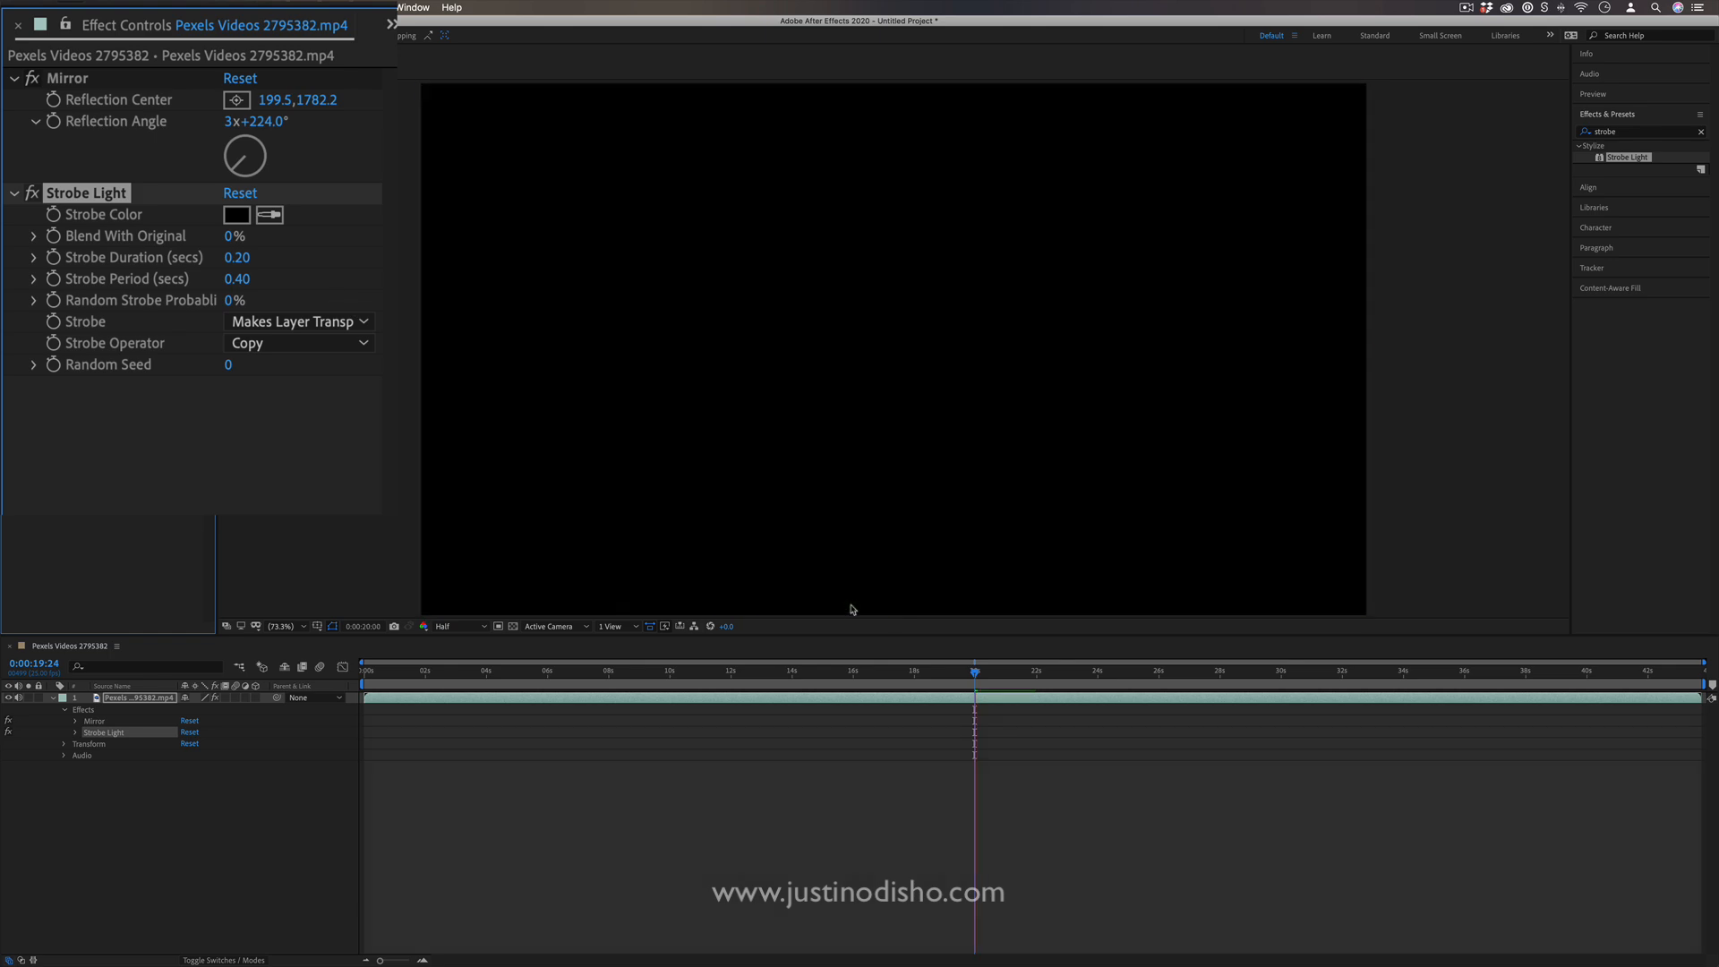
# Change the strobe colour to blue, operating on color only in Difference mode
pyautogui.click(998, 670)
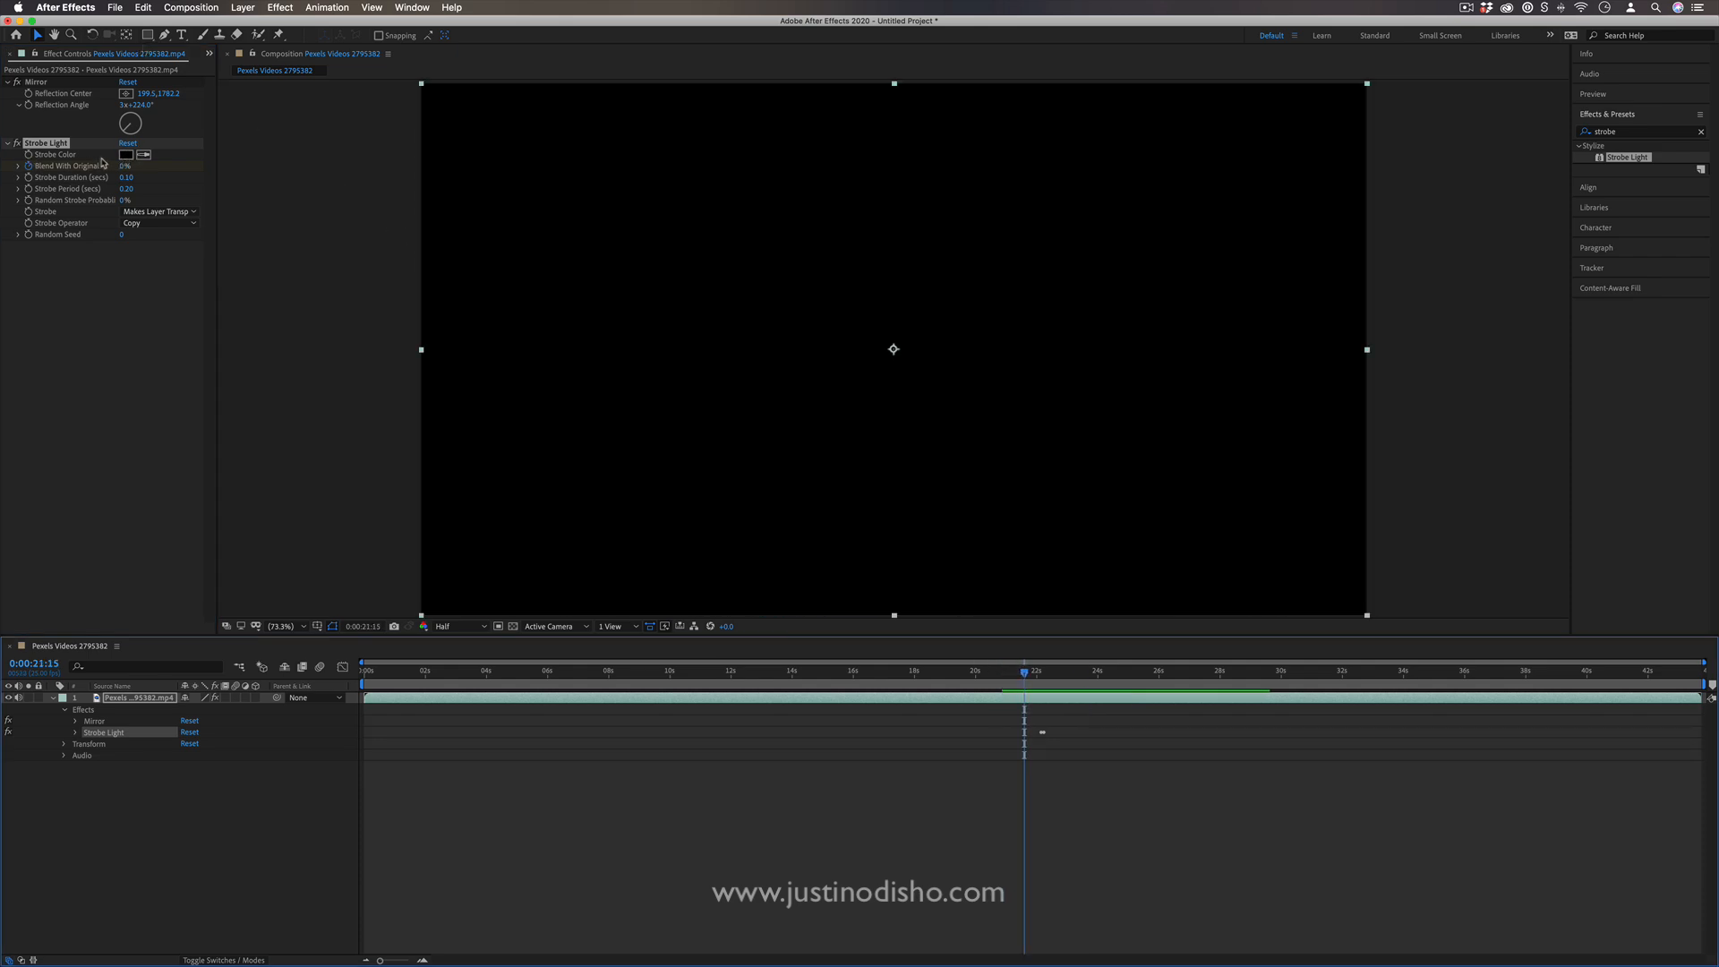
pyautogui.click(125, 154)
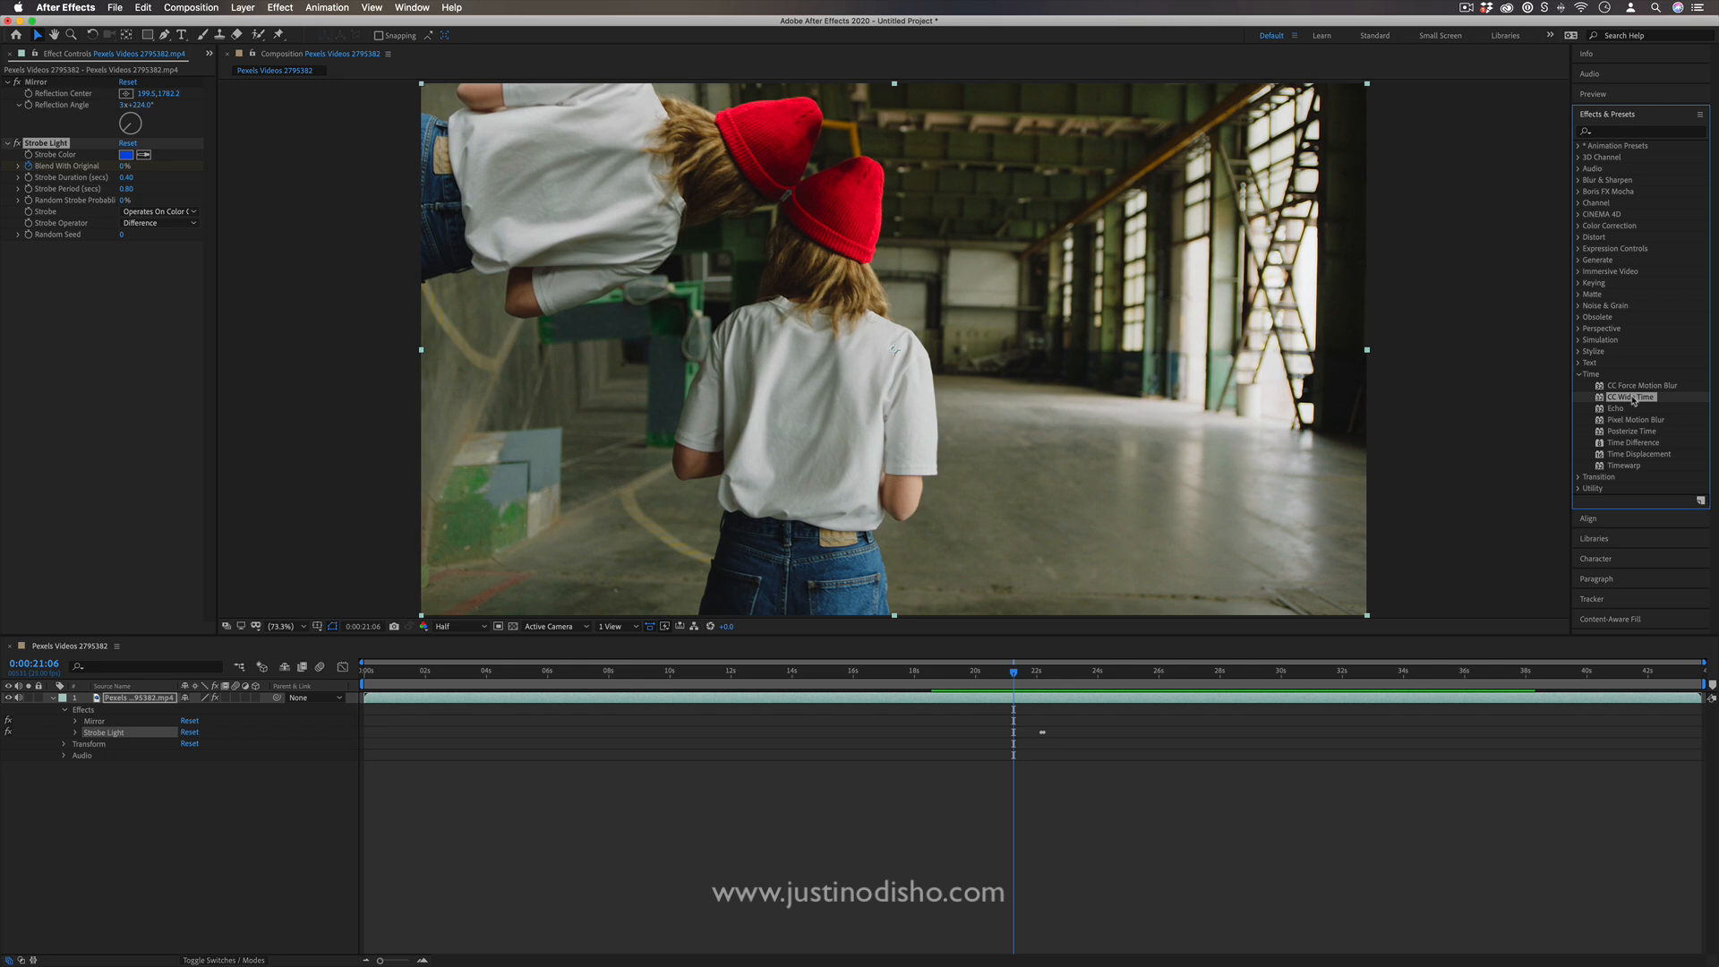
pyautogui.click(1595, 259)
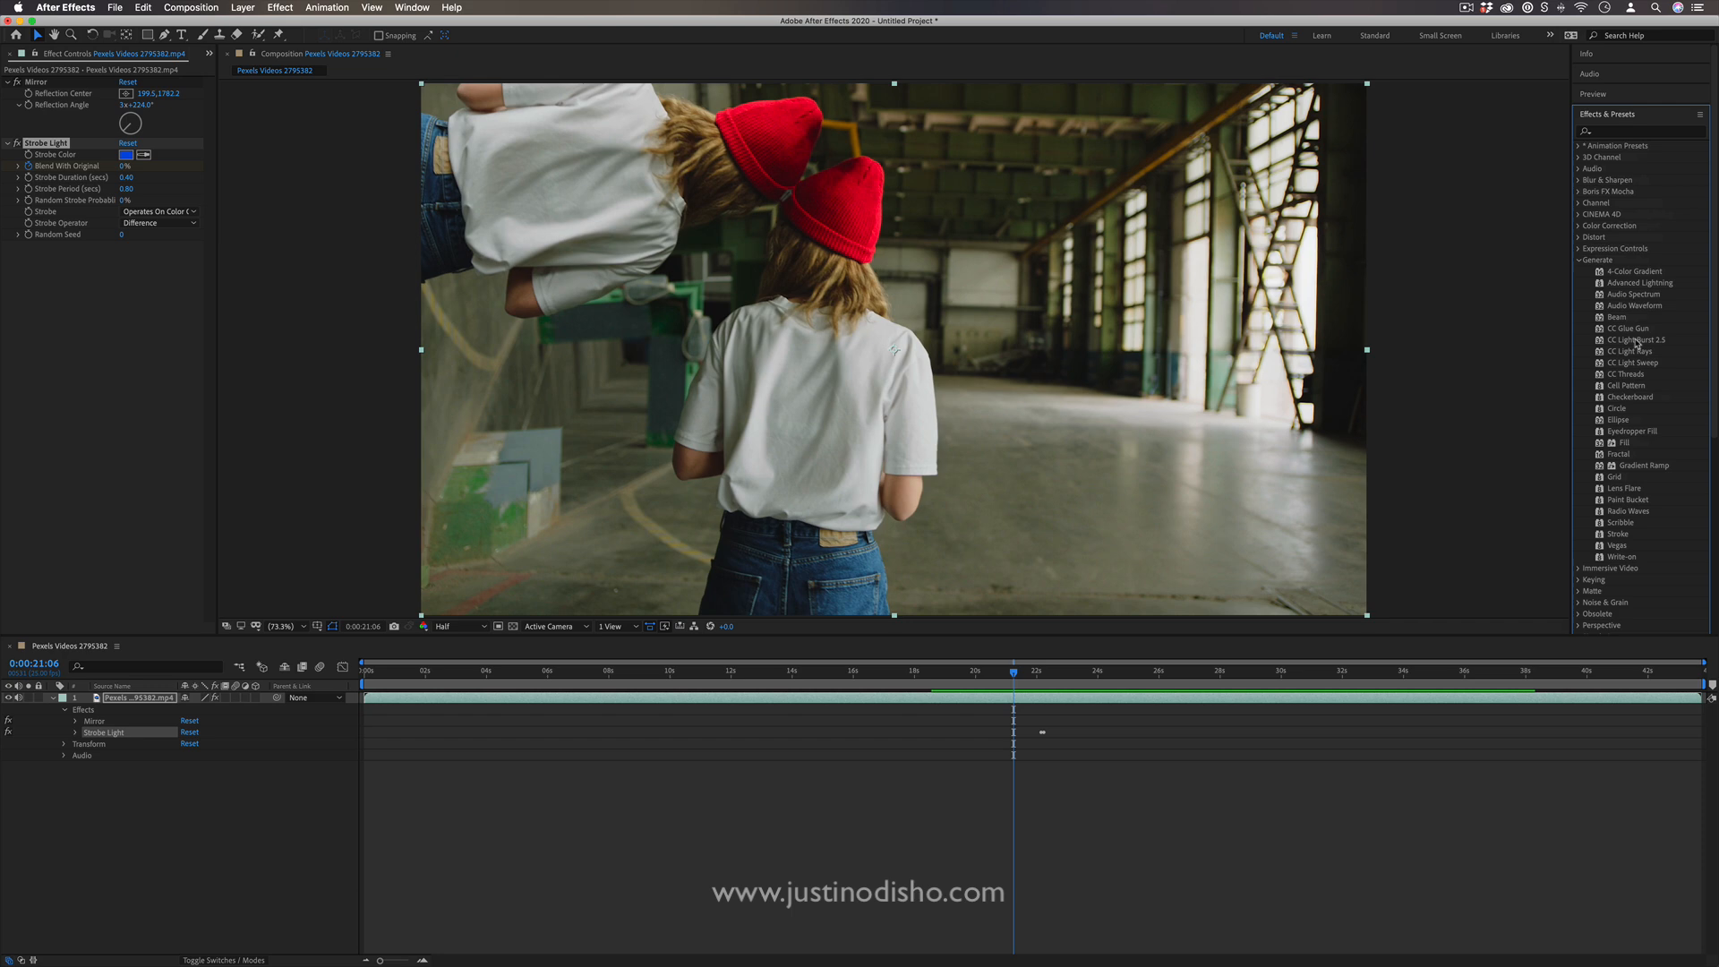
pyautogui.click(935, 672)
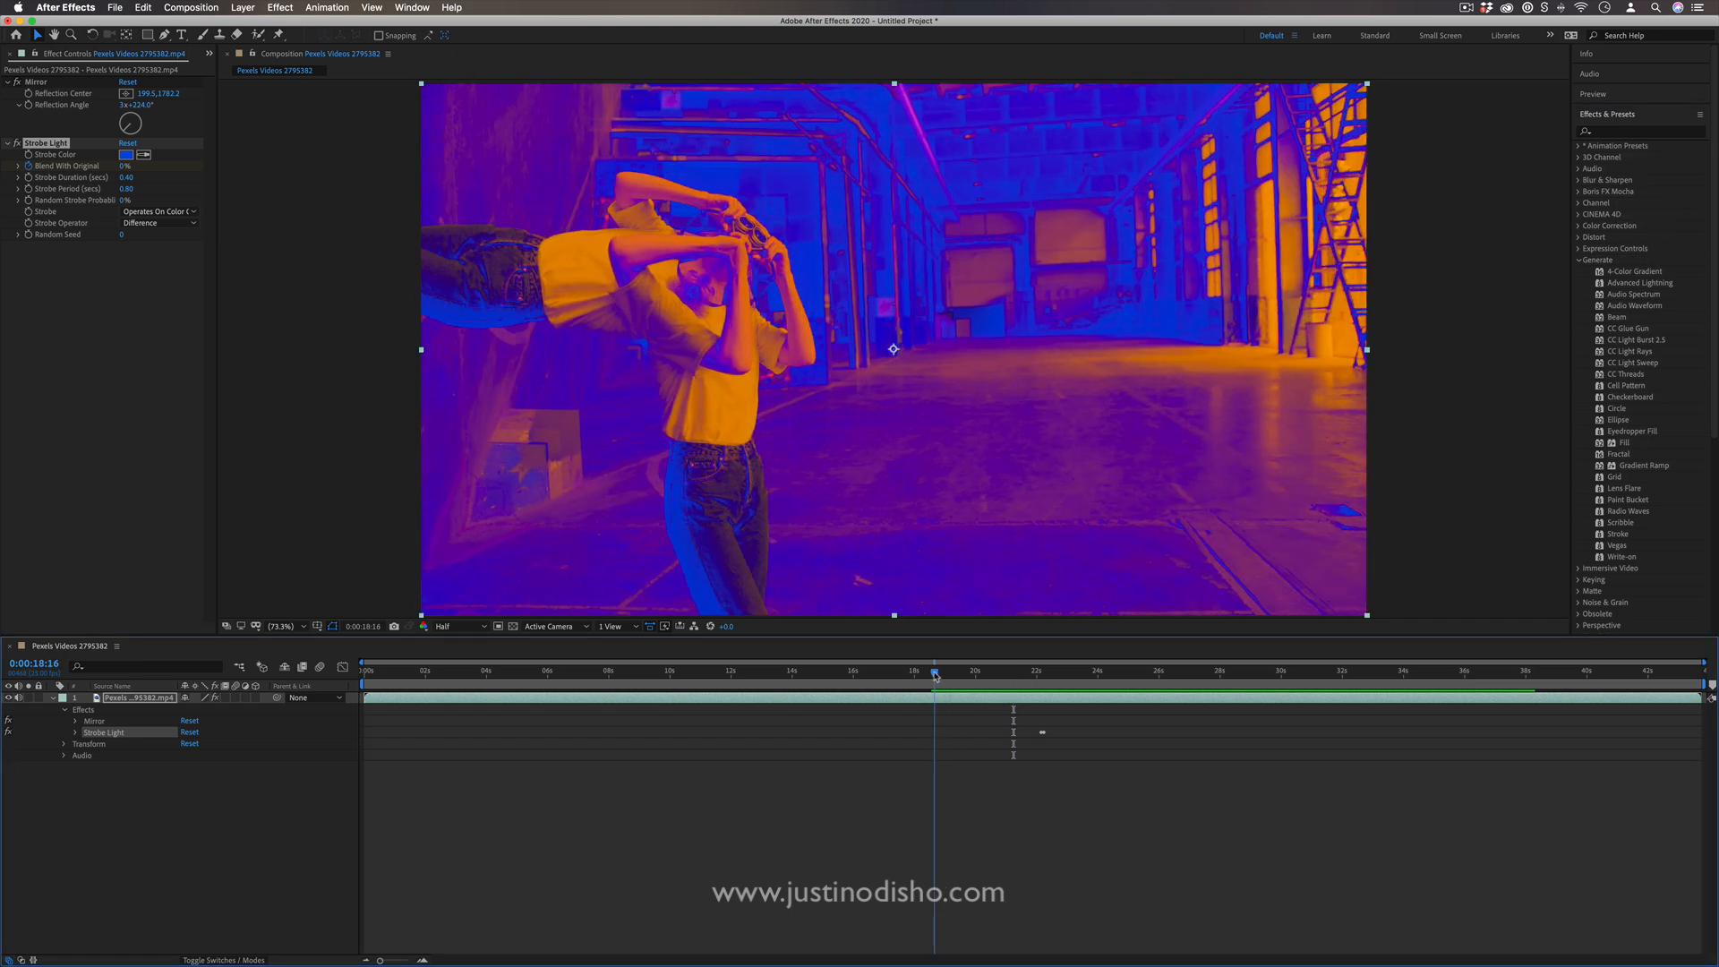